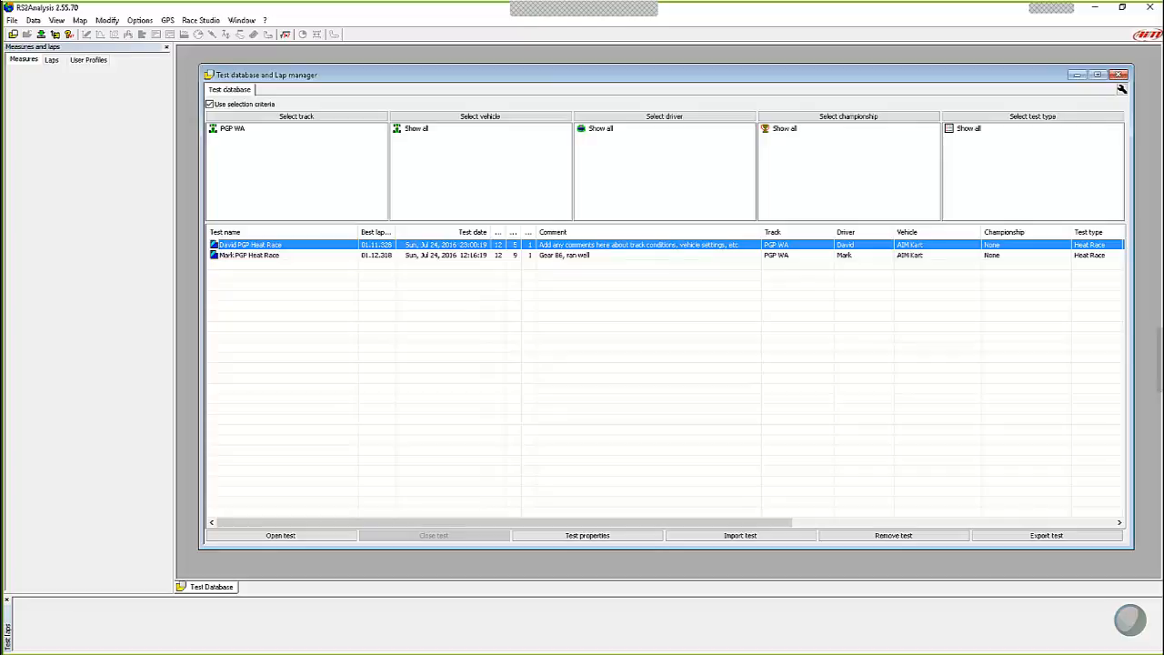
pyautogui.moveTo(513, 599)
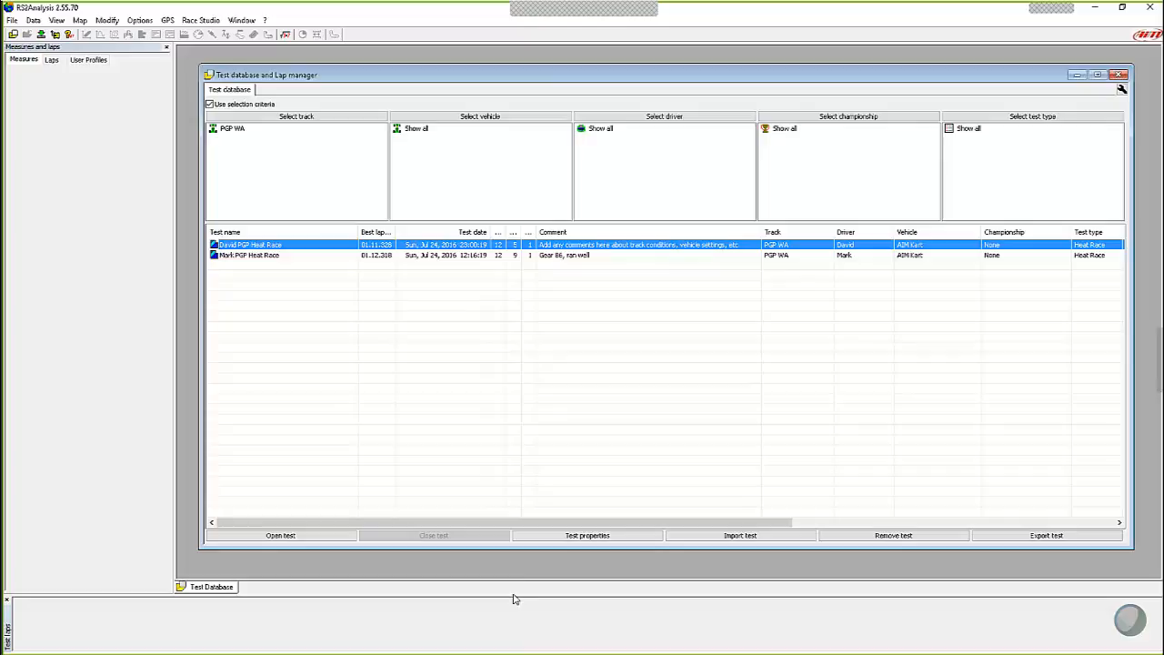
pyautogui.moveTo(447, 397)
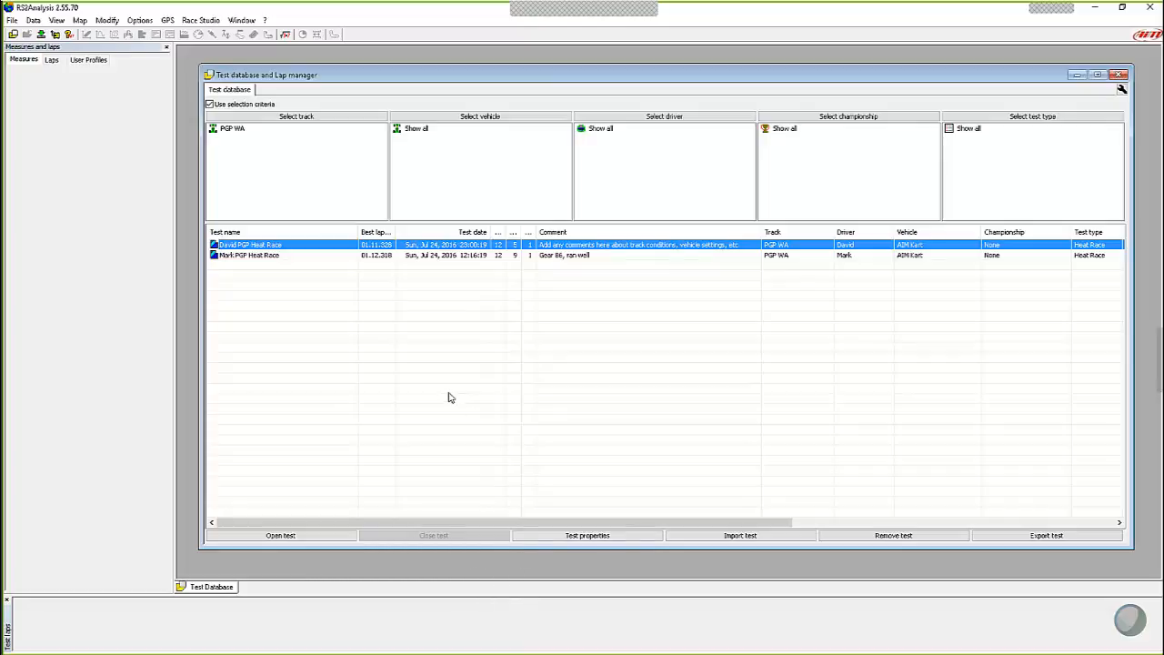
# Load the PGP Heat Race test from the test database for analysis.
pyautogui.click(254, 255)
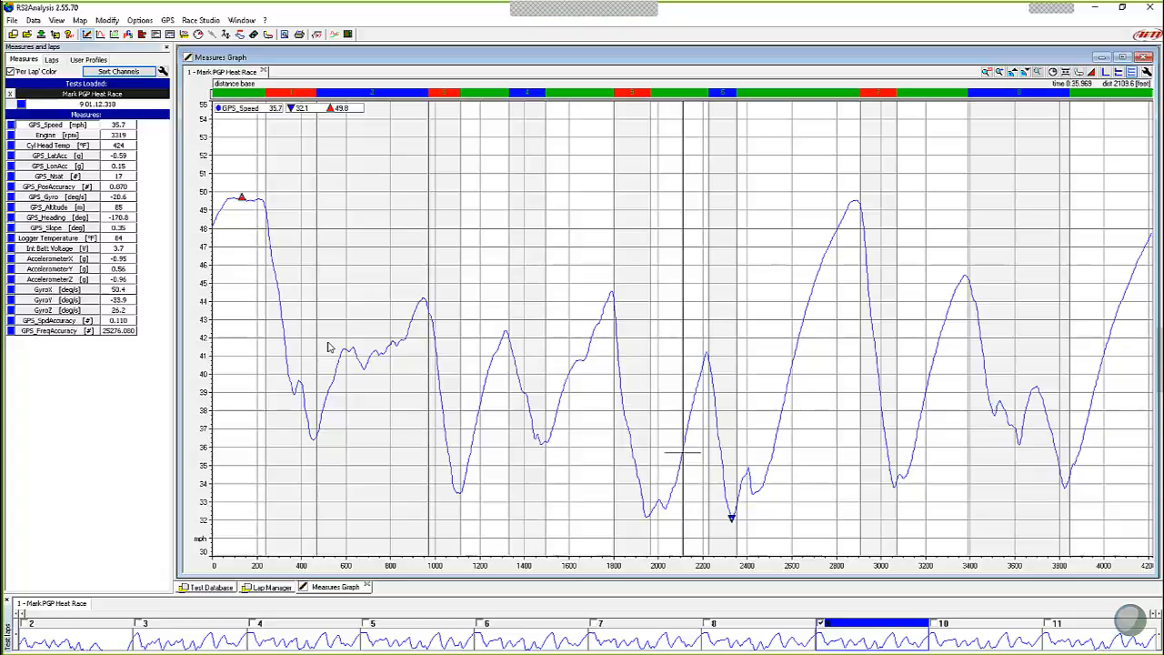
pyautogui.moveTo(320, 349)
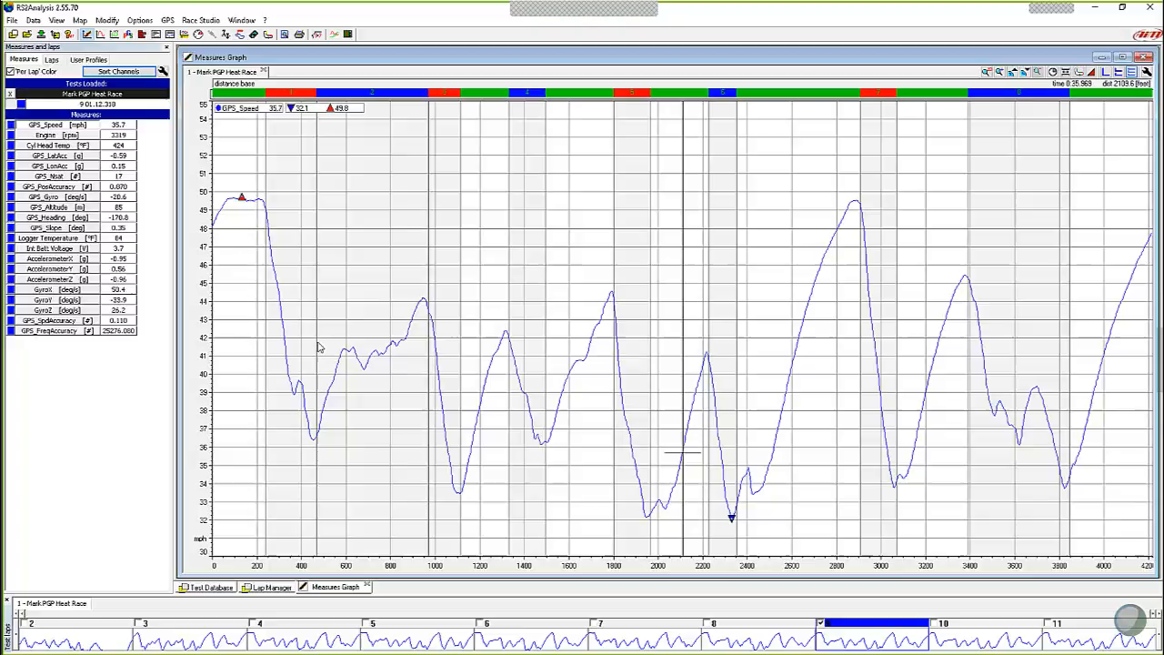
pyautogui.moveTo(446, 310)
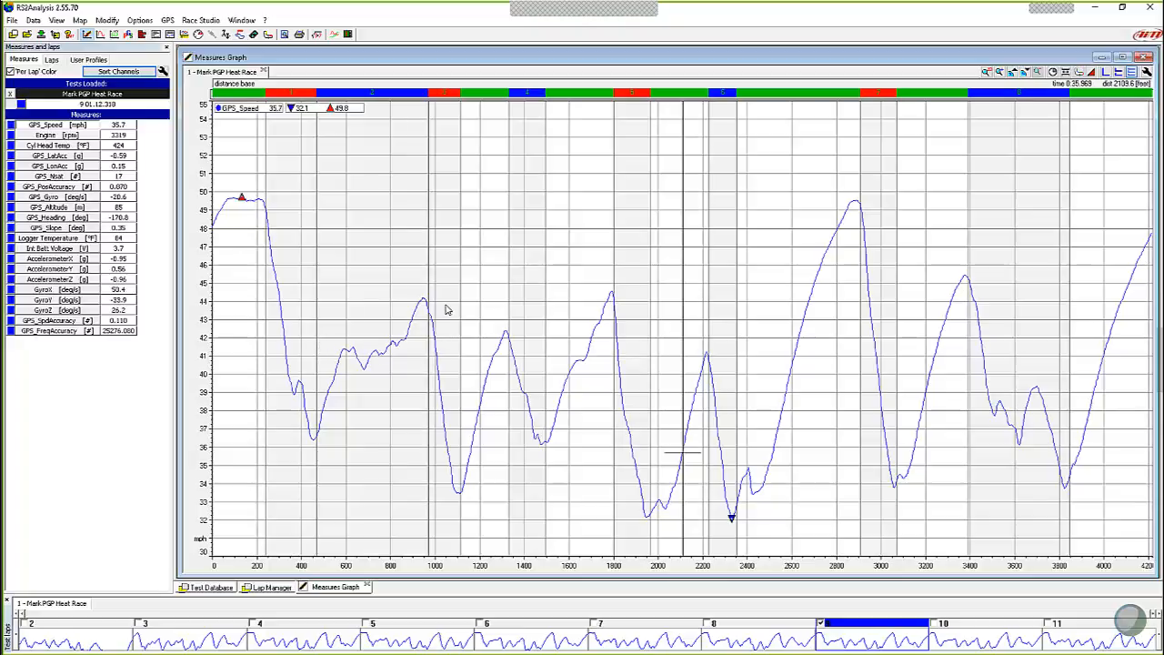
pyautogui.moveTo(201, 46)
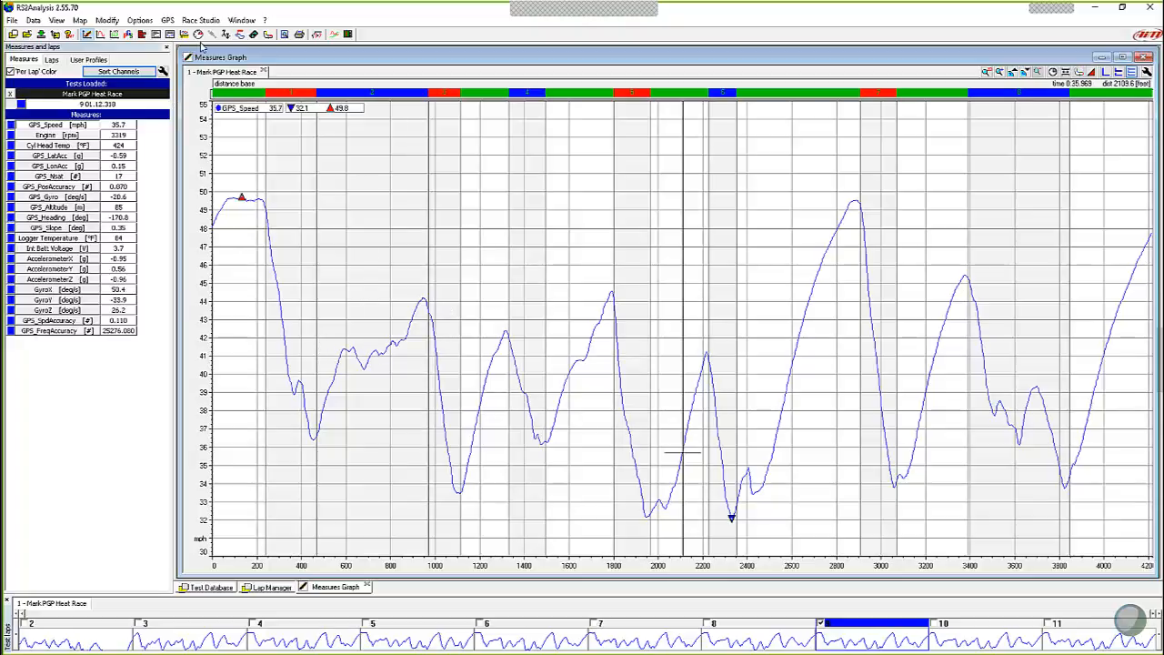
pyautogui.moveTo(185, 34)
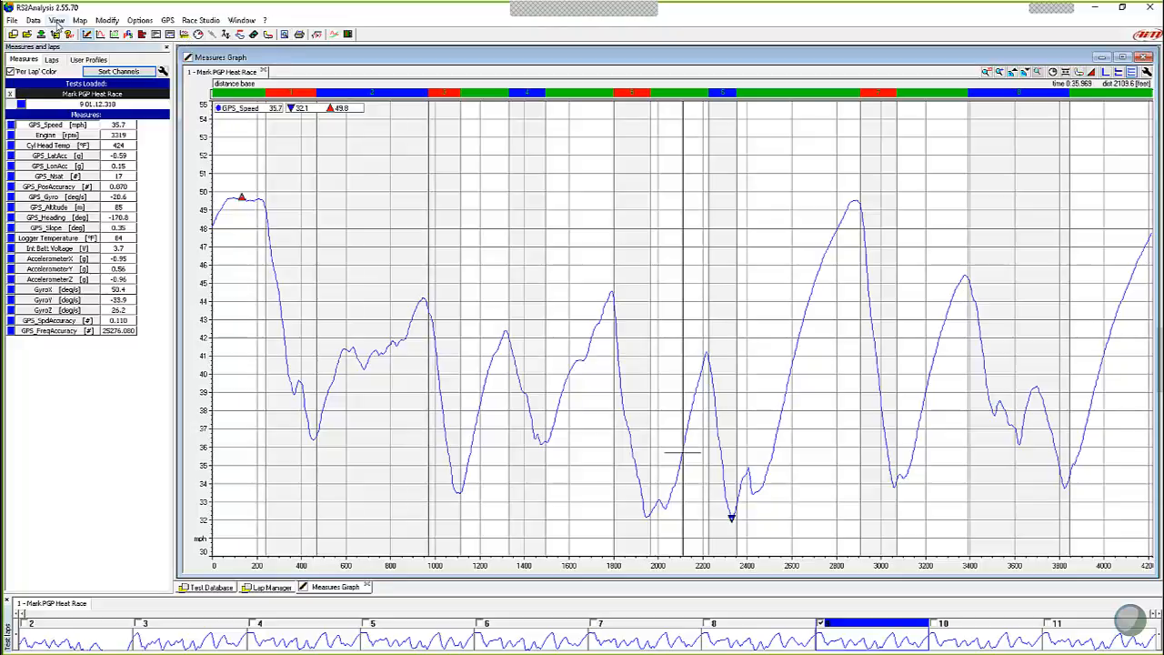
# Show the View menu listing the available analysis views.
pyautogui.click(54, 20)
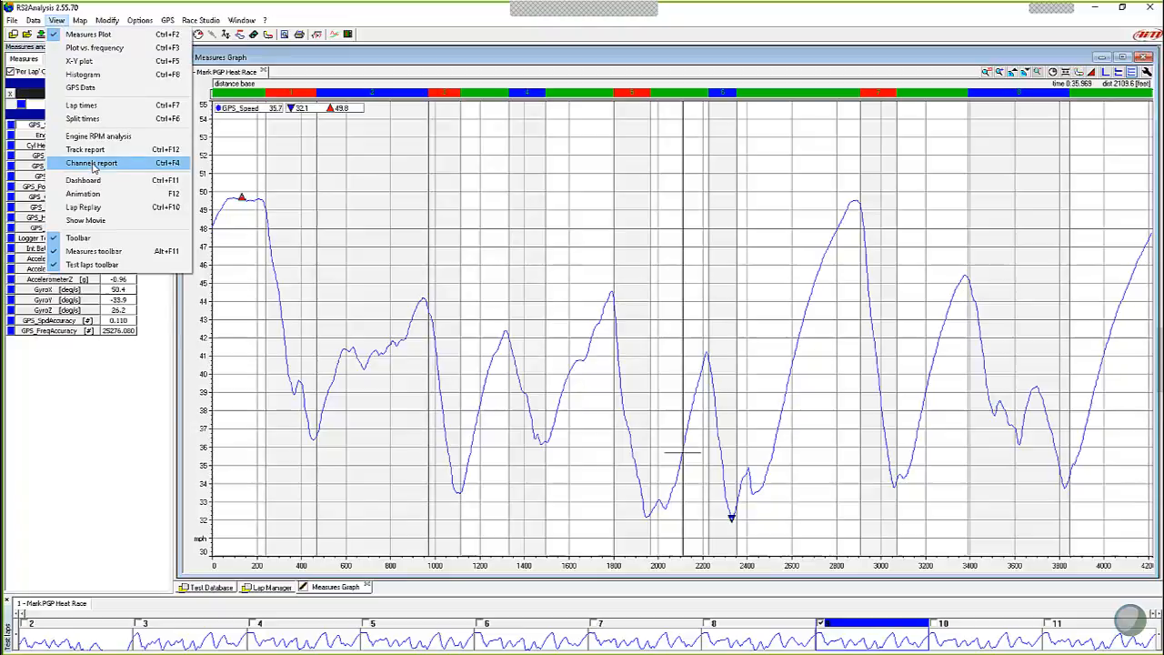
# Choose Channels report to list each lap's time, distance and GPS speed range.
pyautogui.click(91, 164)
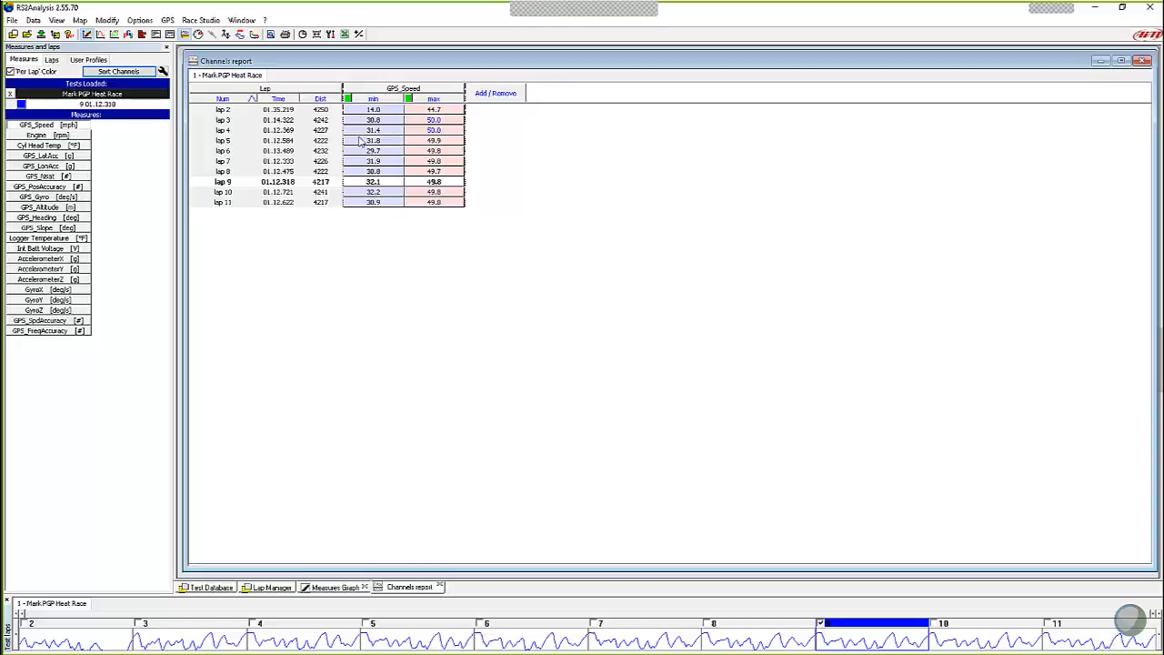
pyautogui.moveTo(573, 157)
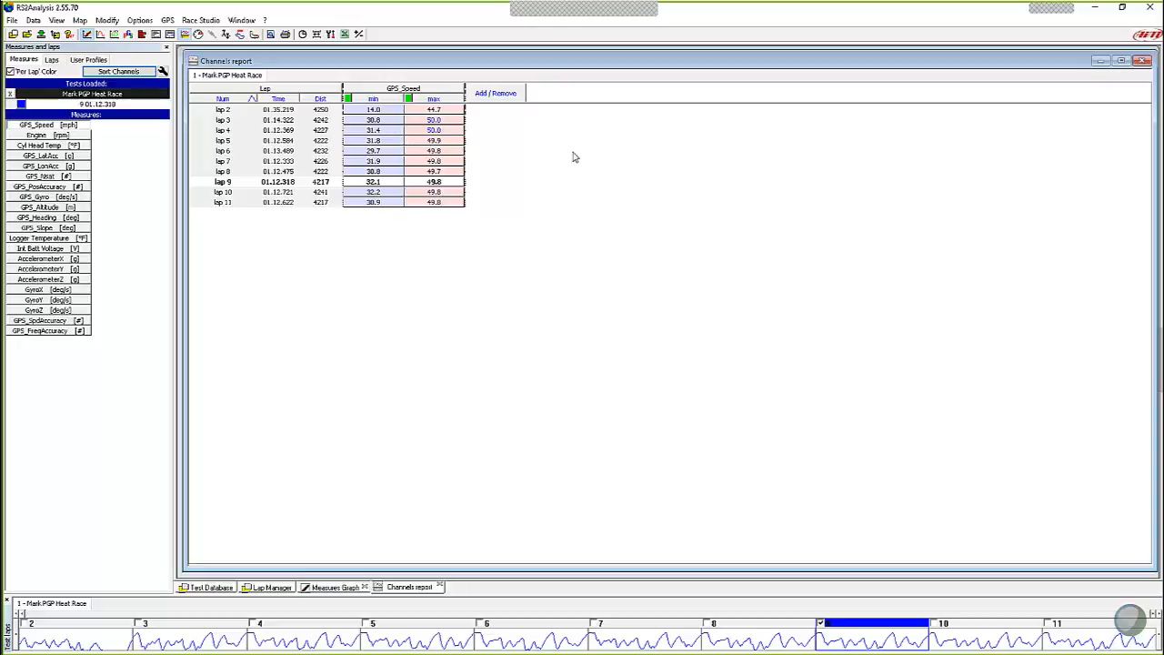
pyautogui.moveTo(510, 180)
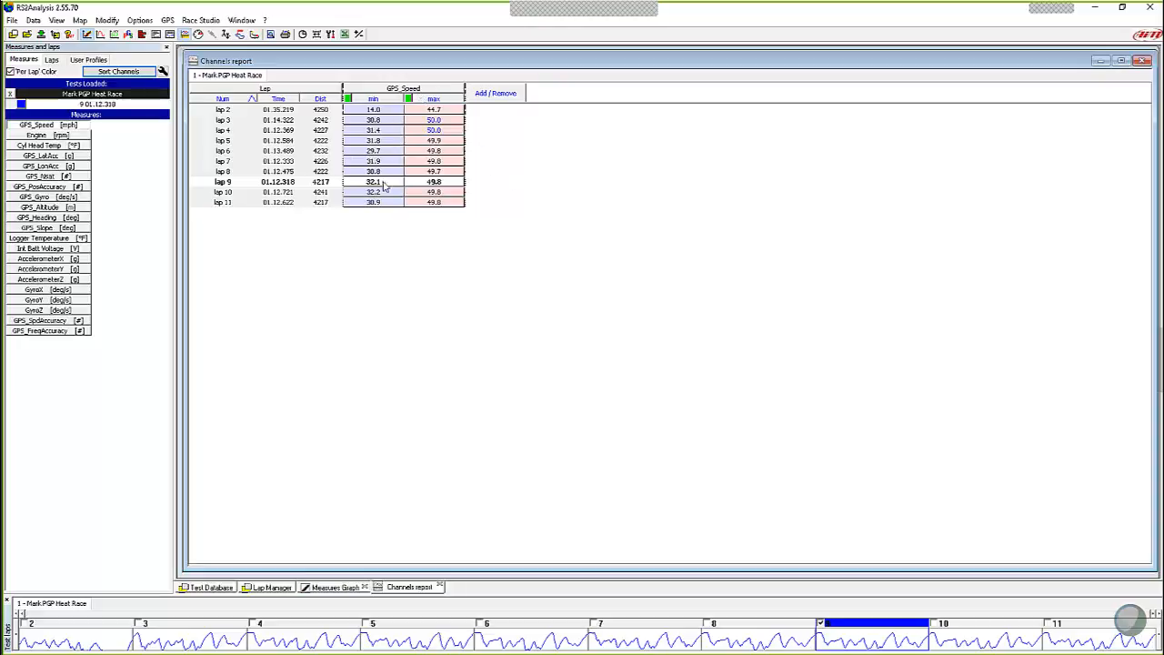
pyautogui.moveTo(464, 201)
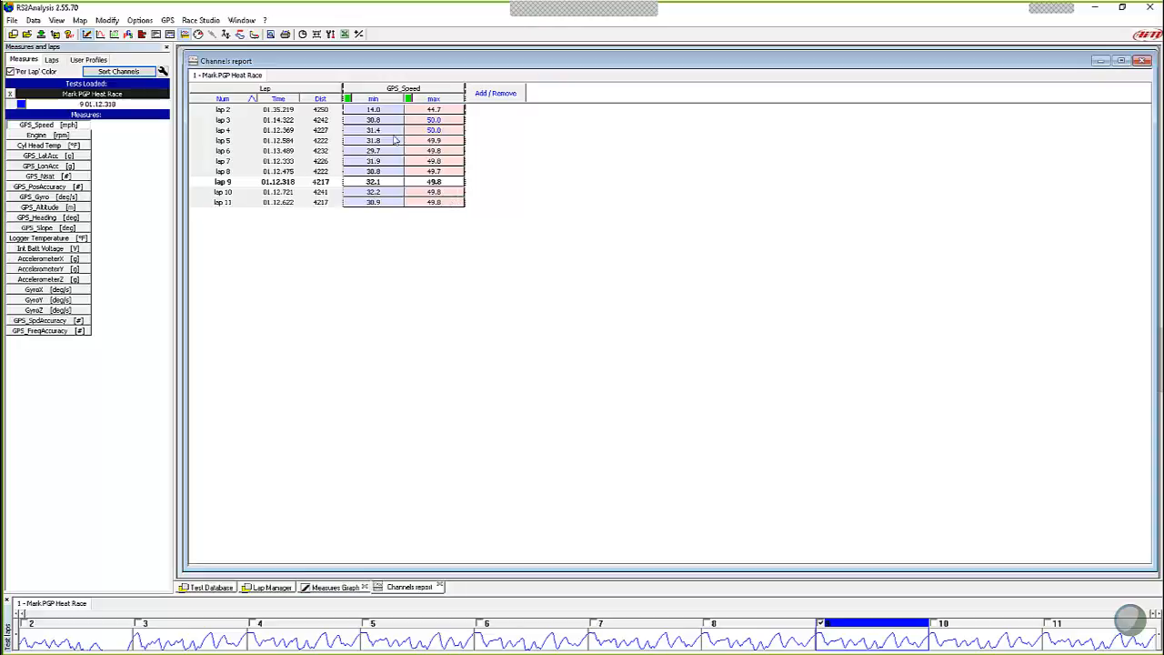
pyautogui.moveTo(350, 226)
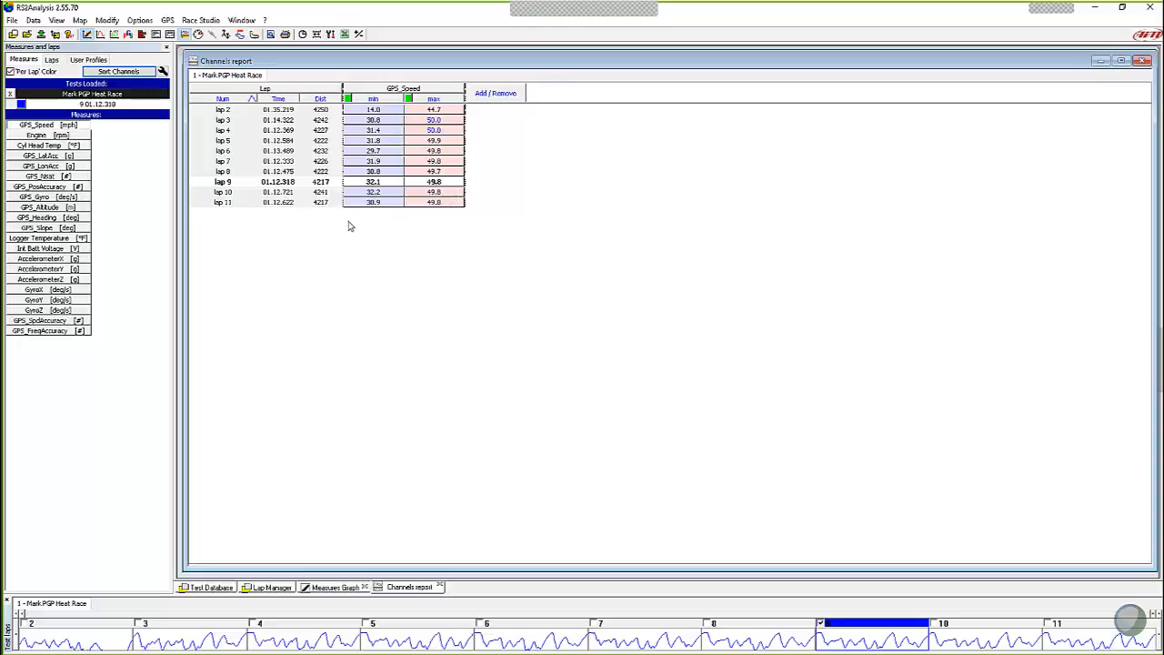
pyautogui.moveTo(244, 118)
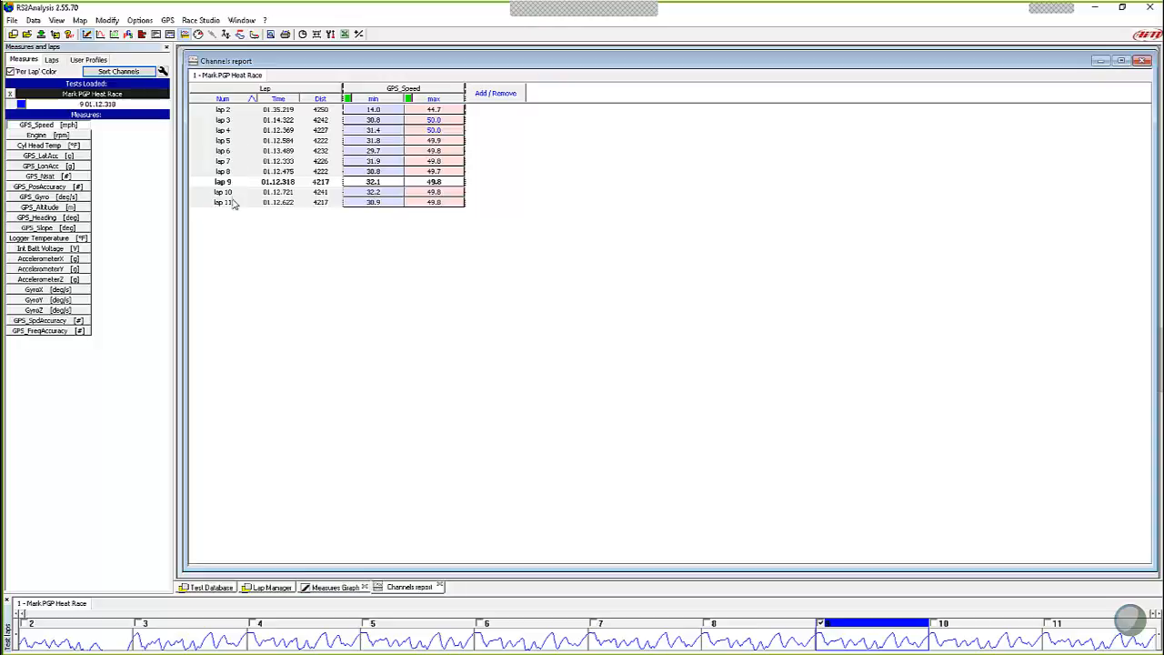
pyautogui.moveTo(233, 115)
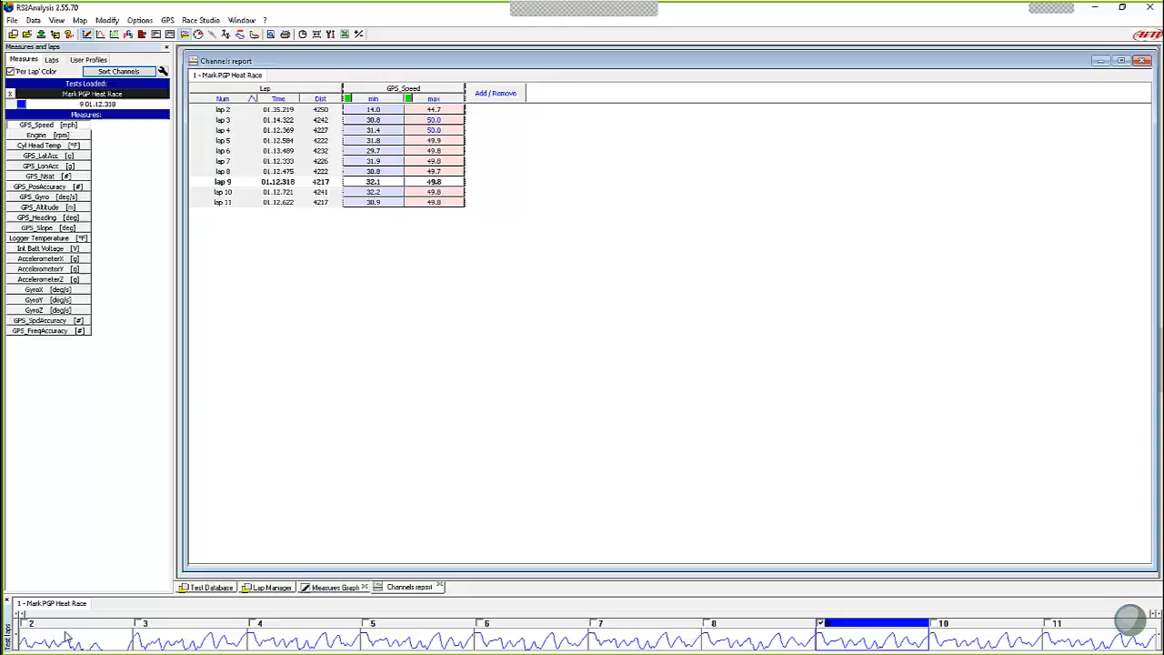
pyautogui.moveTo(105, 635)
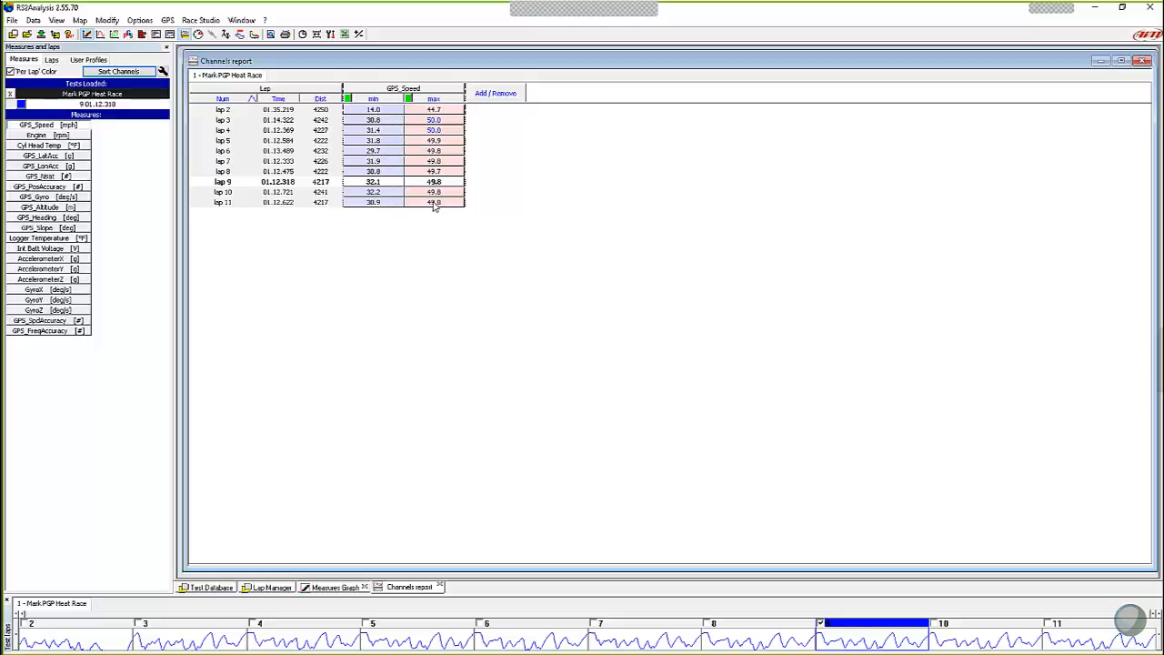
pyautogui.moveTo(397, 218)
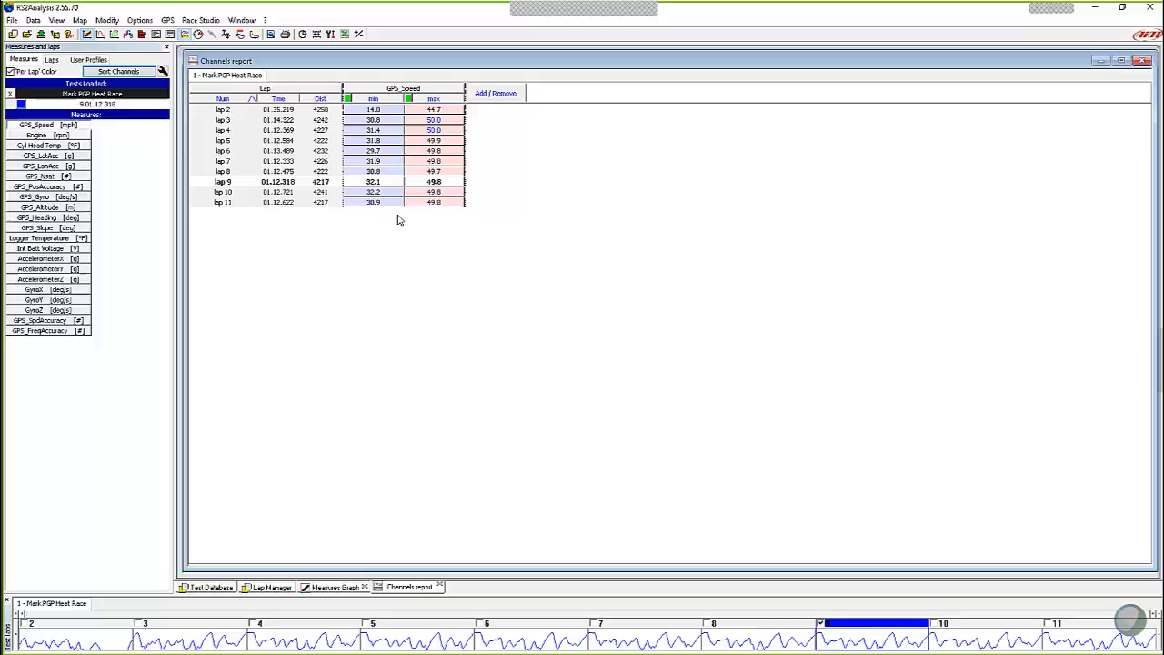
pyautogui.moveTo(240, 121)
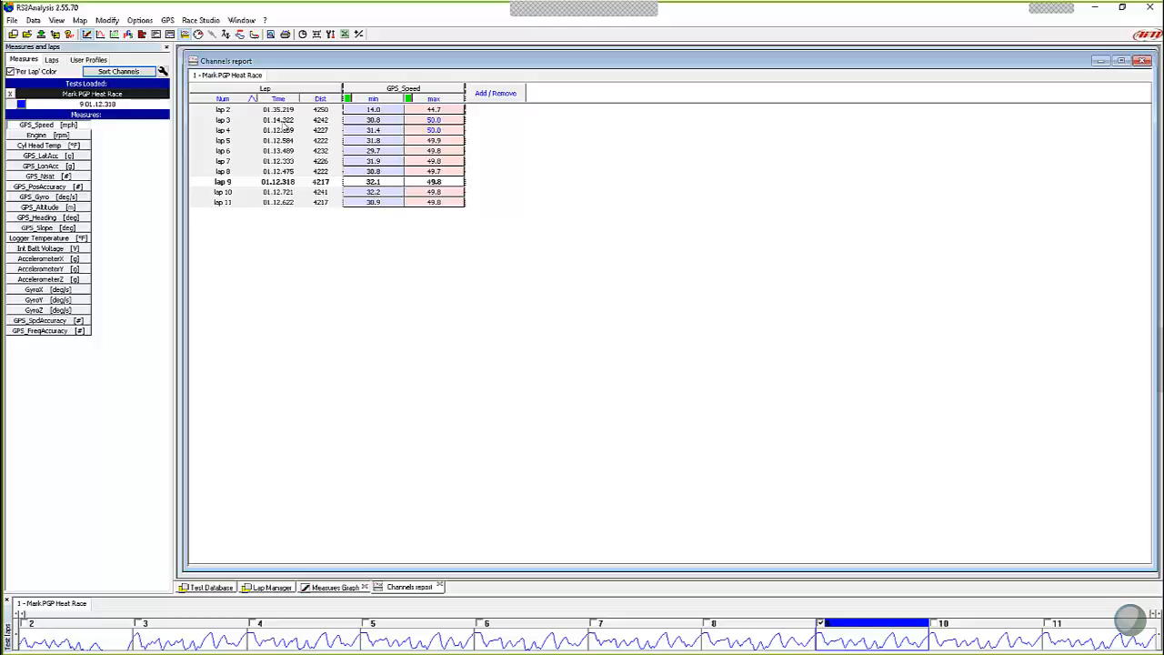
pyautogui.moveTo(295, 211)
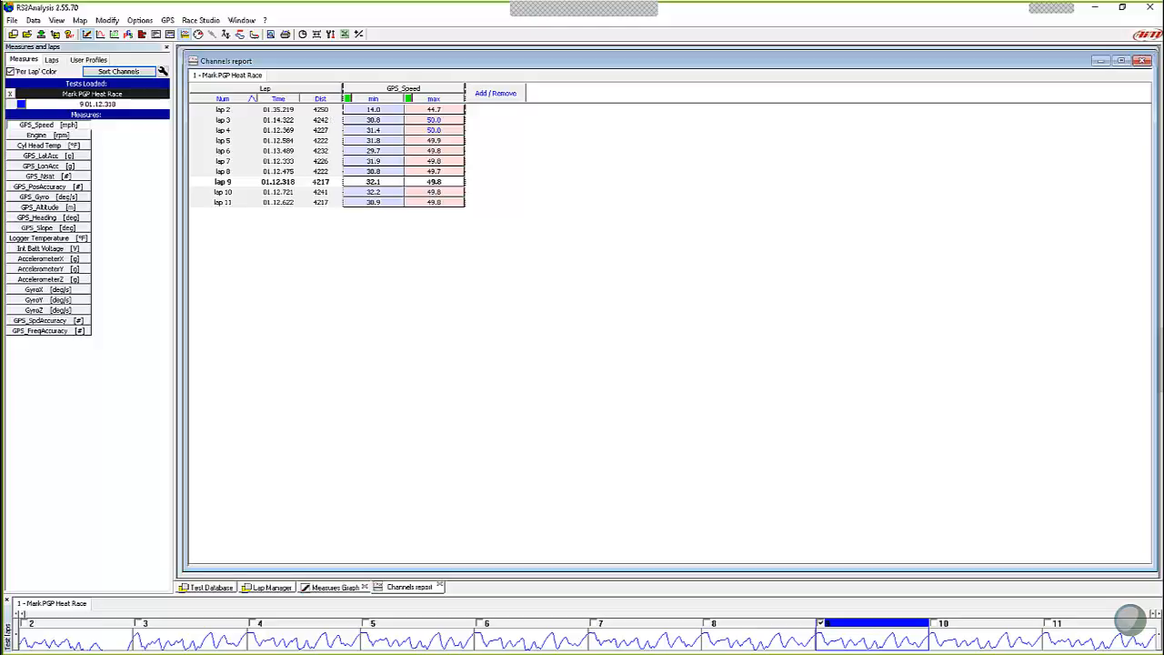
pyautogui.moveTo(331, 119)
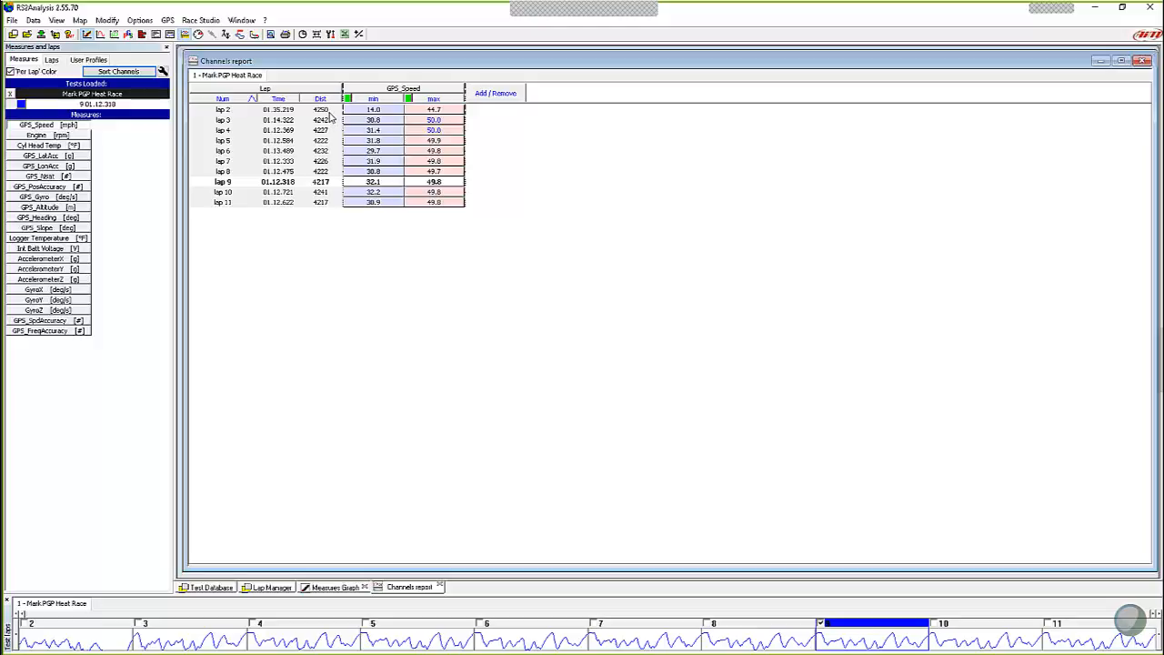
pyautogui.moveTo(302, 120)
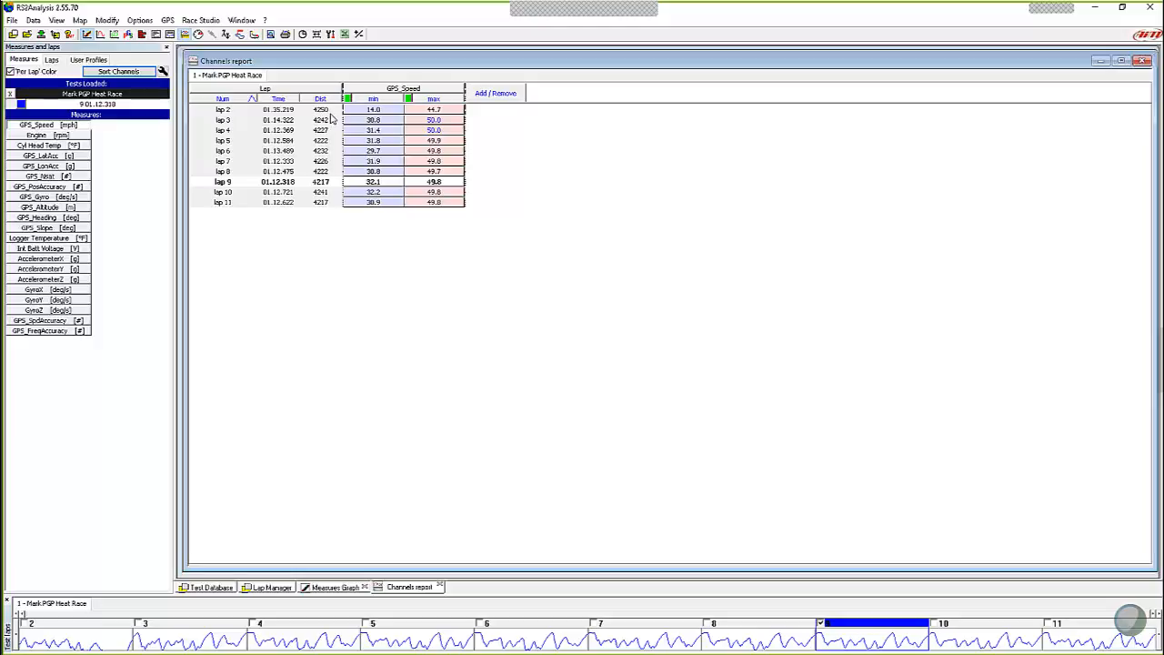
pyautogui.moveTo(331, 116)
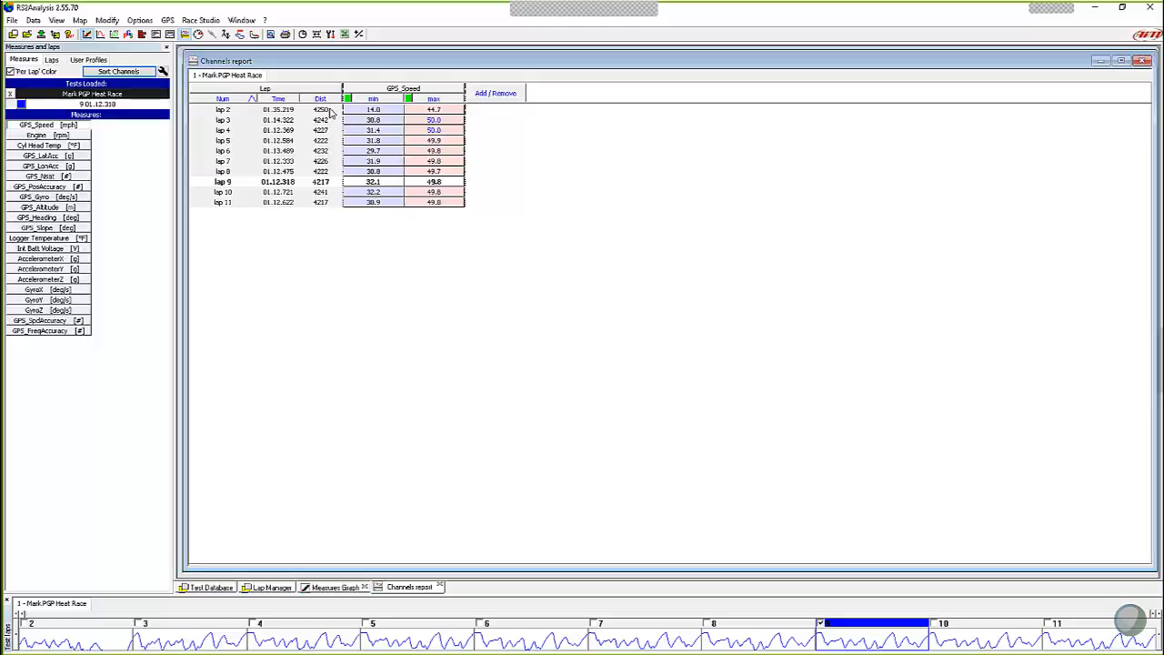
pyautogui.moveTo(334, 185)
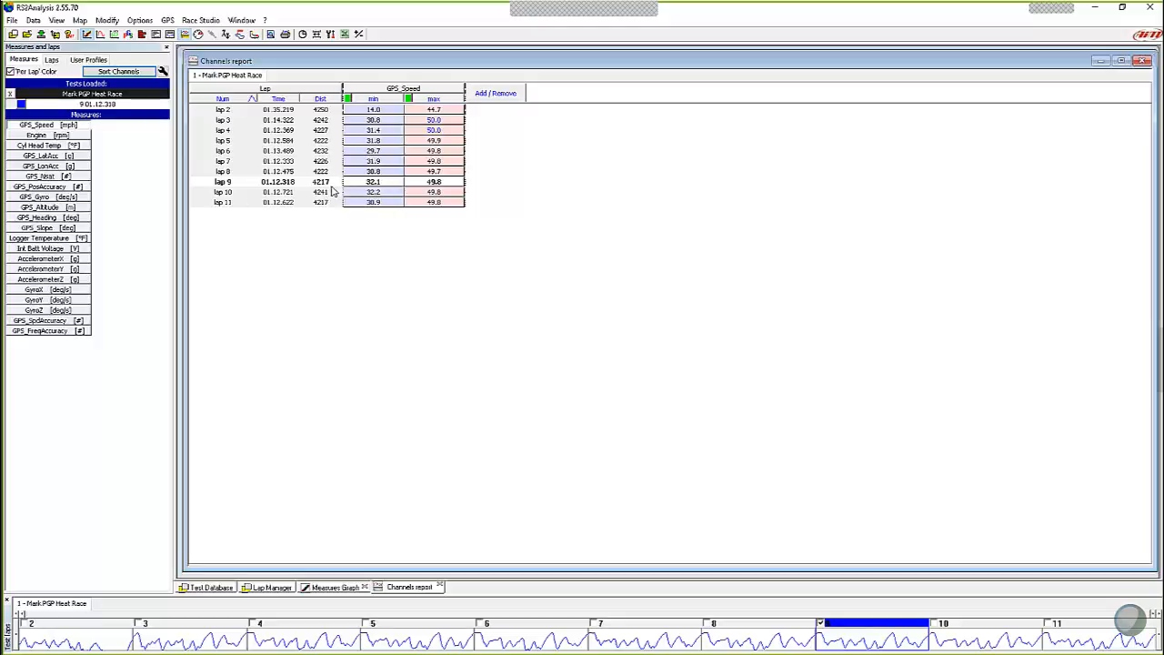
pyautogui.moveTo(333, 124)
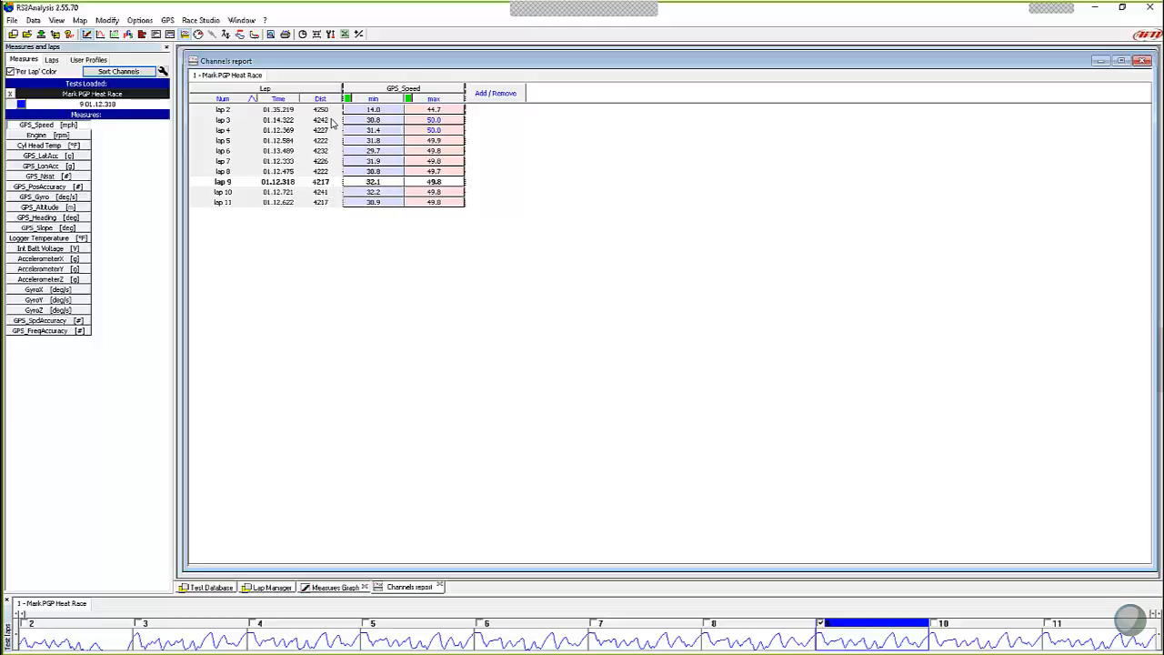
pyautogui.moveTo(335, 193)
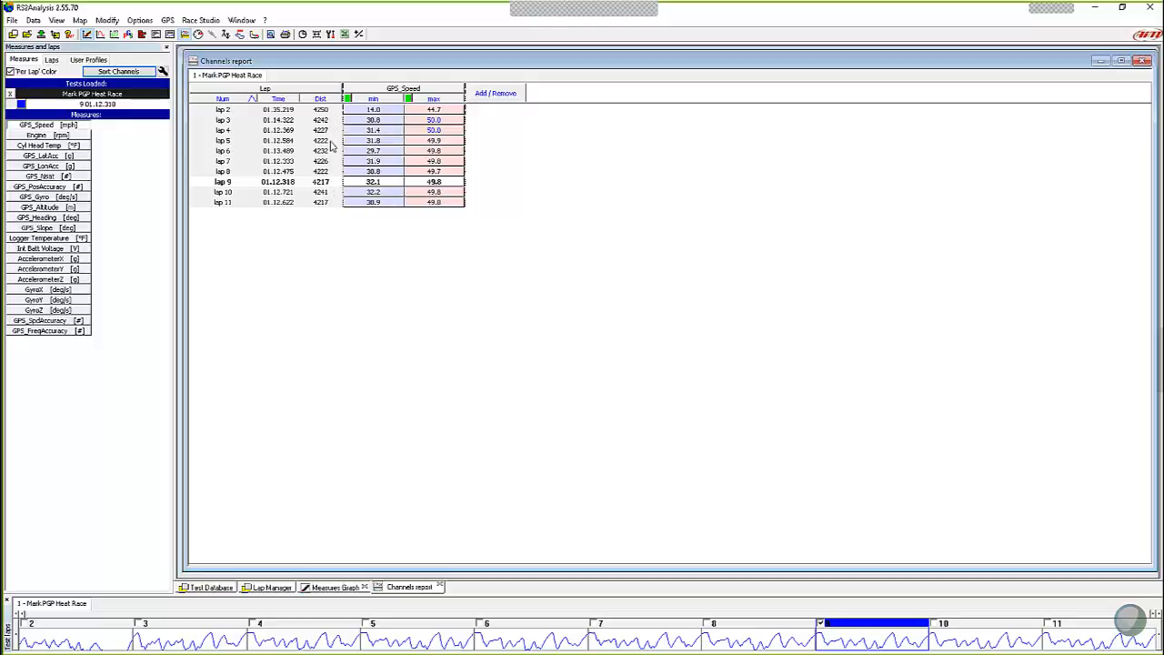
pyautogui.moveTo(333, 189)
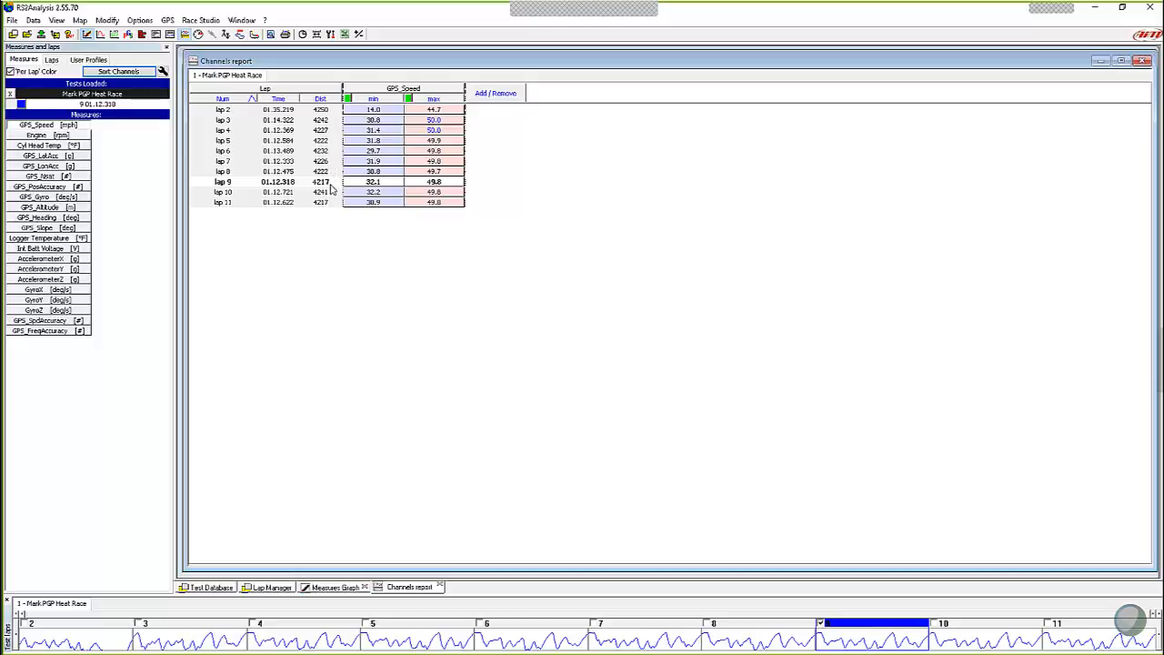
pyautogui.moveTo(331, 209)
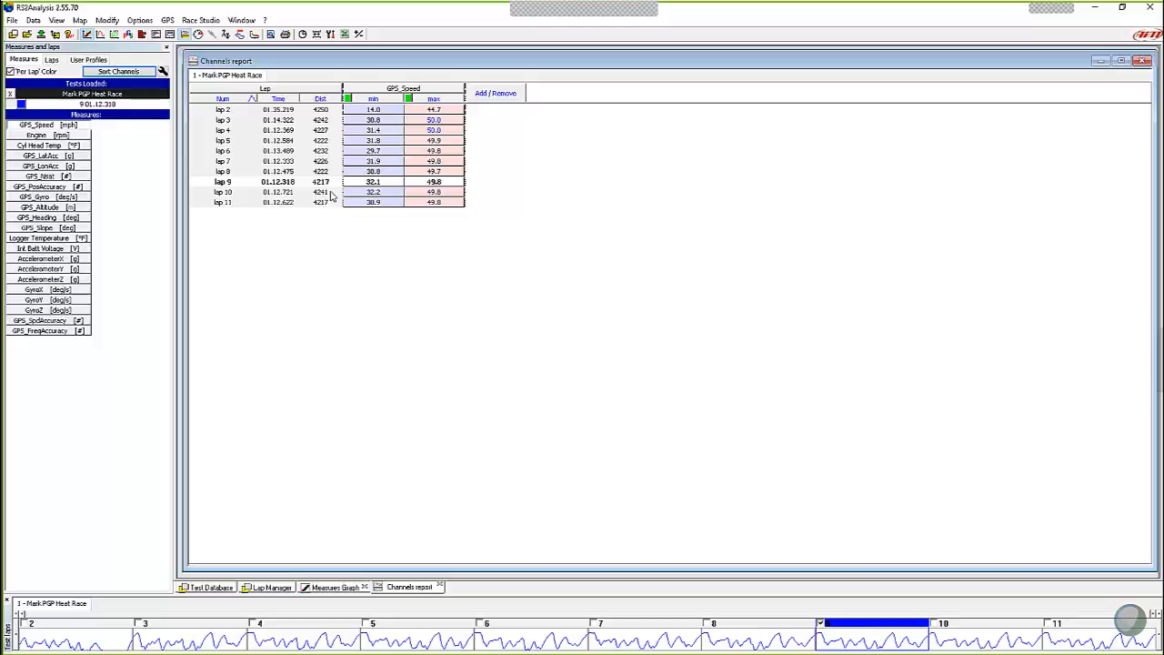
pyautogui.moveTo(324, 215)
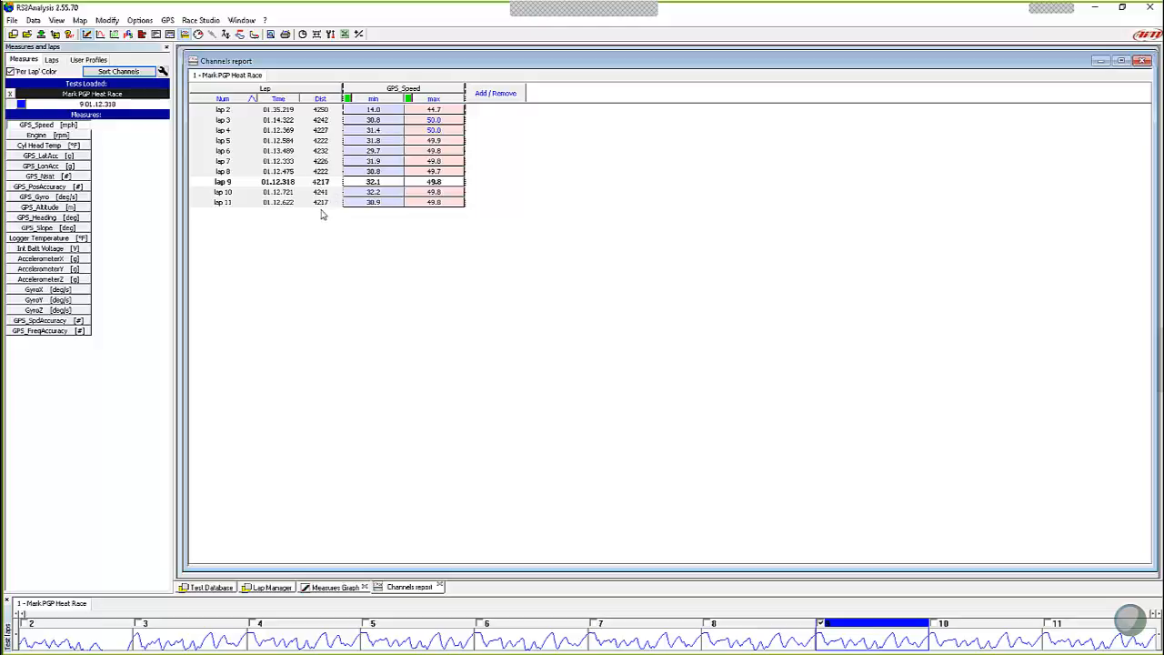
pyautogui.moveTo(284, 211)
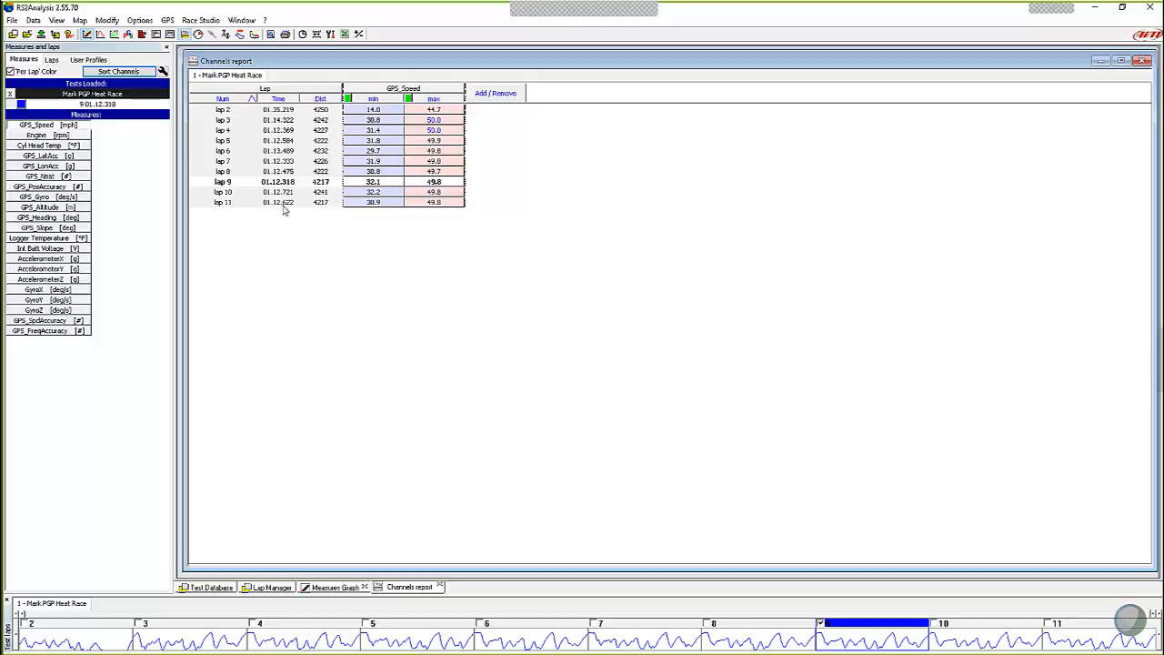
pyautogui.moveTo(333, 187)
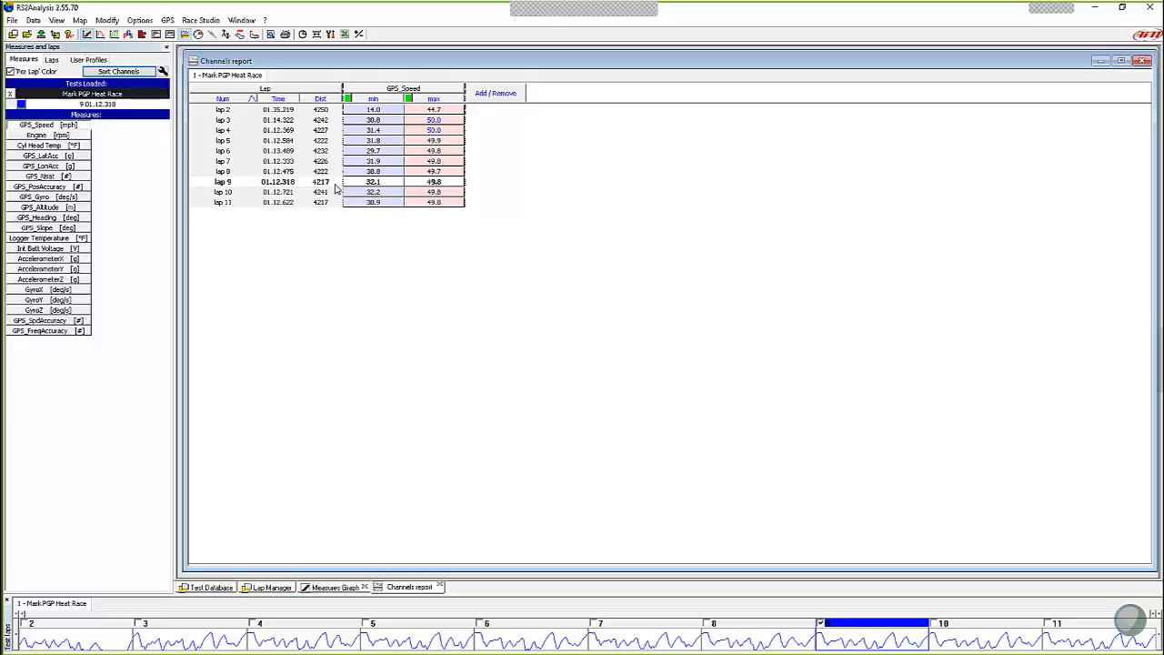
pyautogui.moveTo(334, 191)
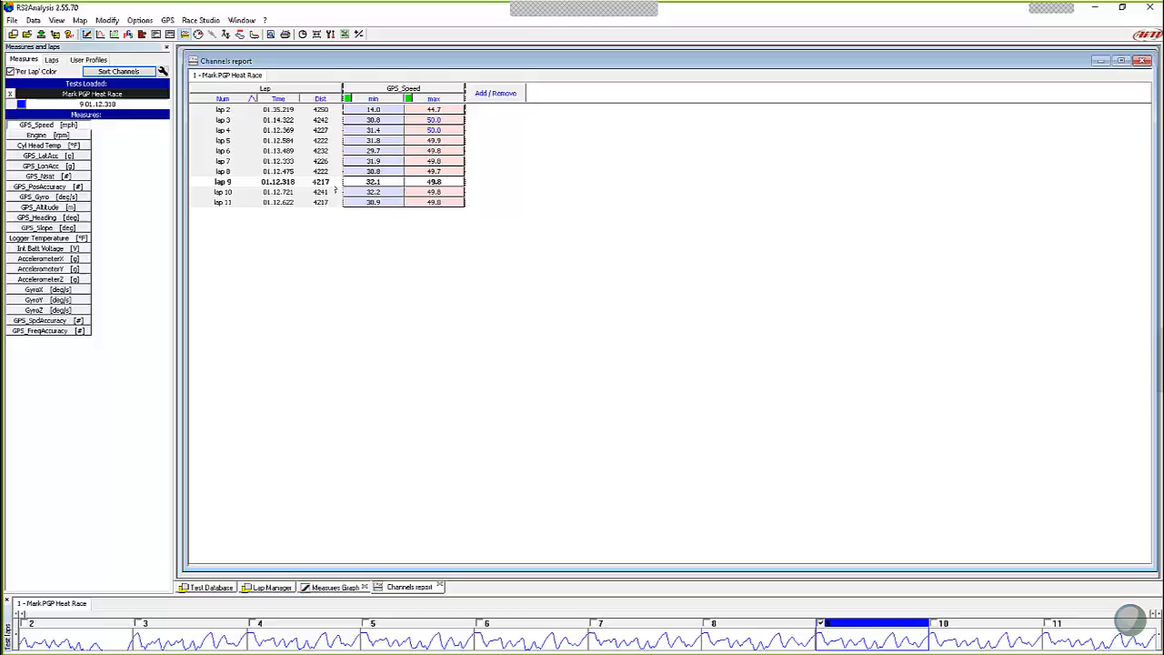
pyautogui.moveTo(349, 191)
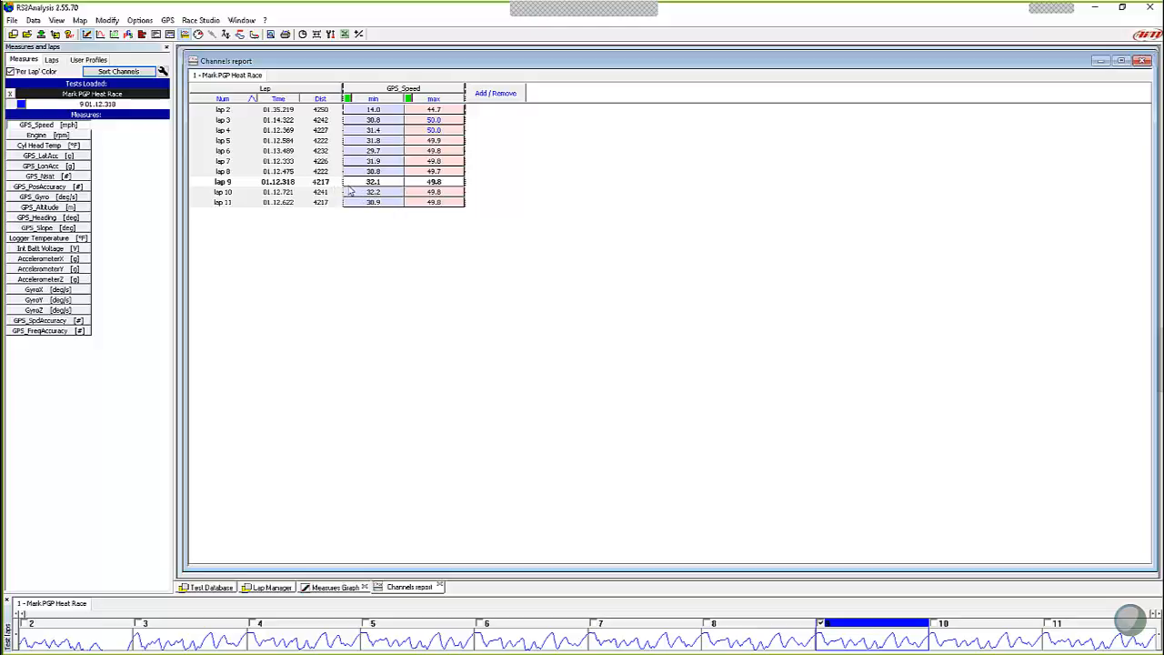
pyautogui.moveTo(509, 187)
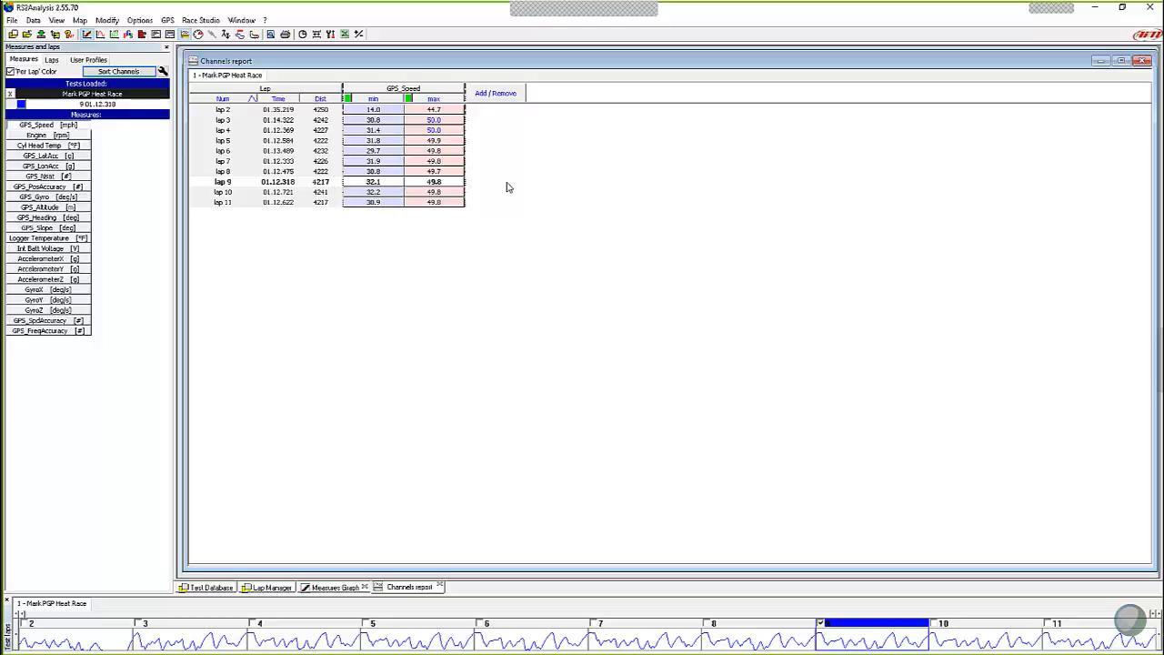
pyautogui.moveTo(510, 187)
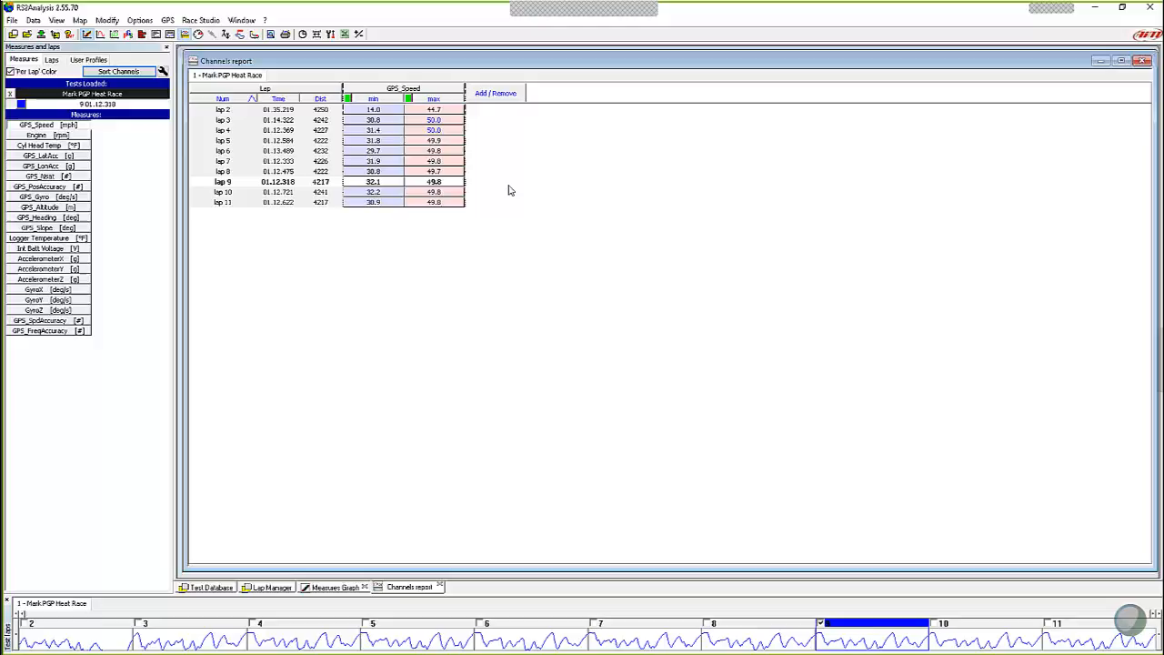
pyautogui.moveTo(491, 100)
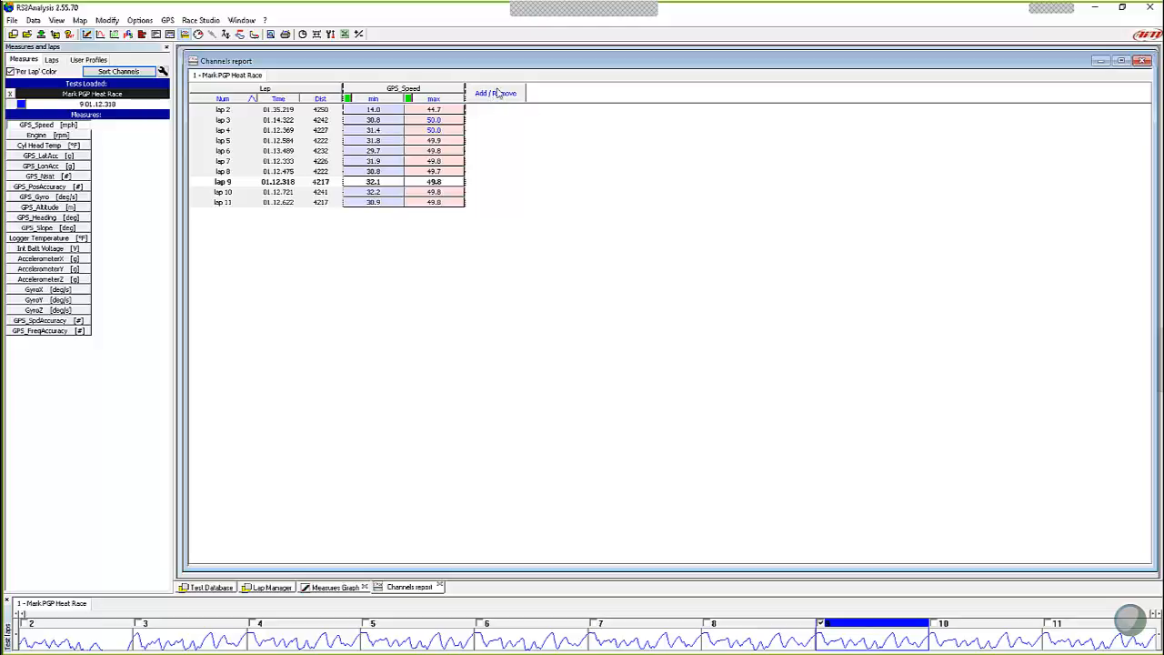
# In Add/Remove, give GPS_LatAcc only its minimum and maximum statistics.
pyautogui.click(495, 93)
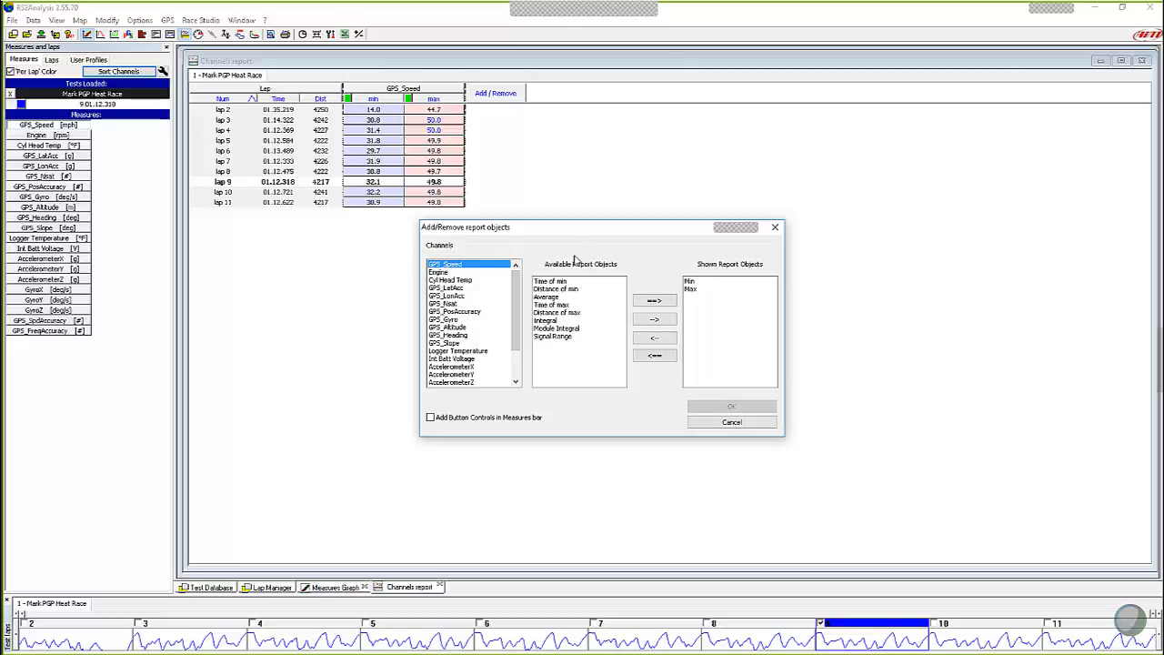
pyautogui.moveTo(586, 371)
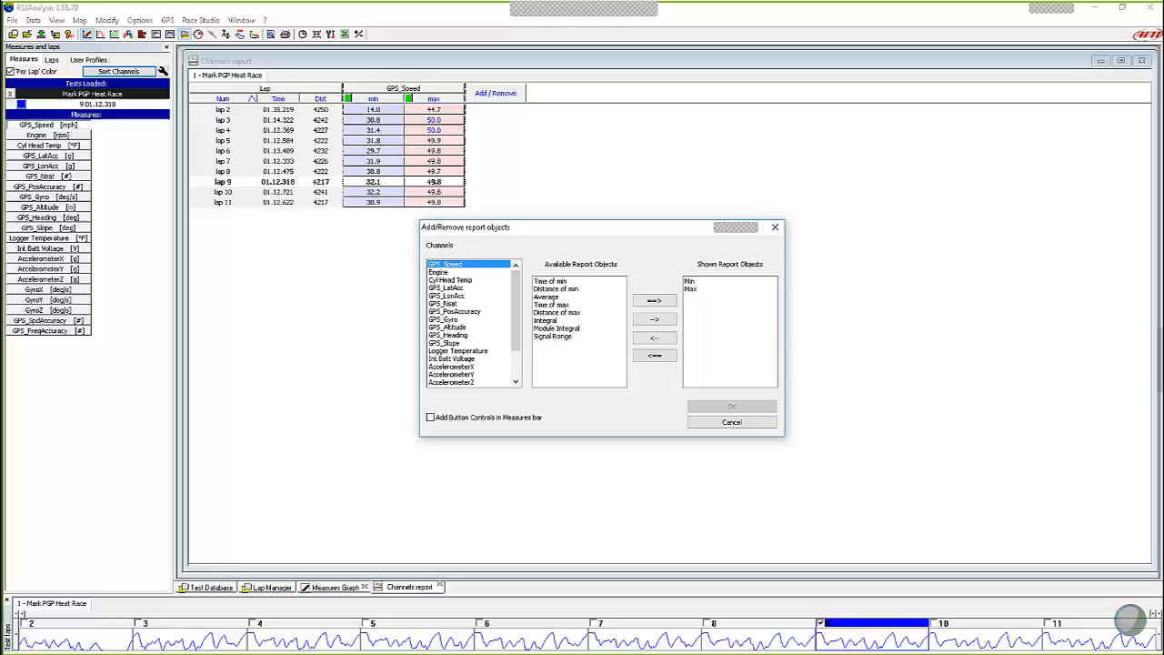
pyautogui.moveTo(721, 284)
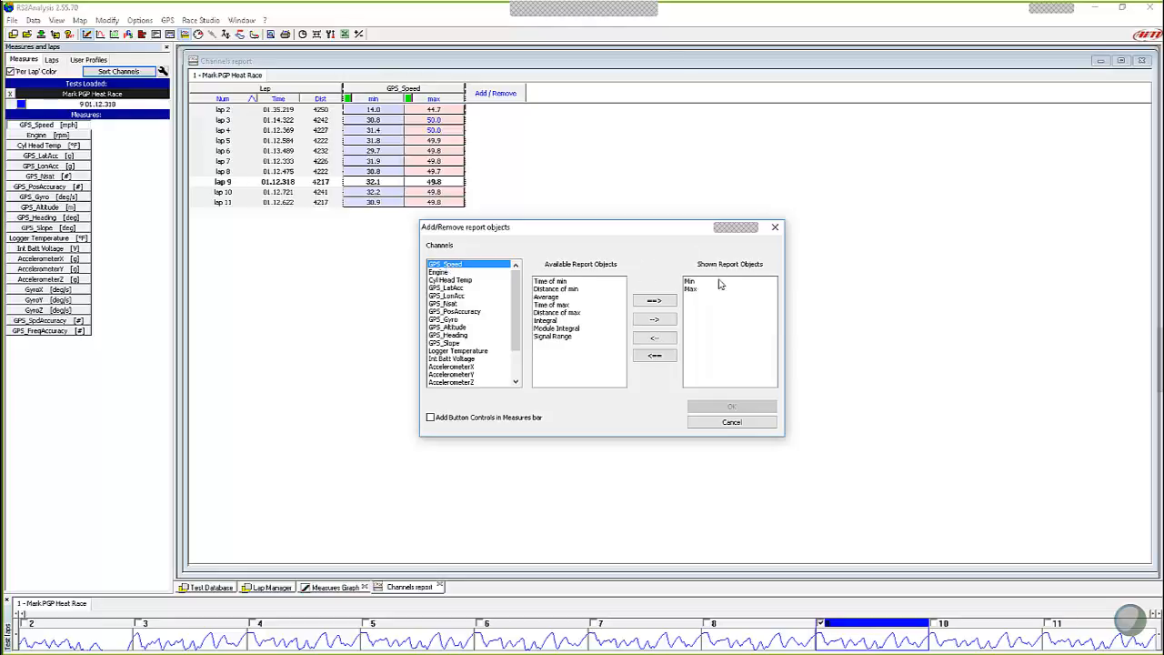
pyautogui.moveTo(424, 188)
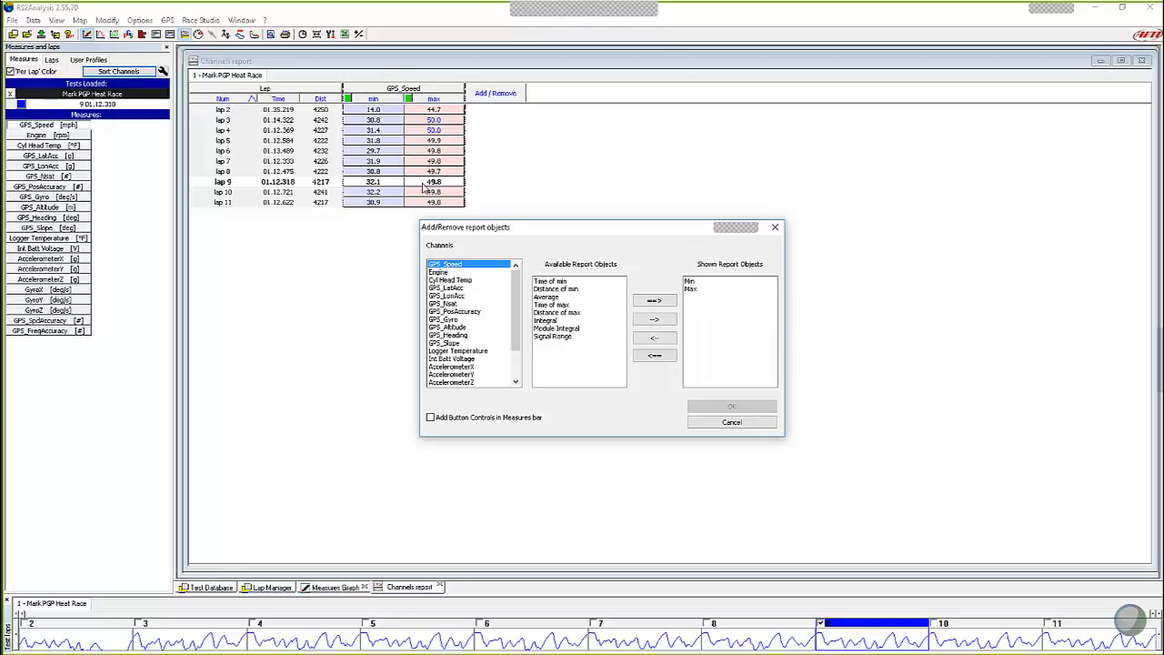
pyautogui.moveTo(439, 171)
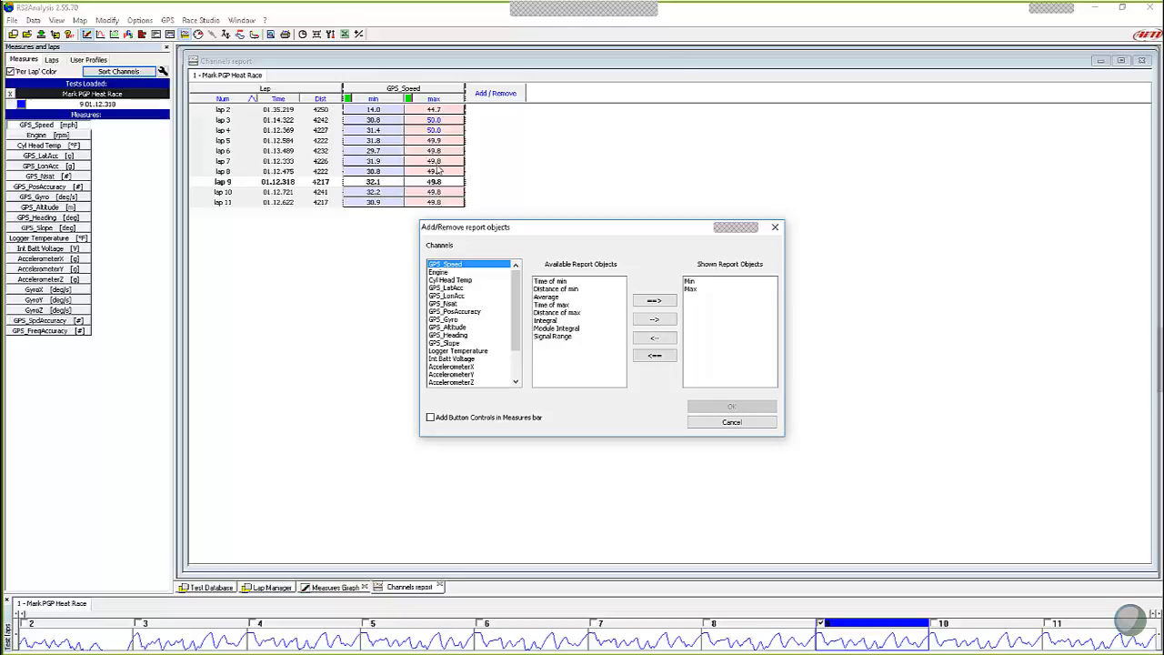
pyautogui.moveTo(454, 295)
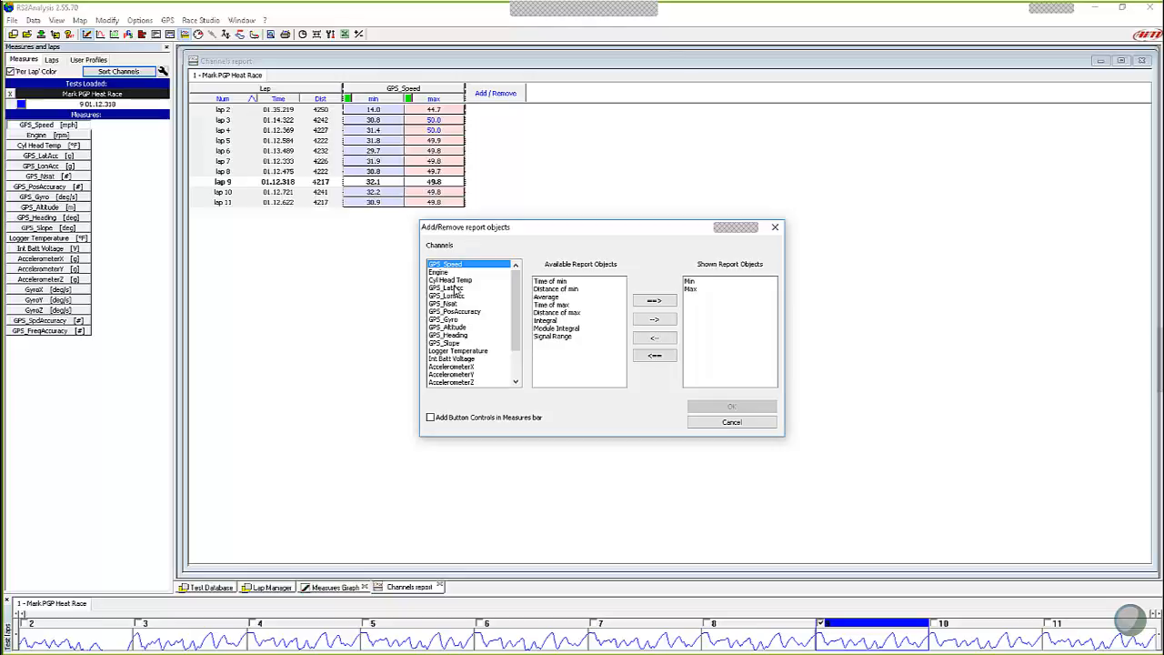
pyautogui.click(451, 288)
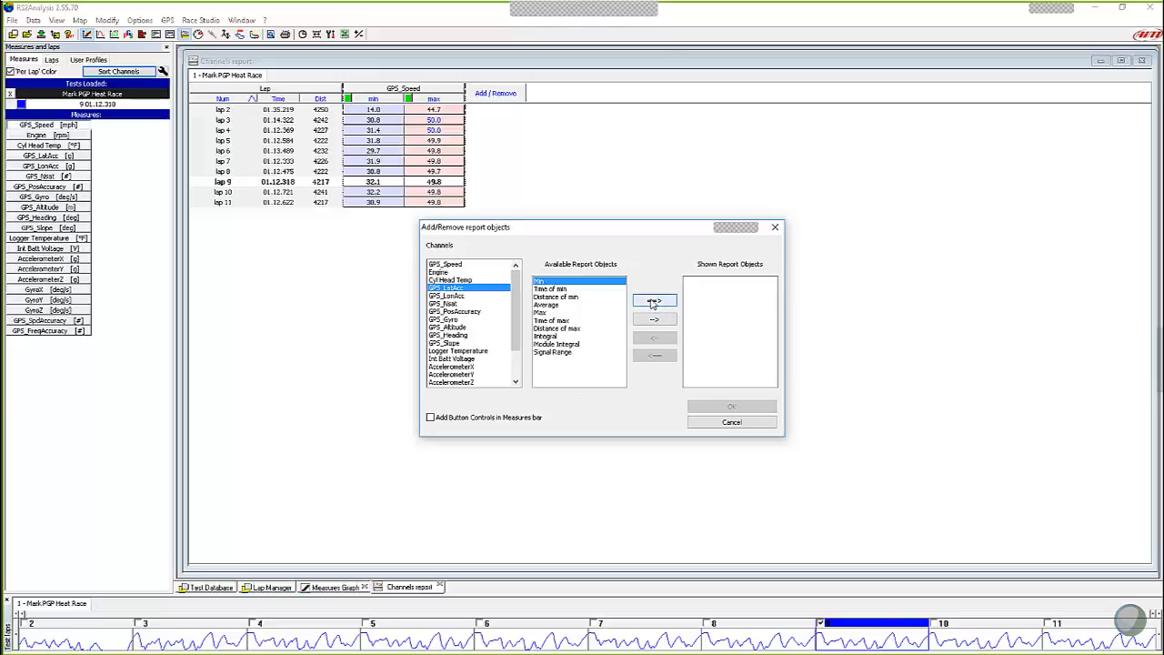
pyautogui.click(655, 300)
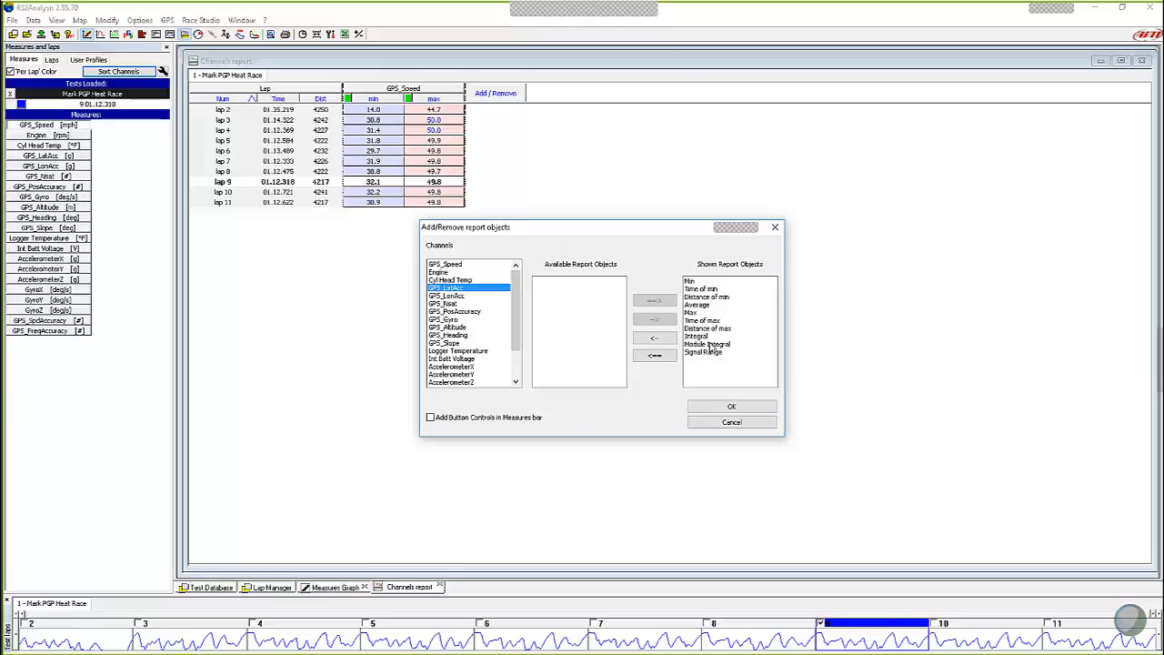
pyautogui.click(655, 355)
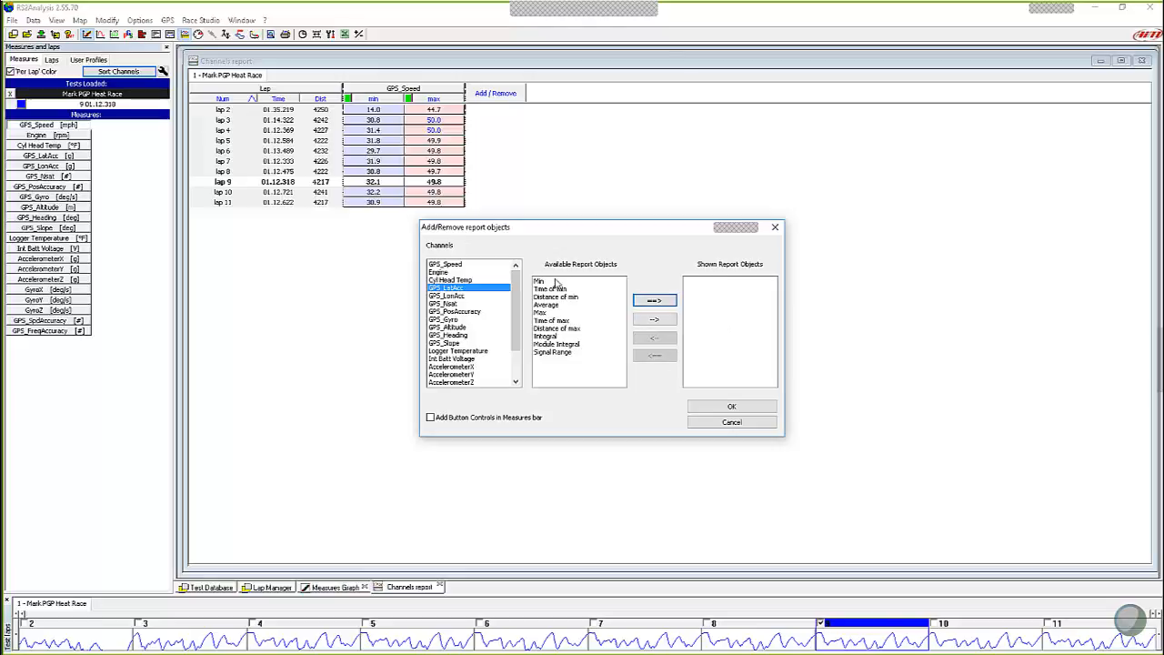
pyautogui.click(542, 280)
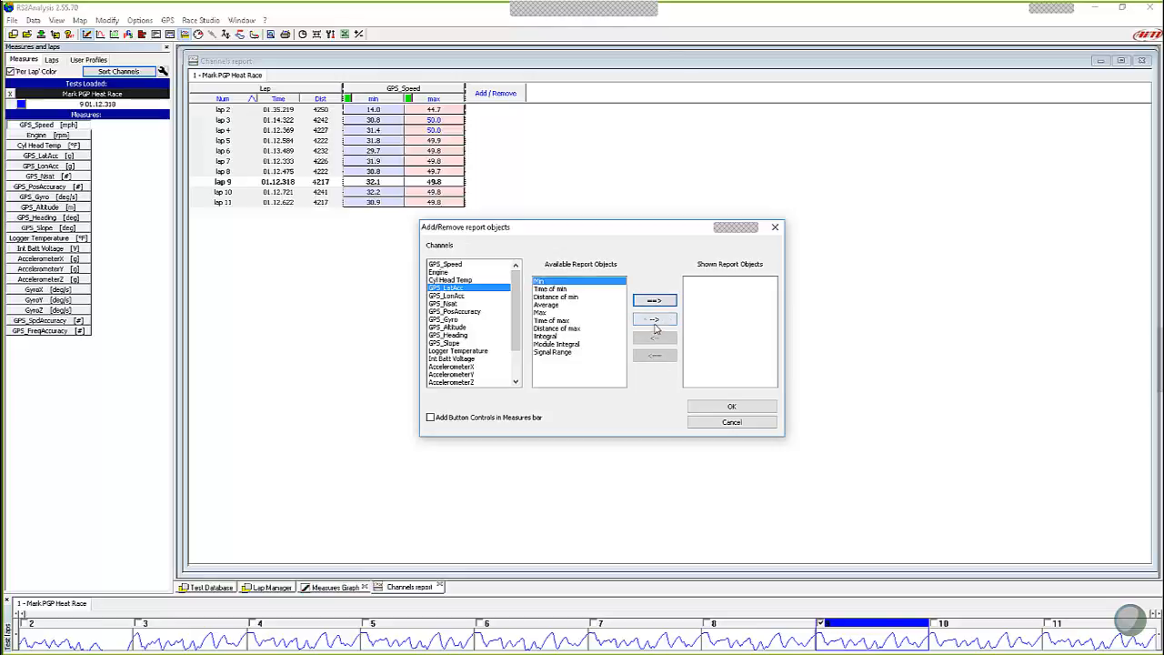
pyautogui.click(655, 301)
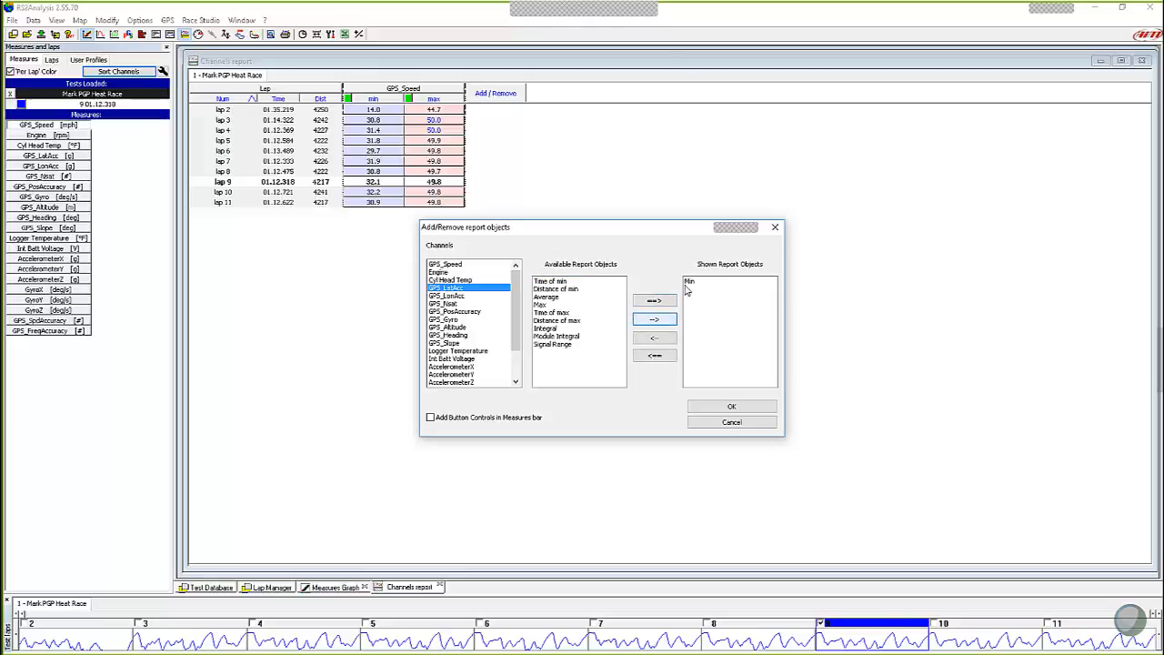
pyautogui.click(546, 297)
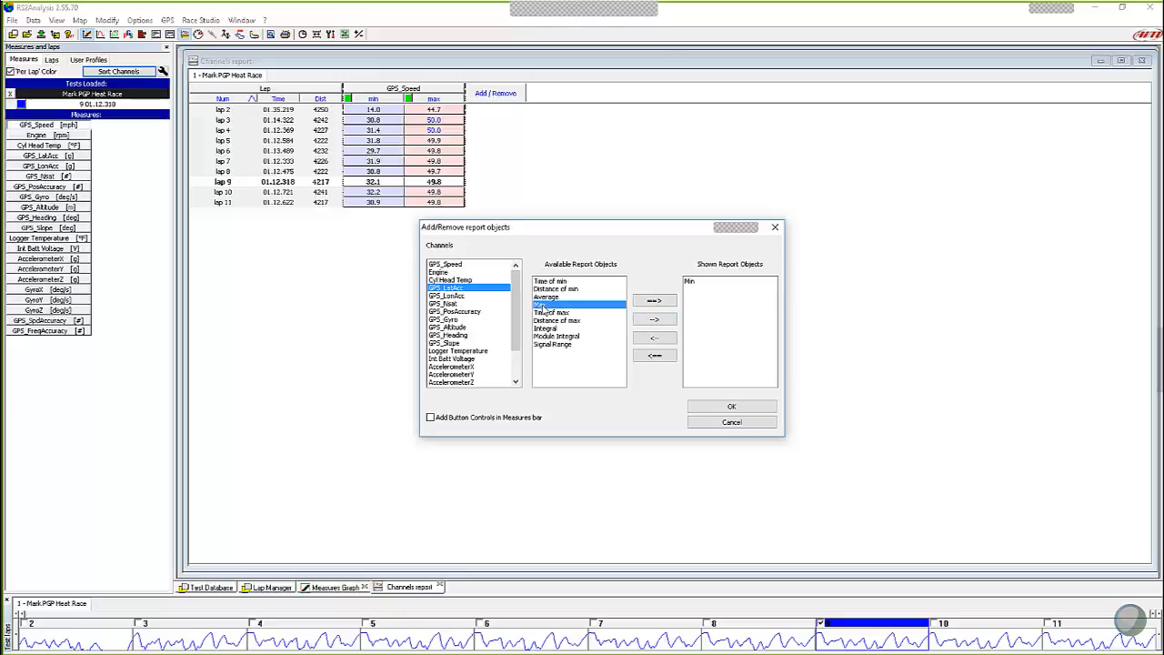
# Add GPS_LonAcc min/max and Cyl Head Temp max/average, then apply to the report.
pyautogui.click(654, 300)
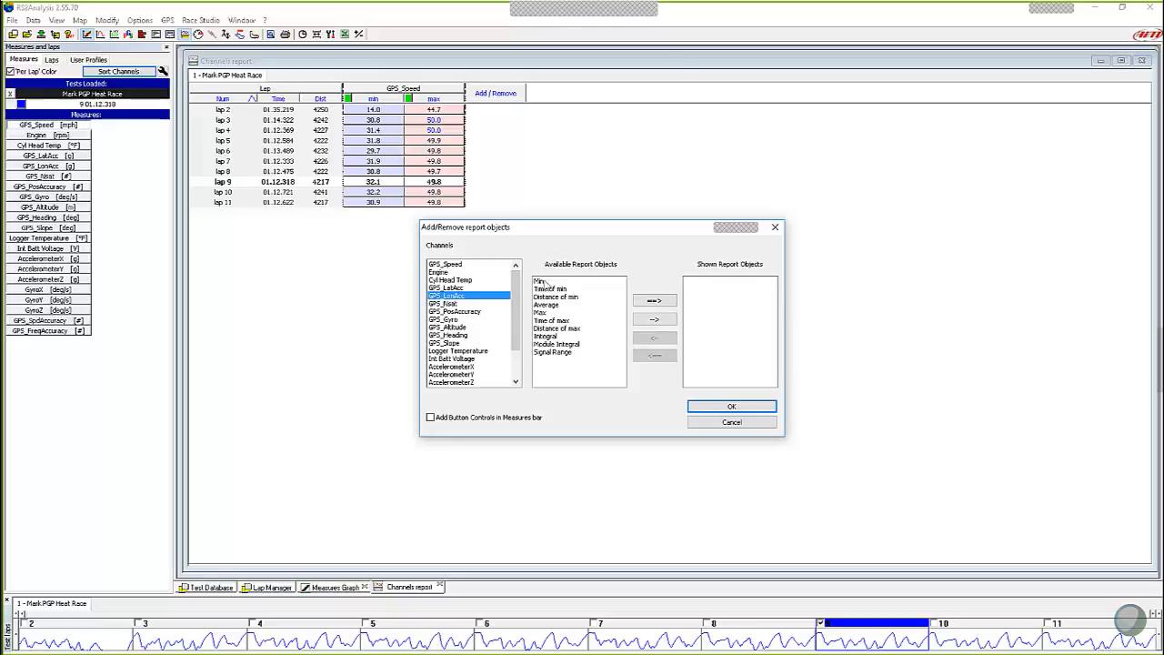
pyautogui.click(654, 300)
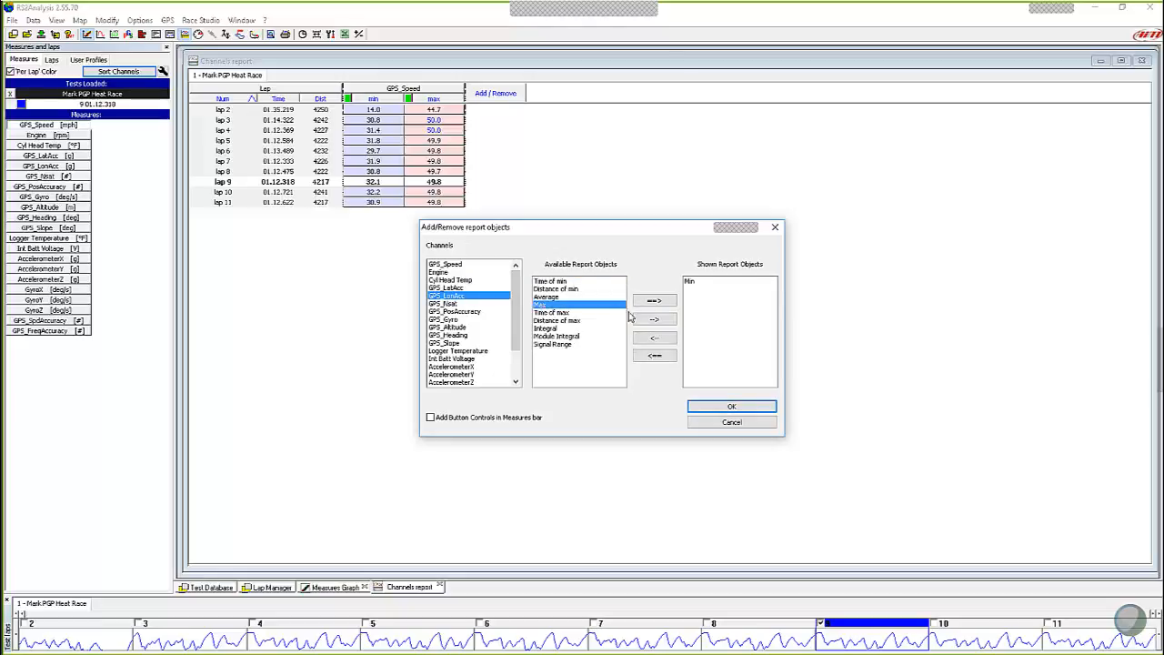
pyautogui.click(655, 298)
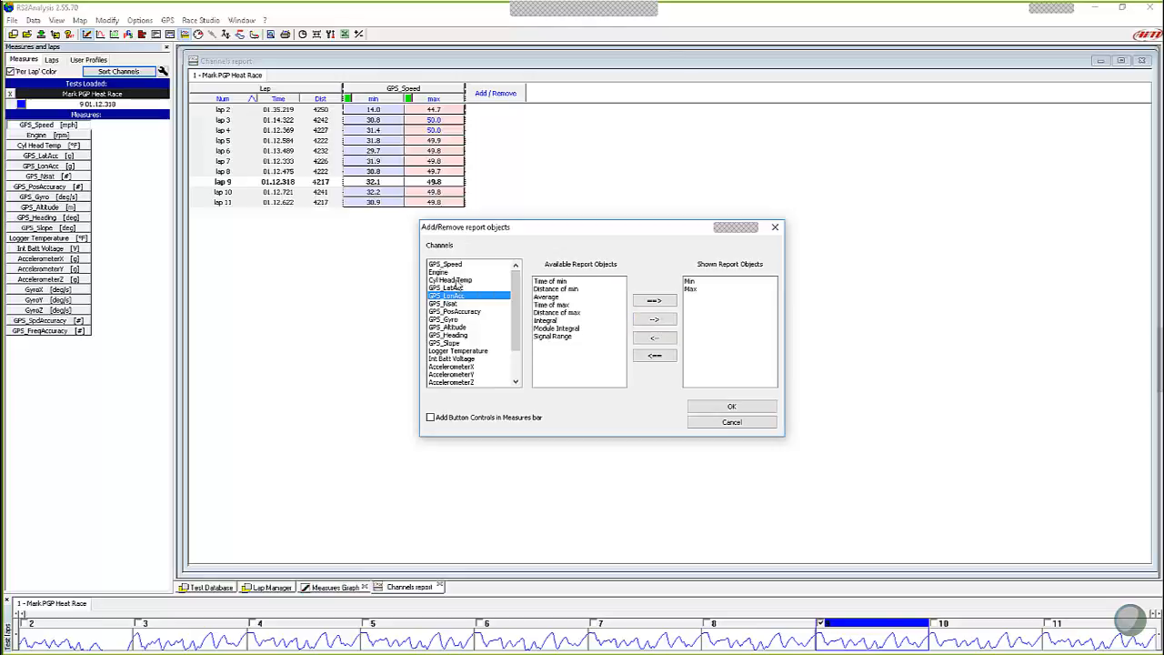
pyautogui.click(451, 280)
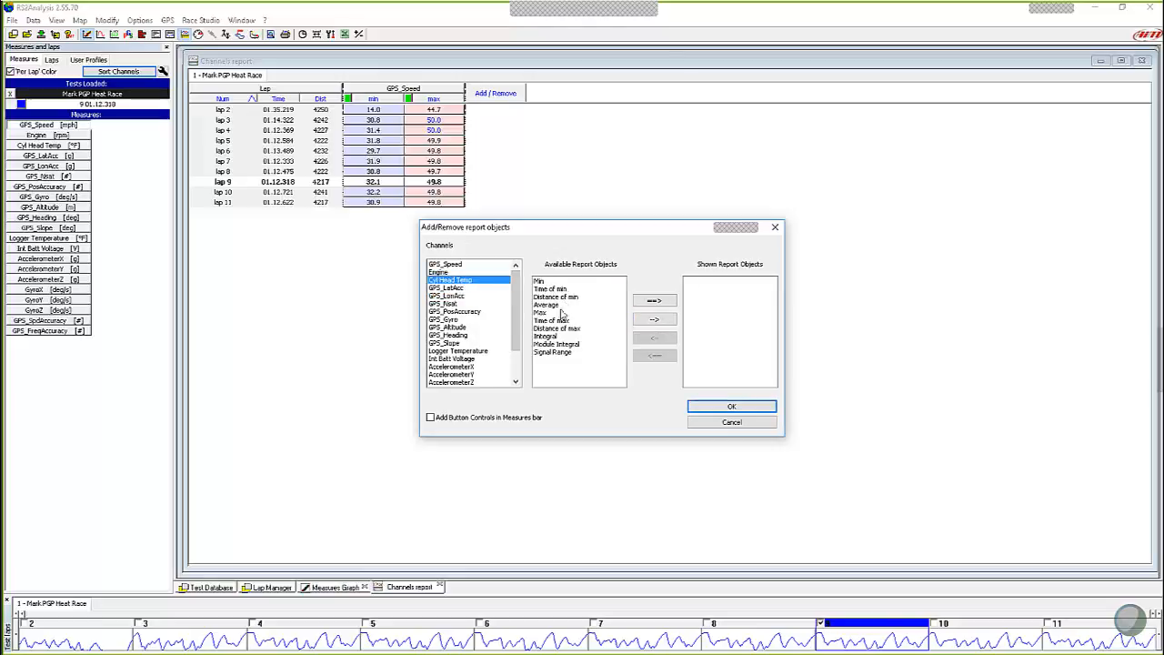
pyautogui.click(539, 280)
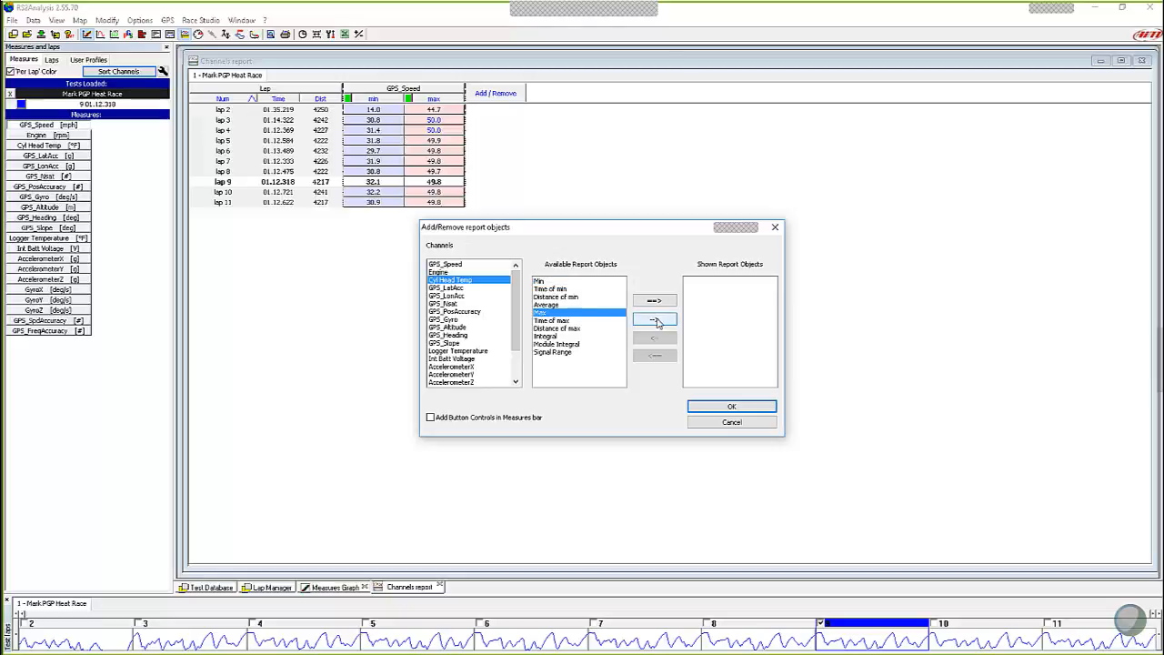
pyautogui.click(655, 301)
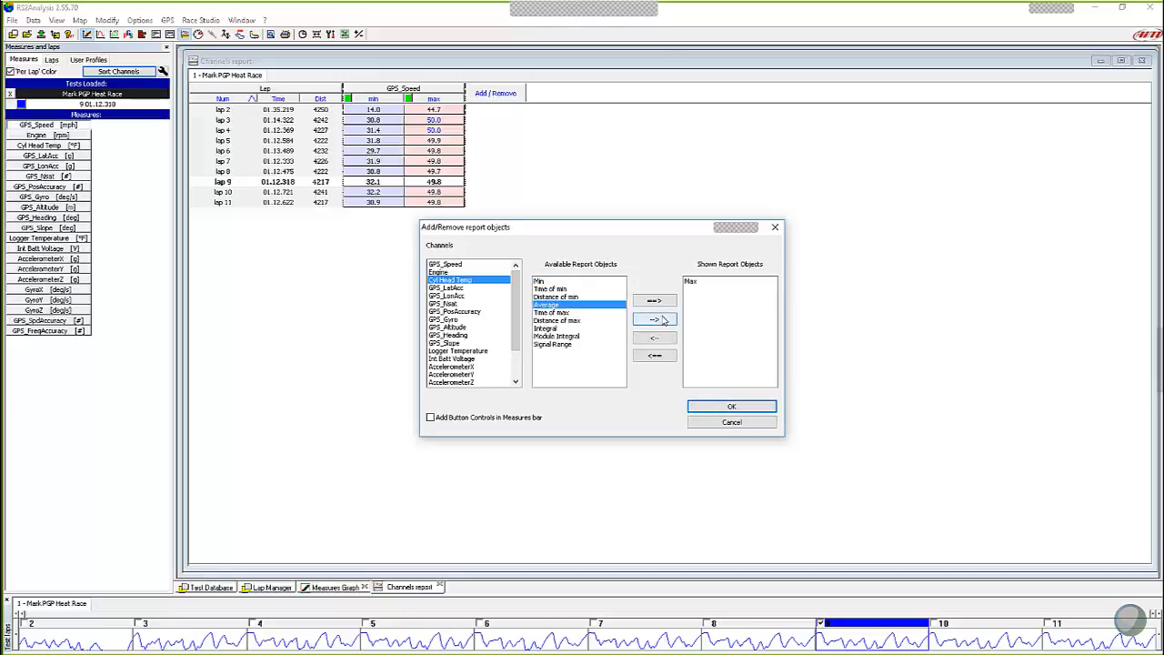
pyautogui.click(655, 320)
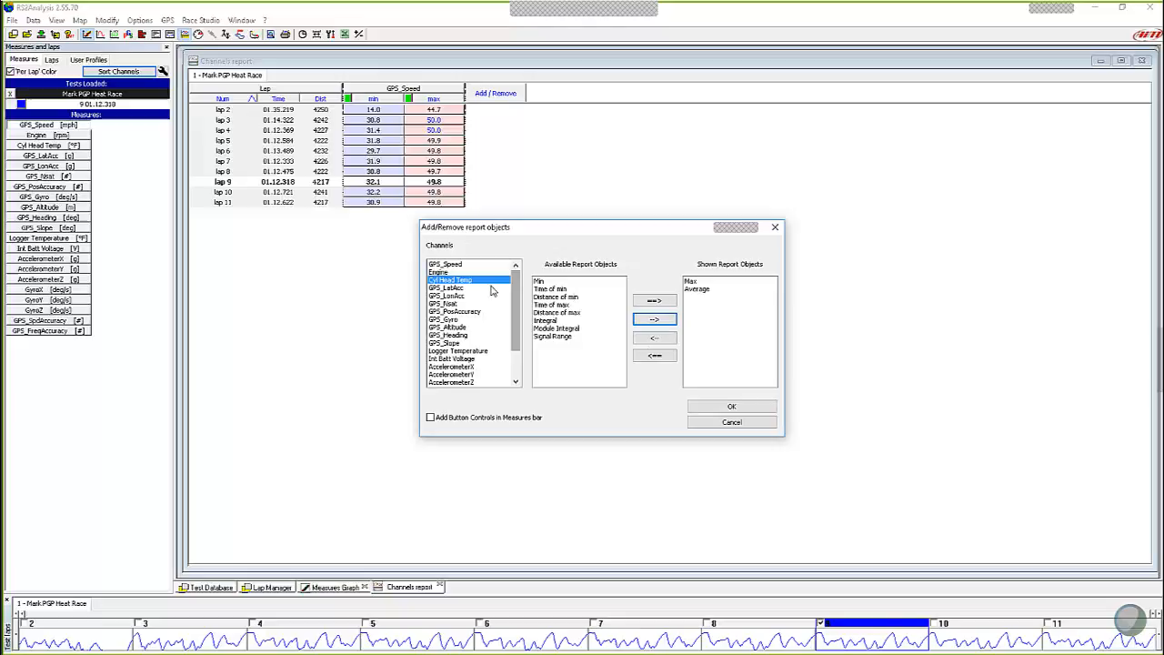
pyautogui.moveTo(513, 326)
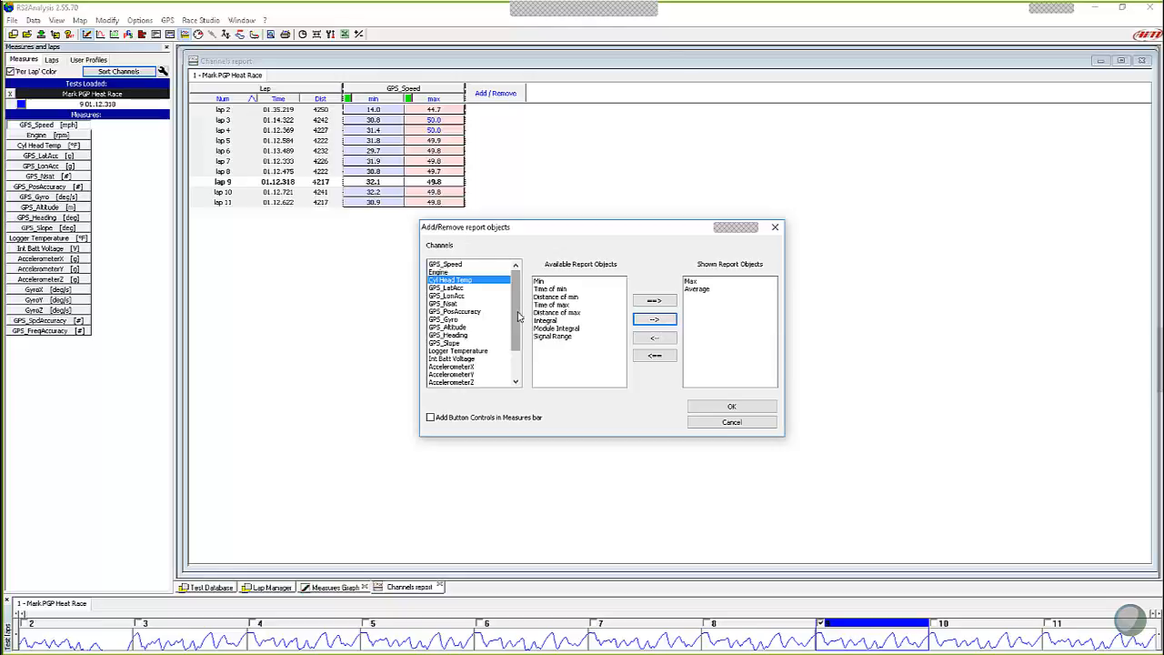
pyautogui.moveTo(469, 335)
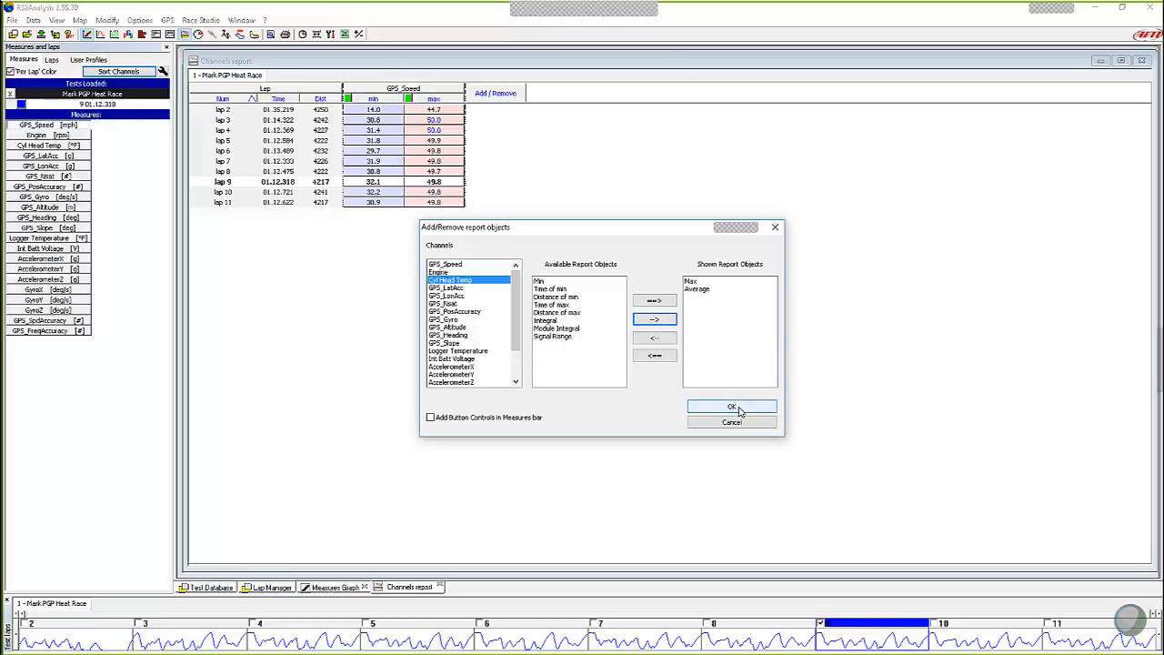
pyautogui.click(732, 405)
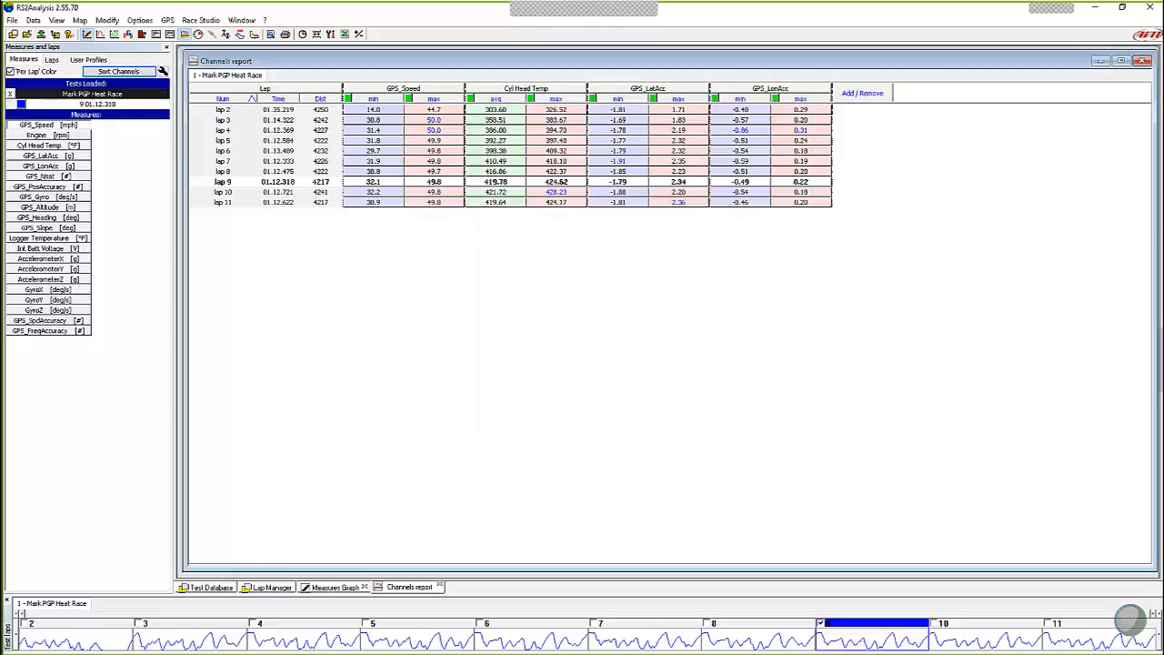
pyautogui.moveTo(440, 250)
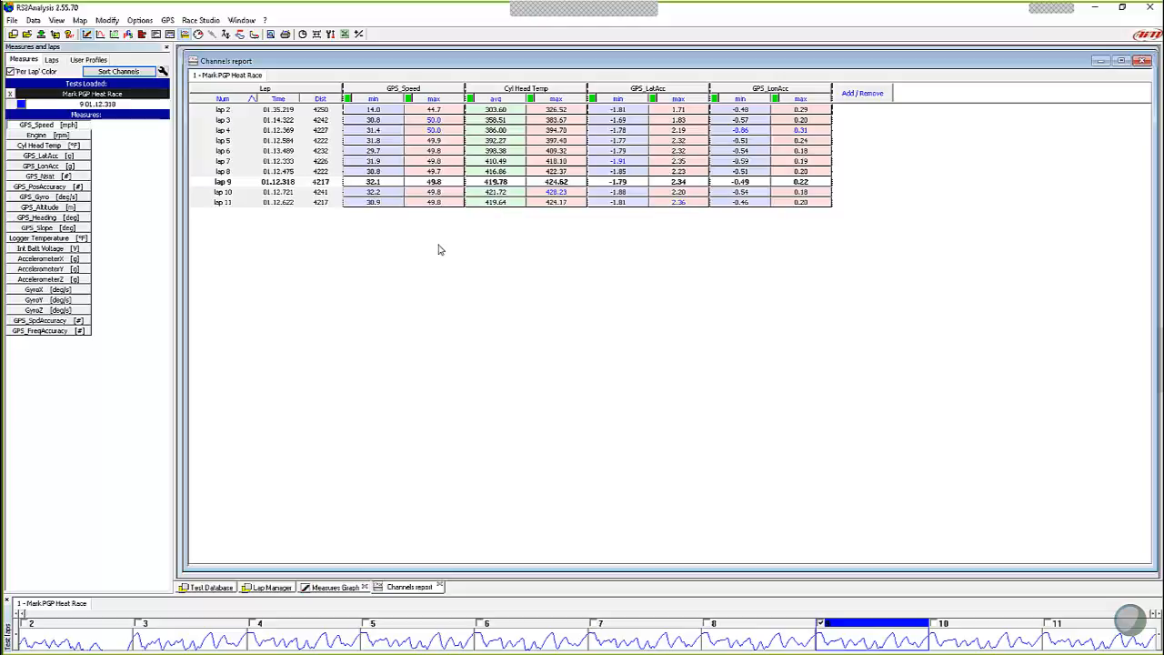
pyautogui.moveTo(505, 254)
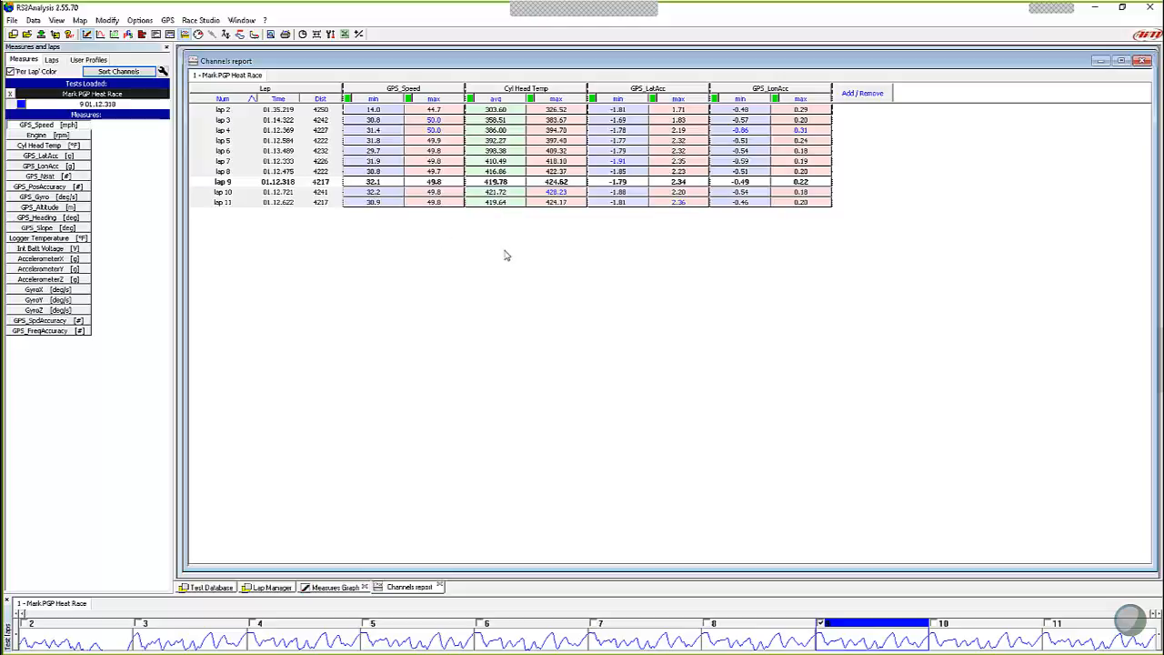
pyautogui.moveTo(422, 84)
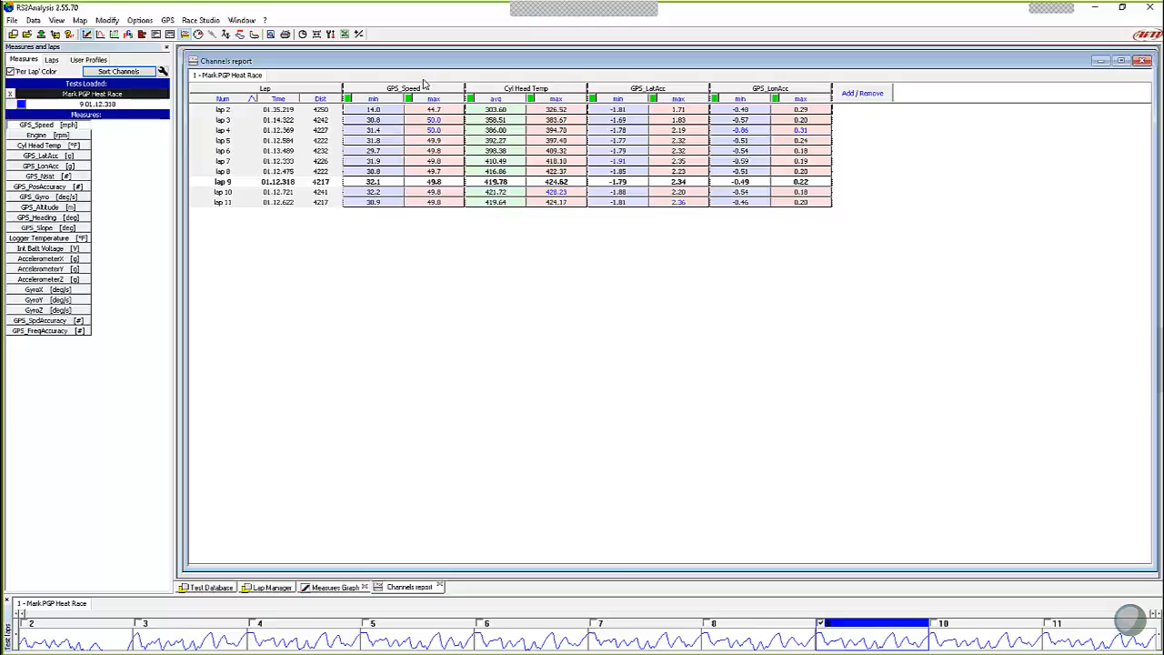
pyautogui.moveTo(520, 169)
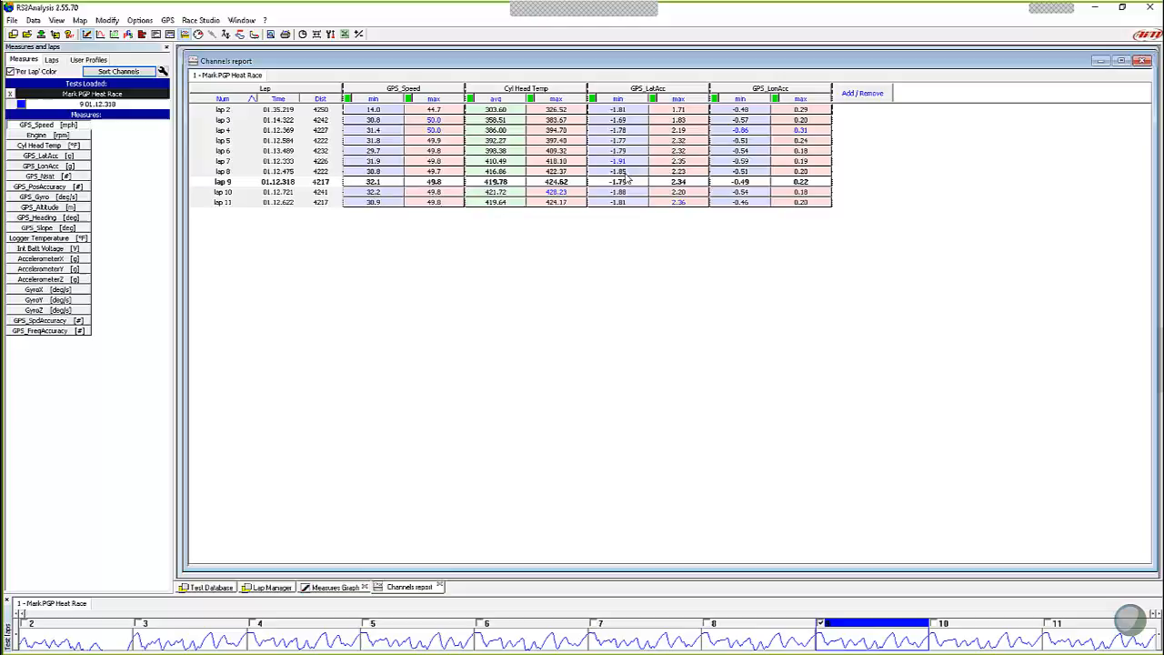
pyautogui.moveTo(546, 200)
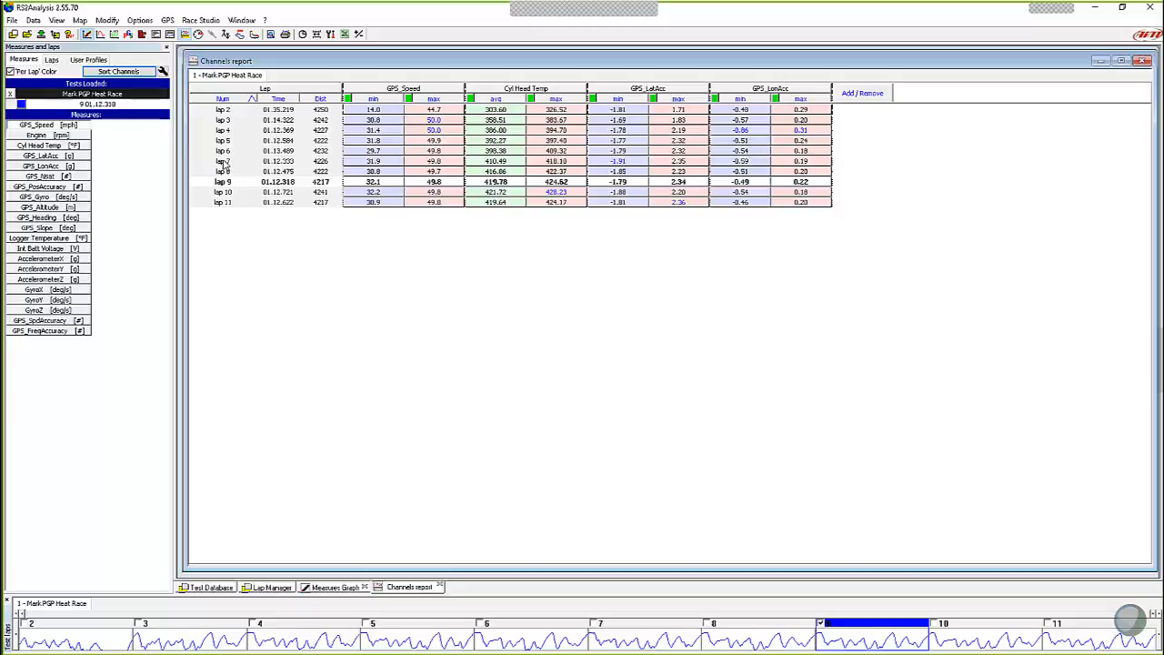
pyautogui.moveTo(687, 171)
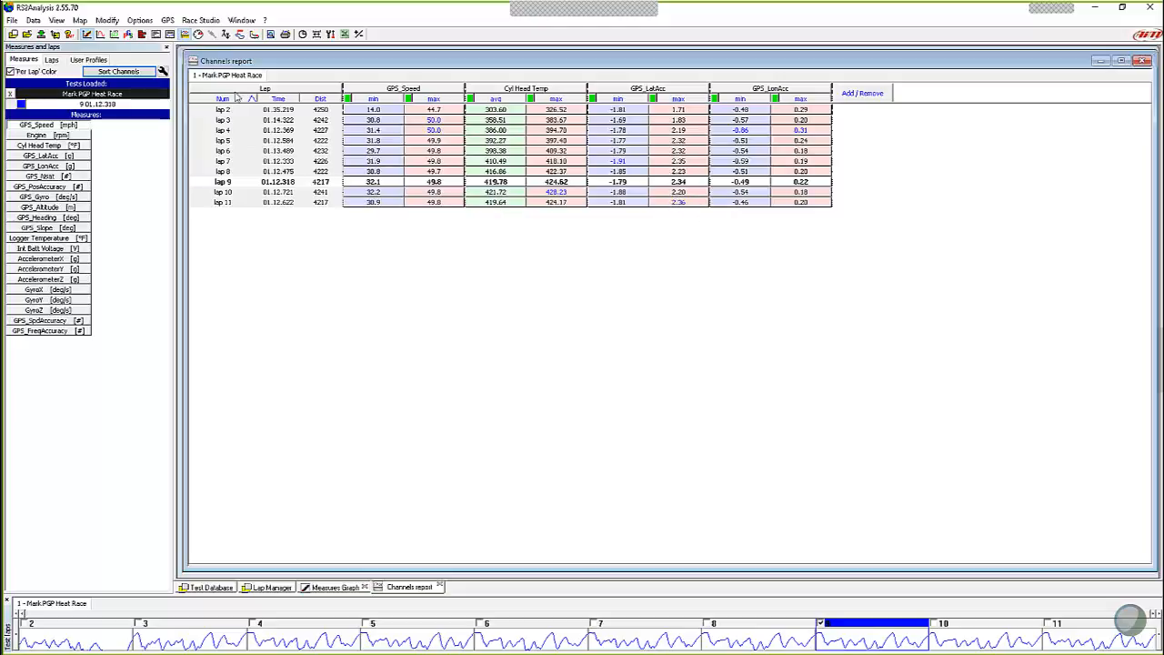
pyautogui.moveTo(680, 209)
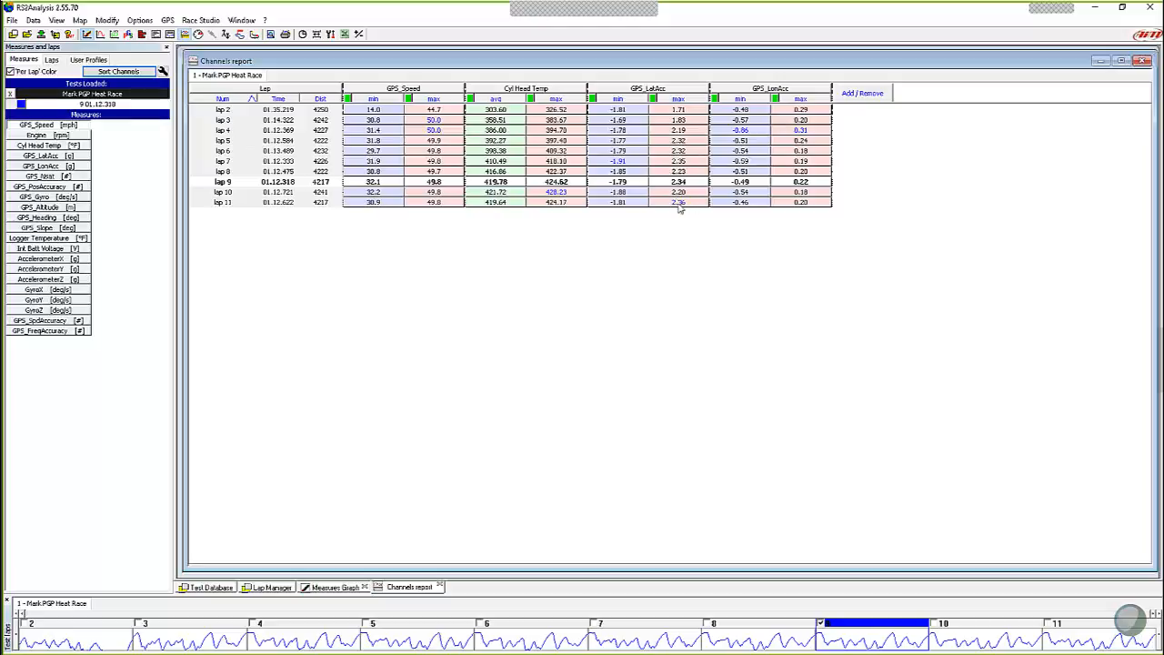
pyautogui.moveTo(684, 209)
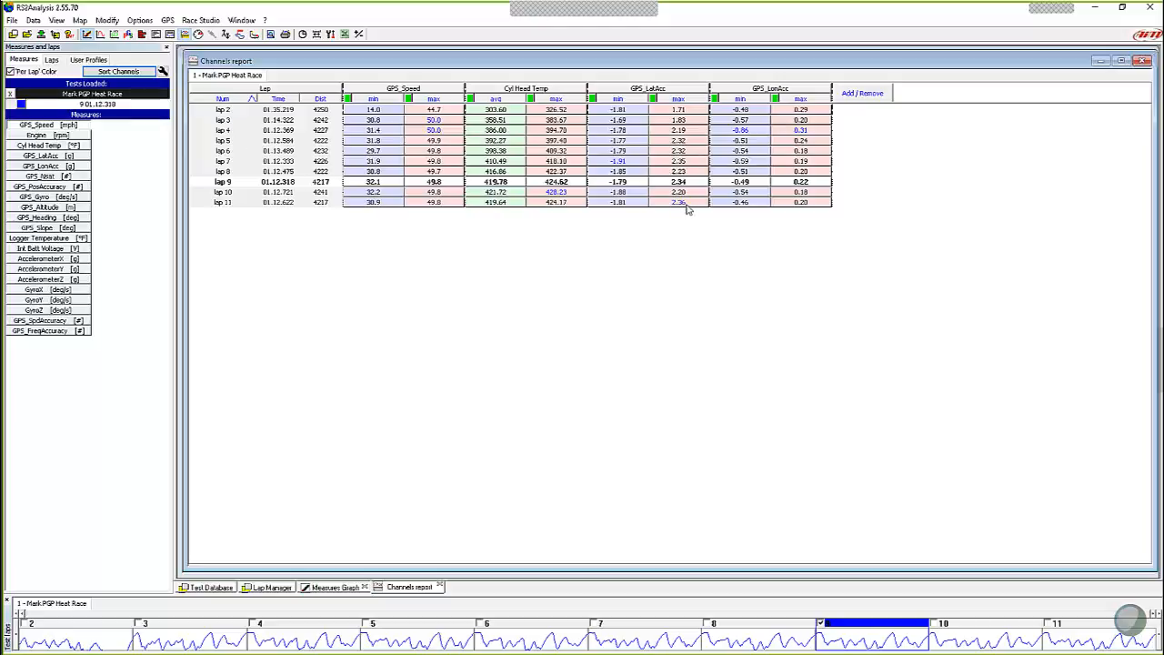
pyautogui.moveTo(773, 150)
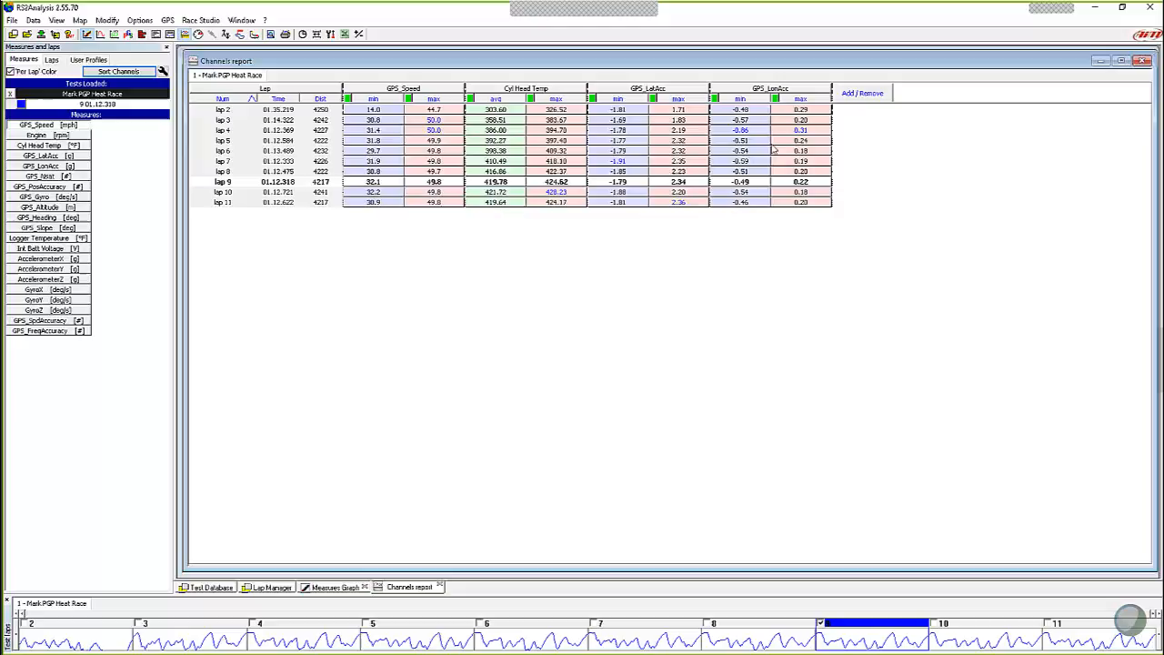
pyautogui.moveTo(753, 141)
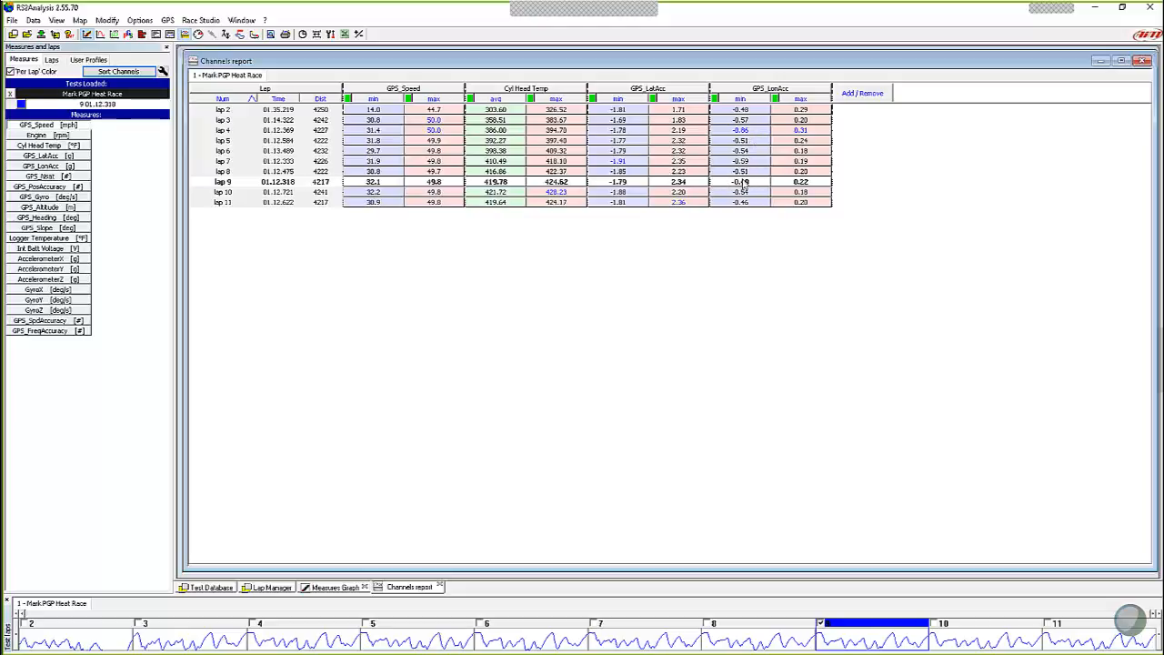
pyautogui.moveTo(749, 191)
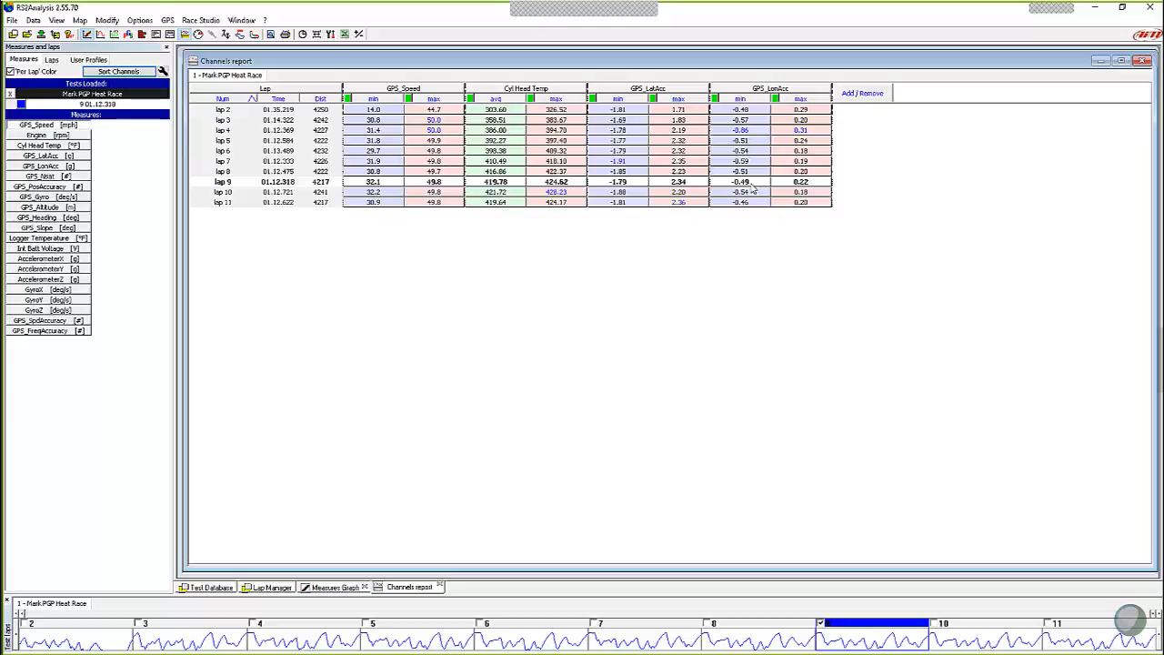
pyautogui.moveTo(663, 76)
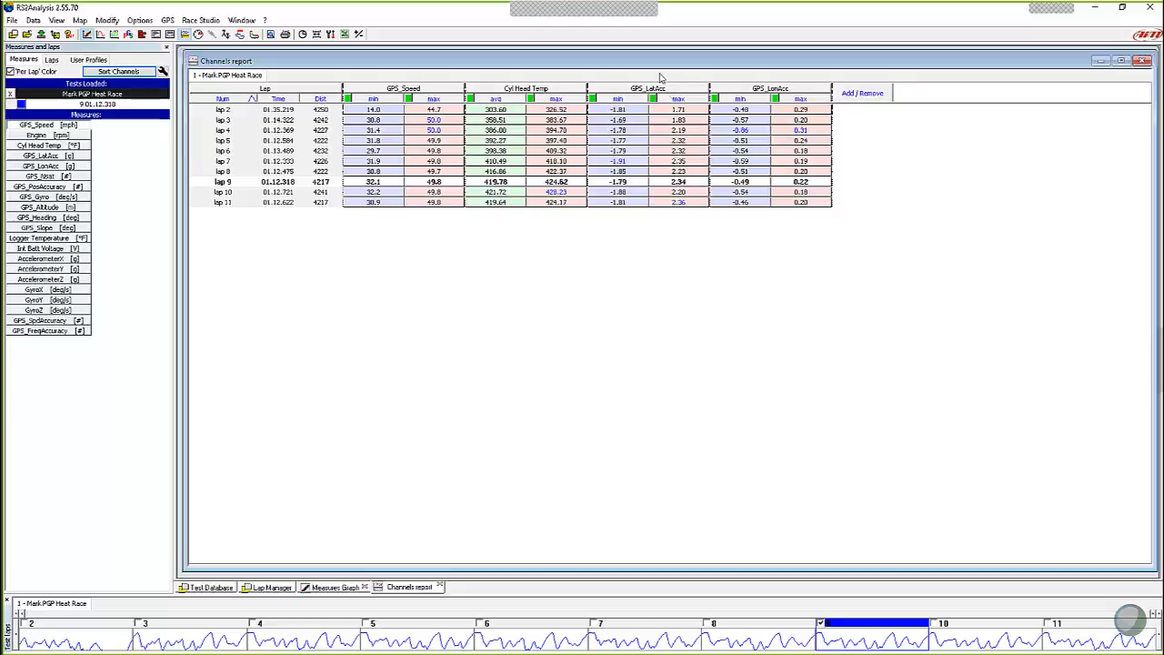
pyautogui.moveTo(628, 78)
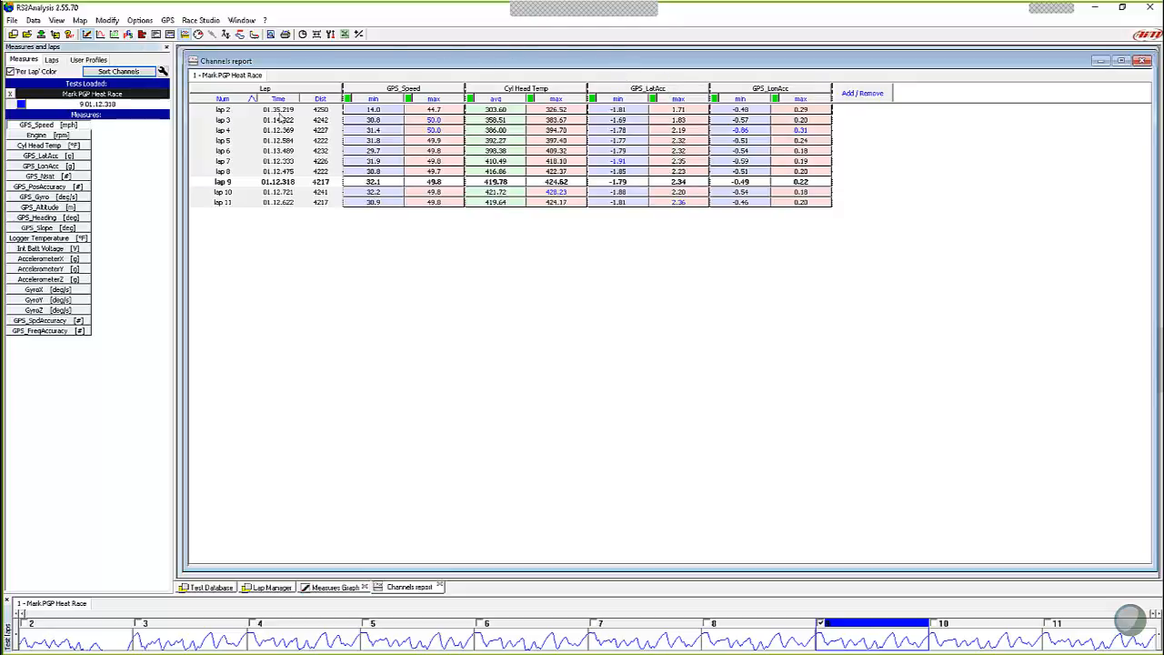
pyautogui.moveTo(687, 125)
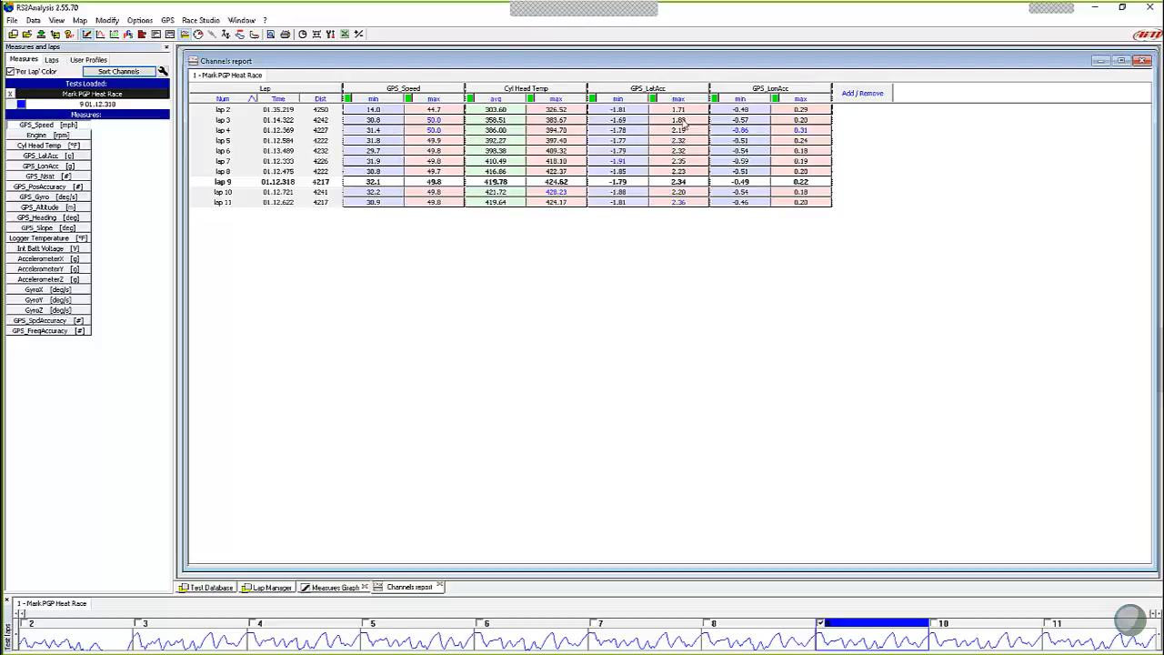
pyautogui.moveTo(695, 116)
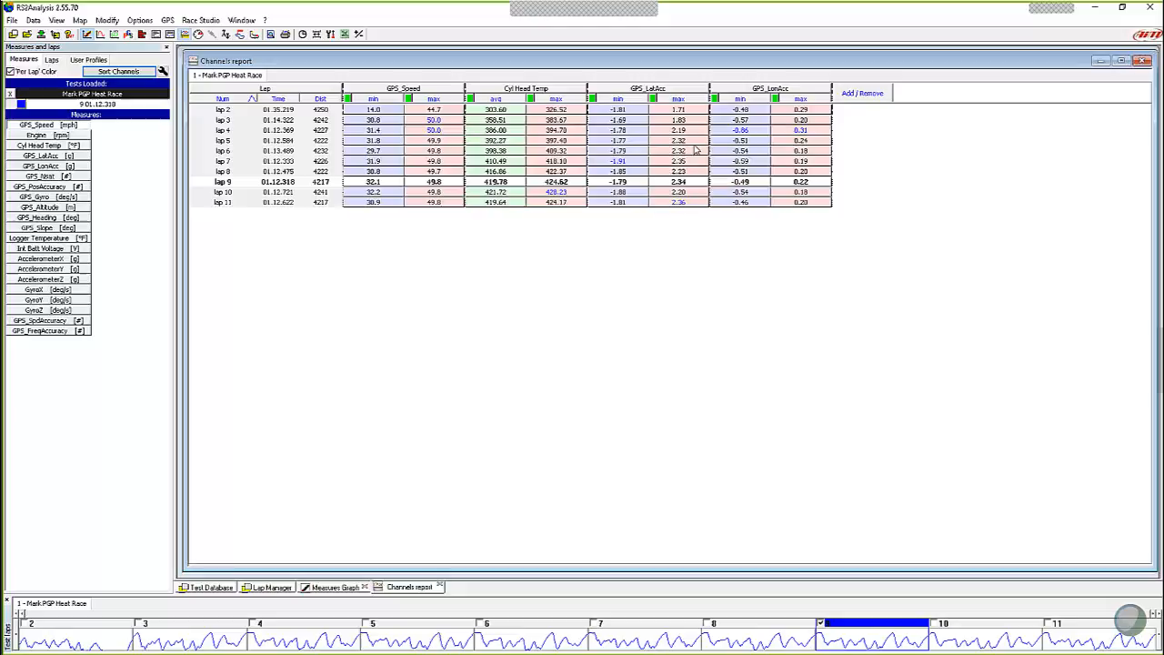
pyautogui.moveTo(688, 181)
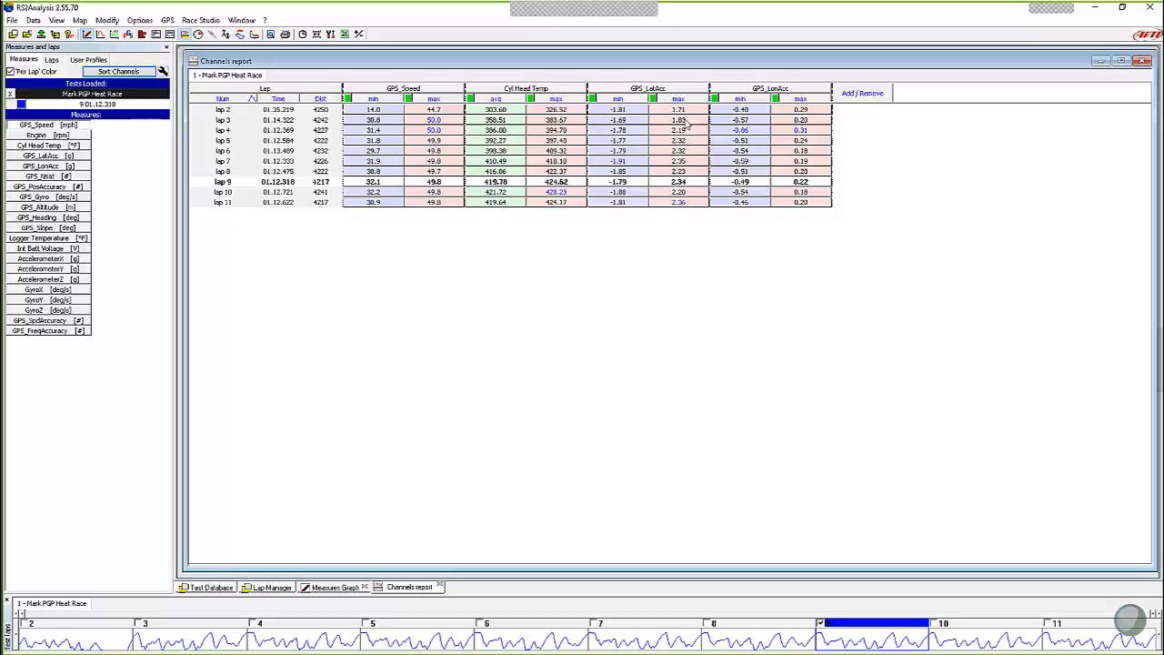
pyautogui.moveTo(693, 211)
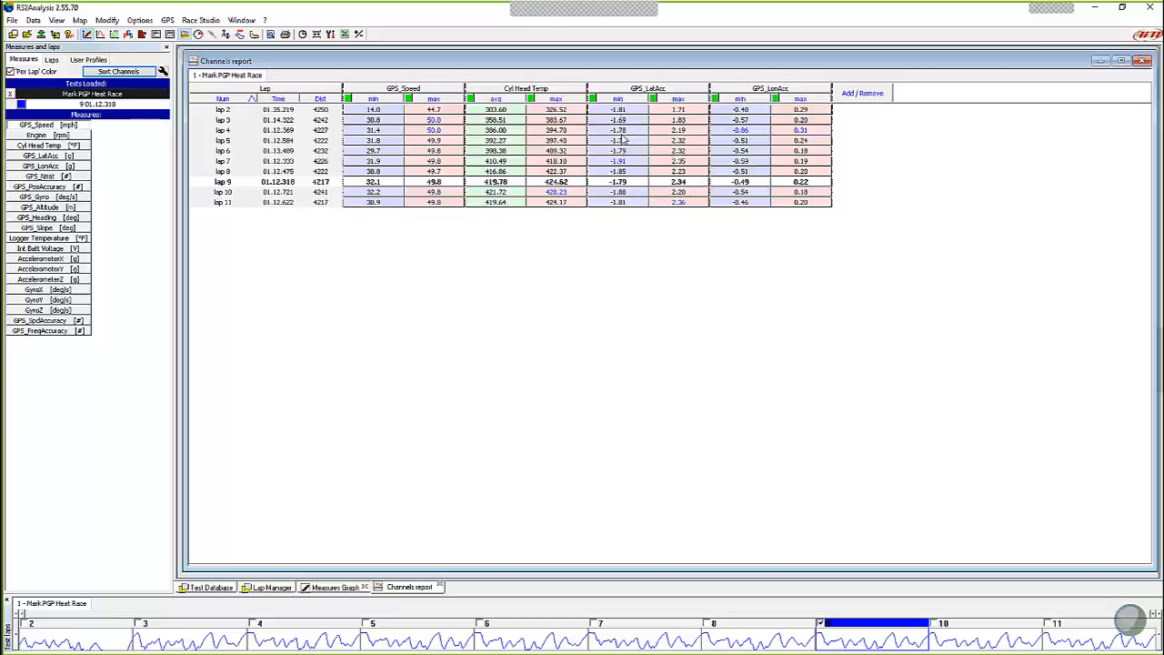
pyautogui.moveTo(633, 197)
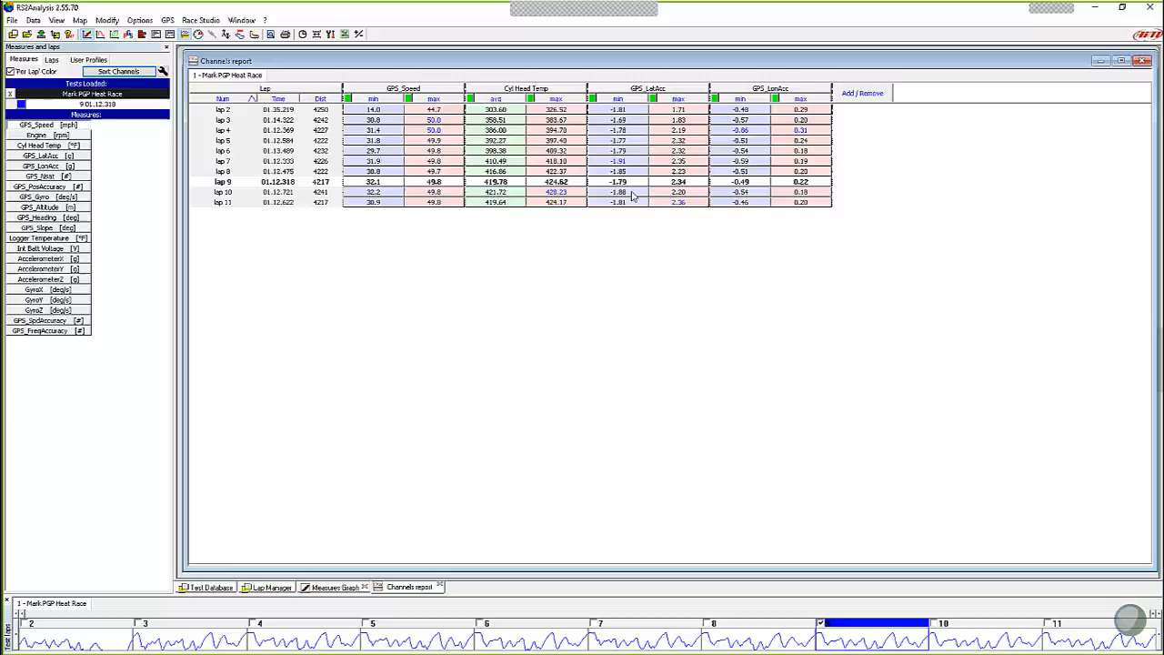
pyautogui.moveTo(633, 173)
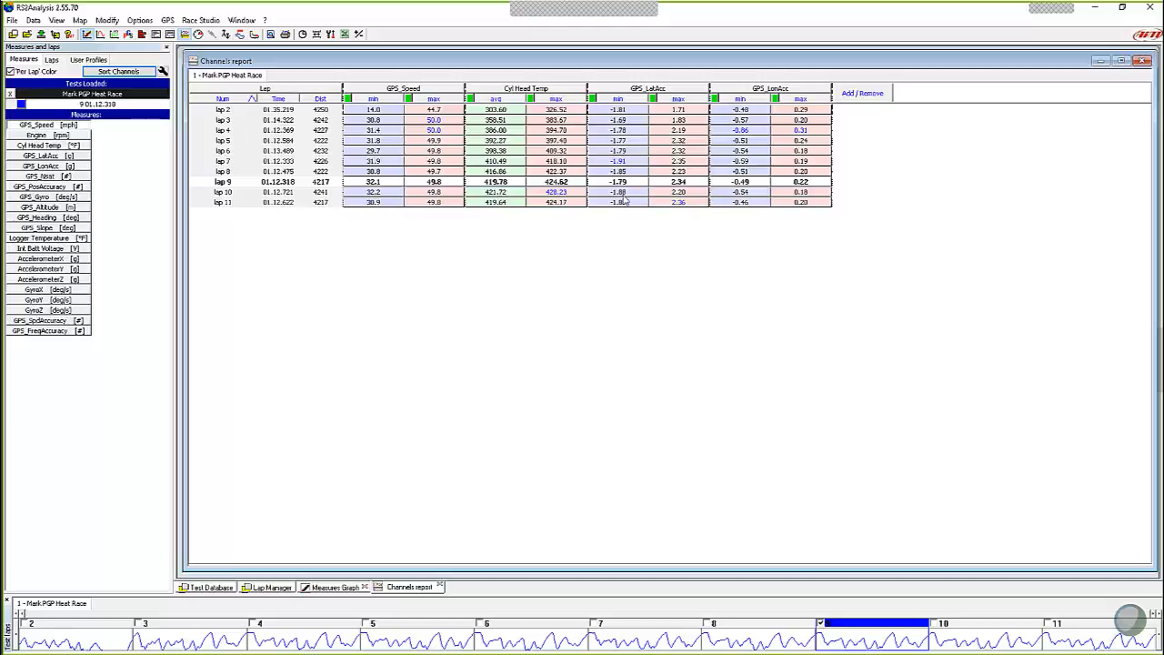
pyautogui.moveTo(627, 193)
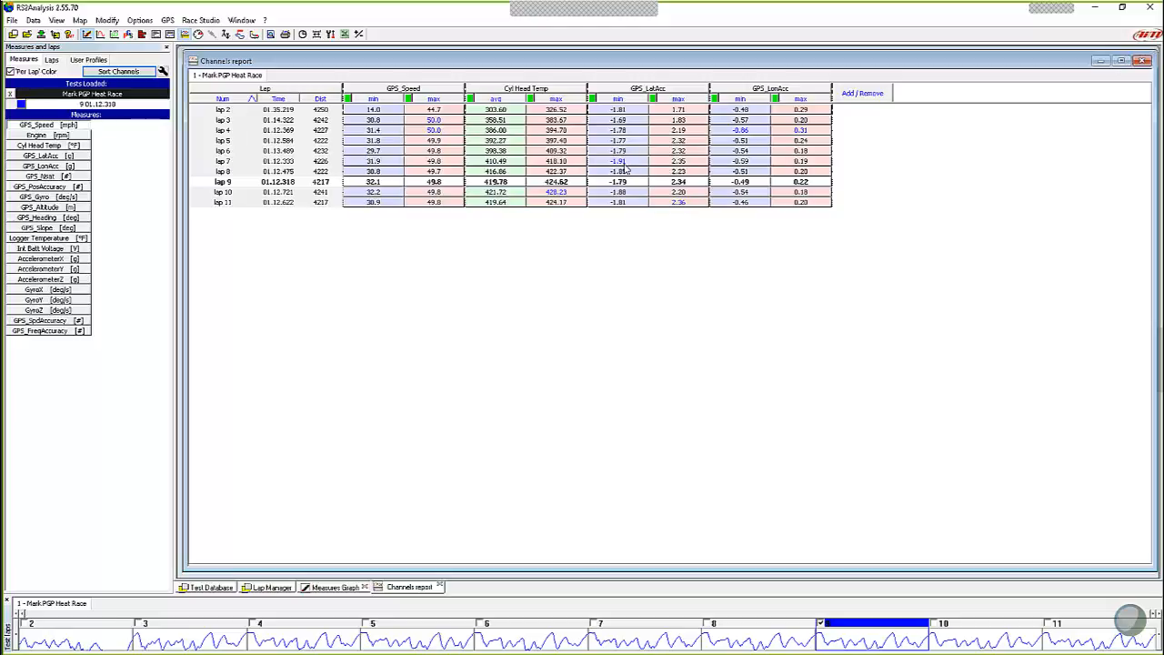
pyautogui.moveTo(629, 164)
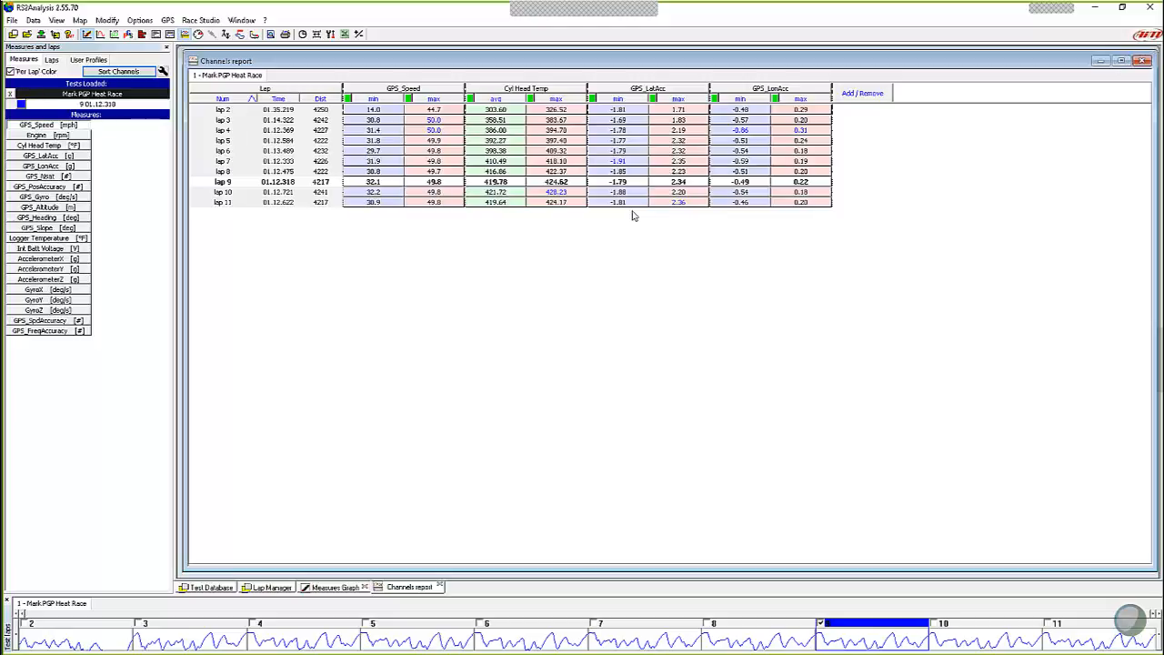
pyautogui.moveTo(649, 214)
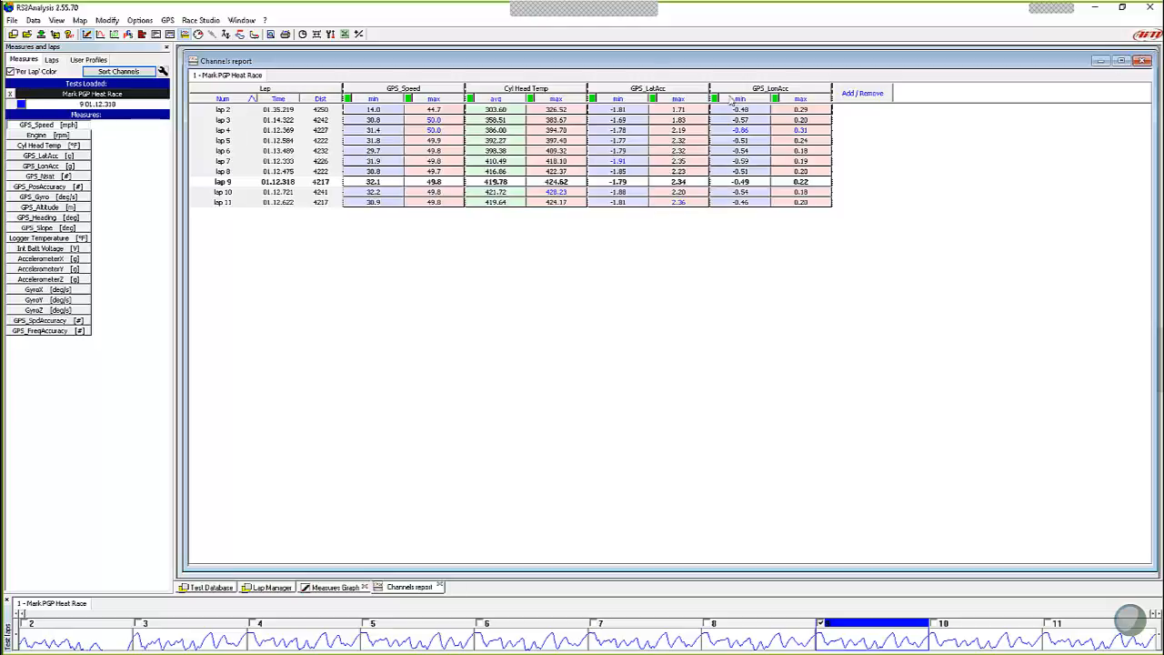
pyautogui.moveTo(612, 216)
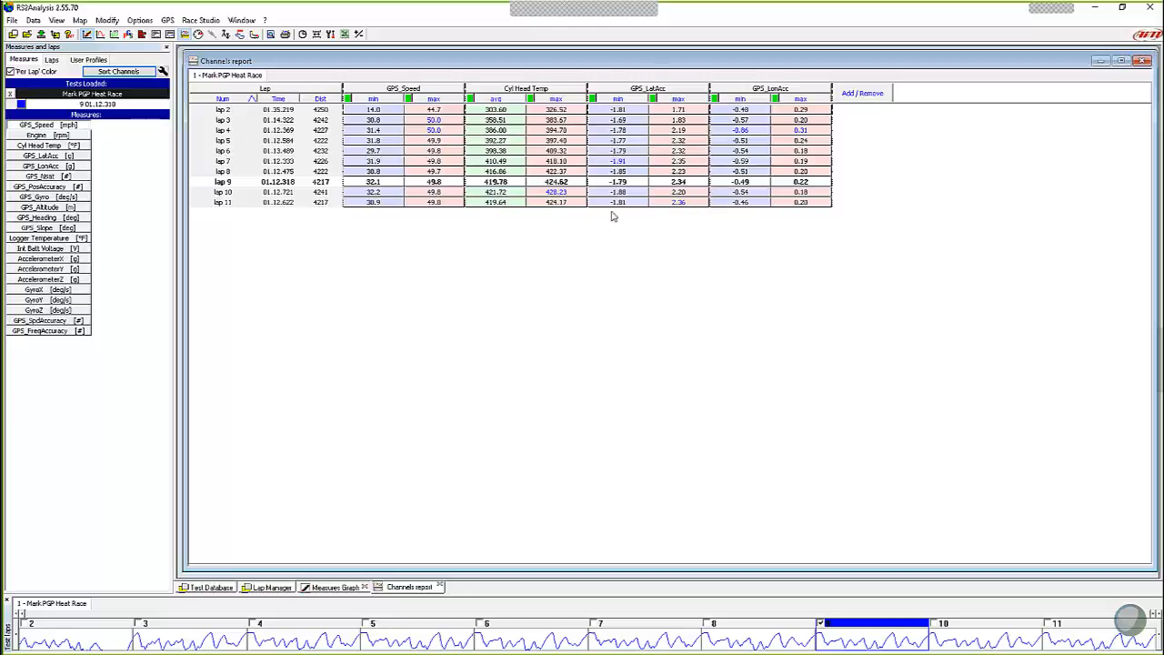
pyautogui.moveTo(625, 219)
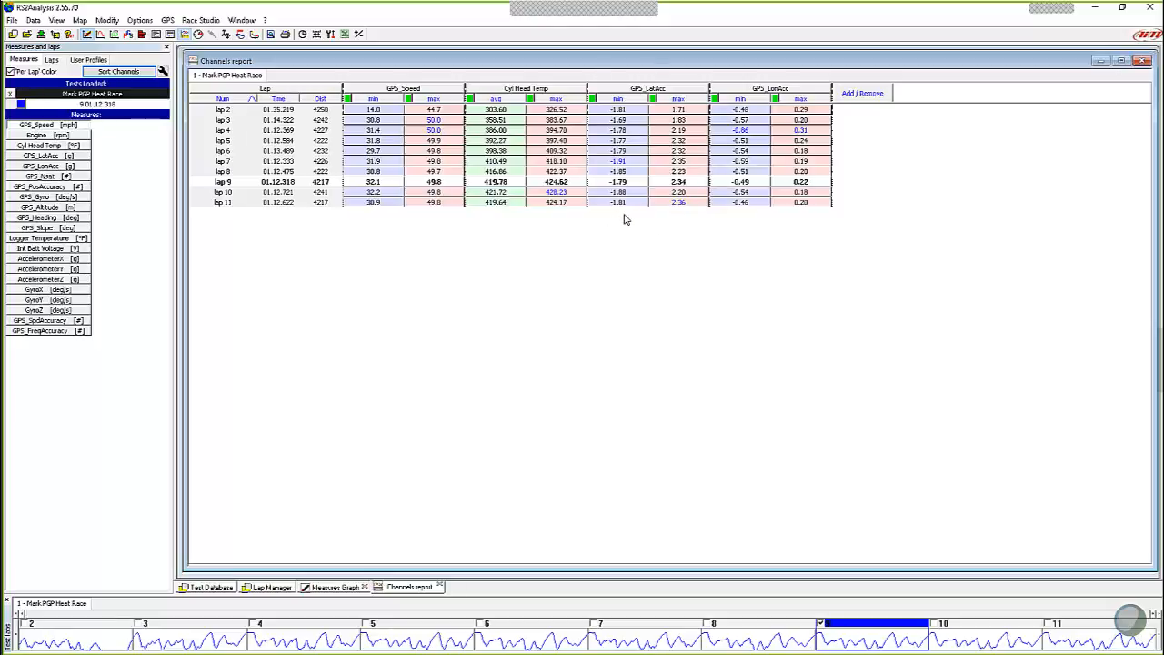
pyautogui.moveTo(525, 186)
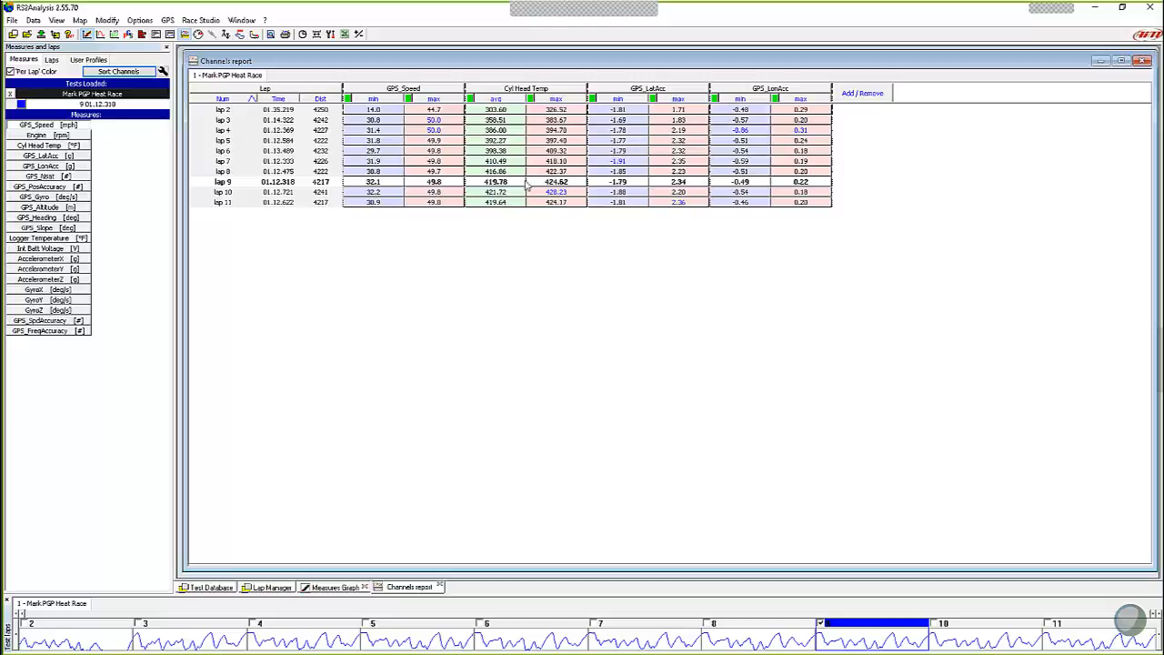
pyautogui.moveTo(698, 199)
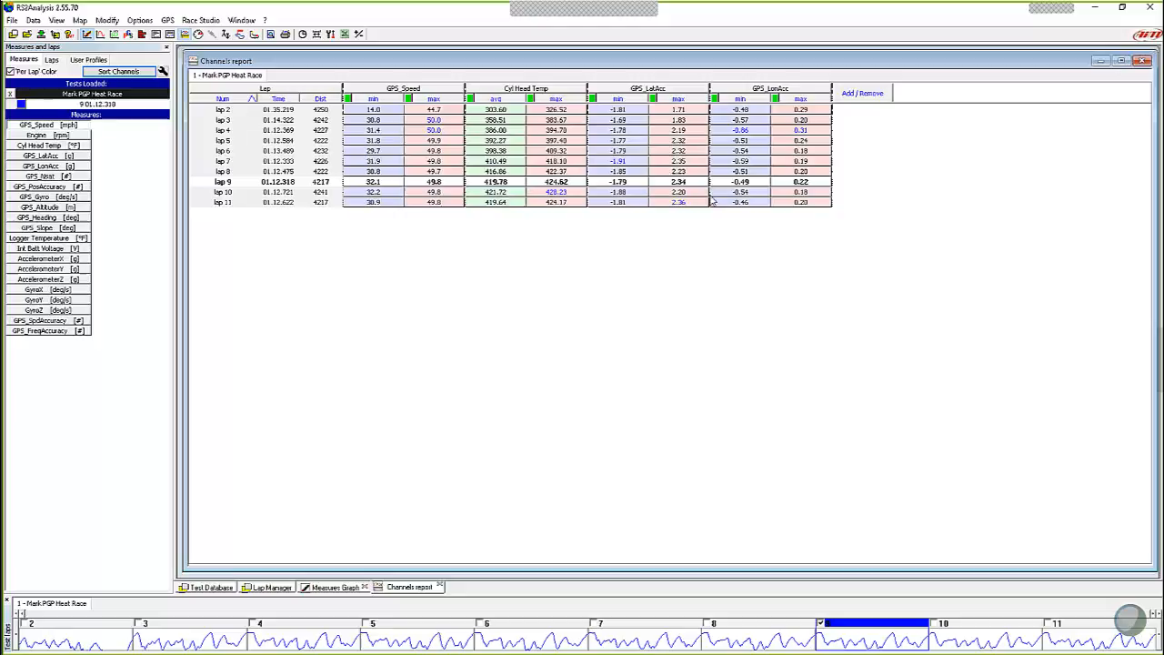
pyautogui.moveTo(851, 113)
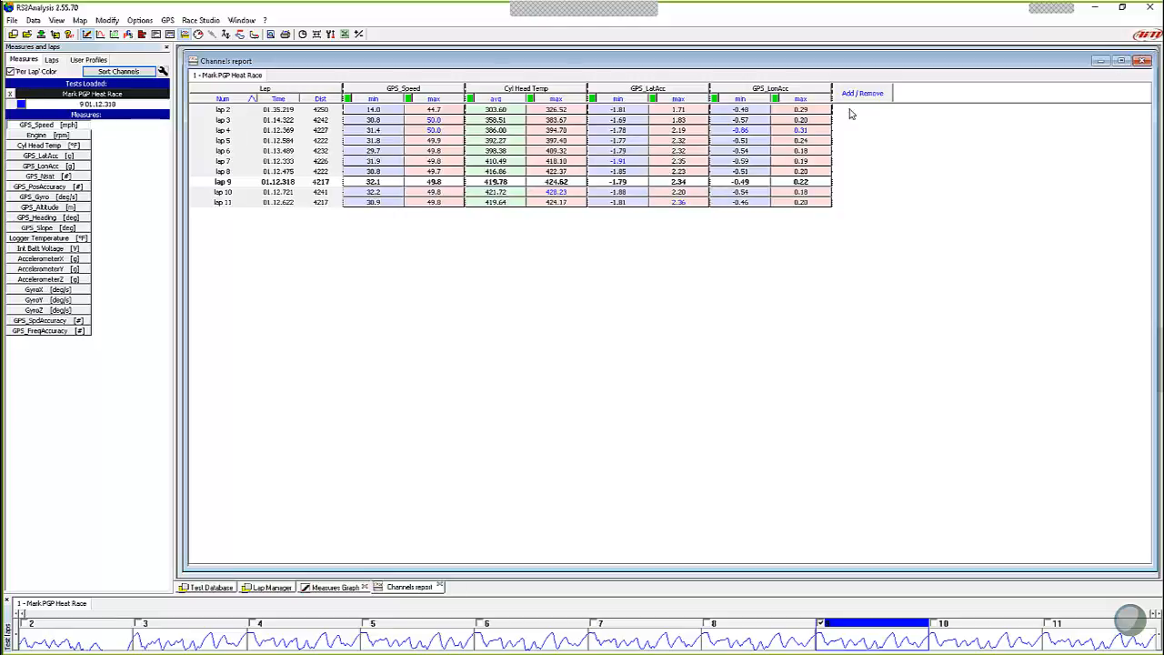
pyautogui.moveTo(879, 113)
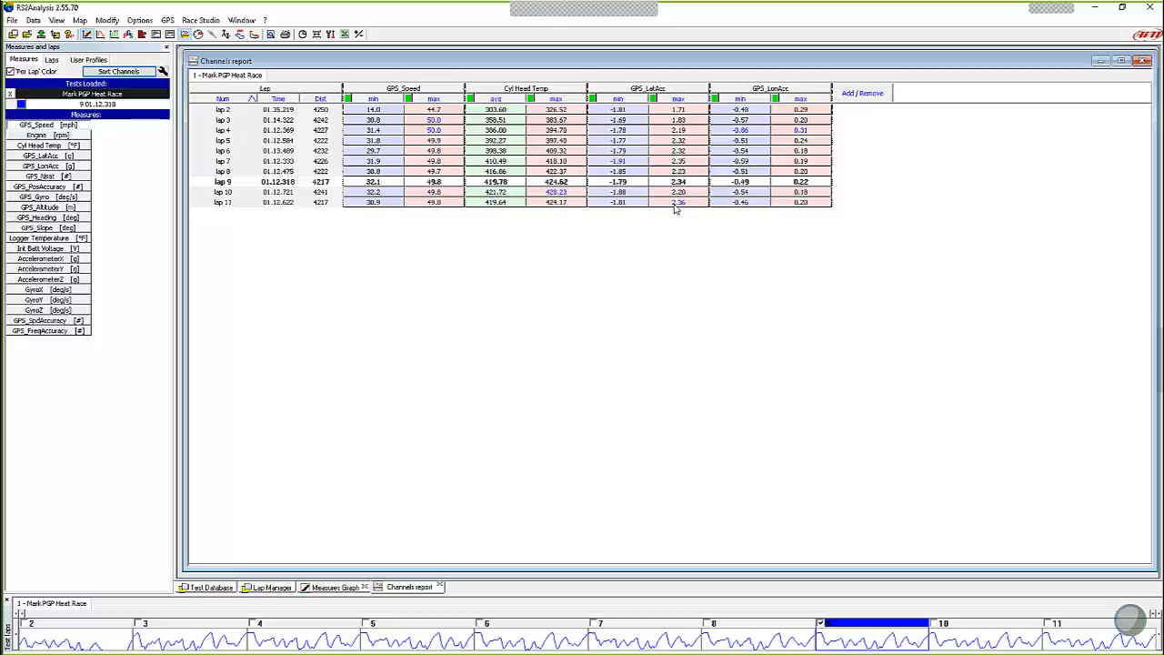
pyautogui.moveTo(229, 122)
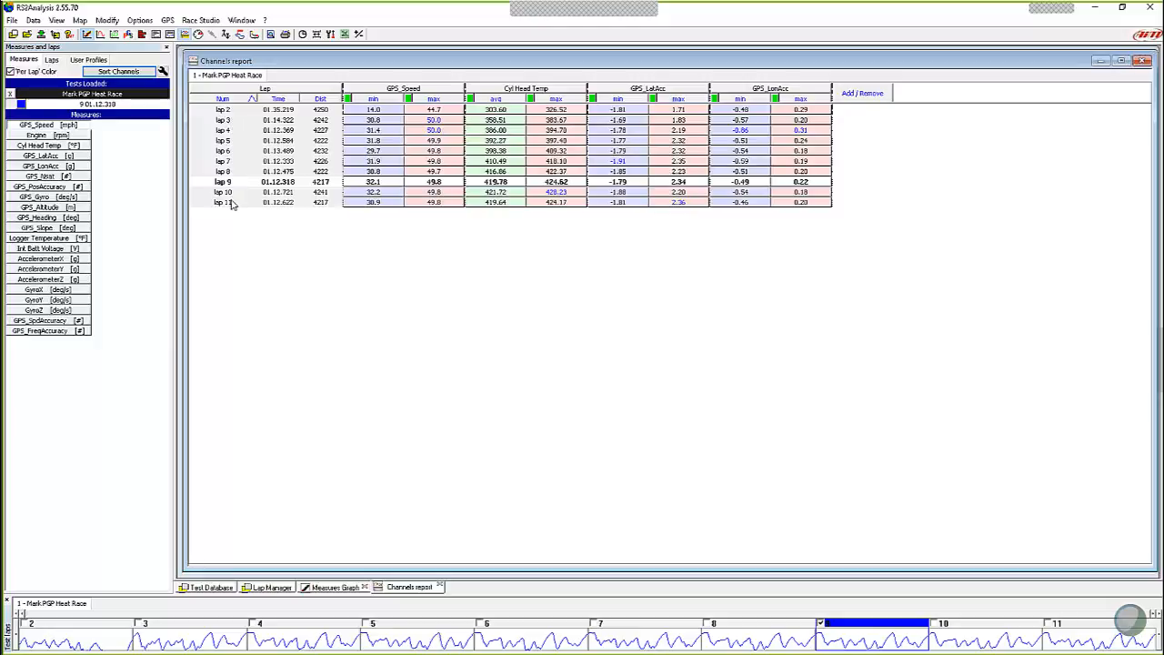
pyautogui.moveTo(258, 224)
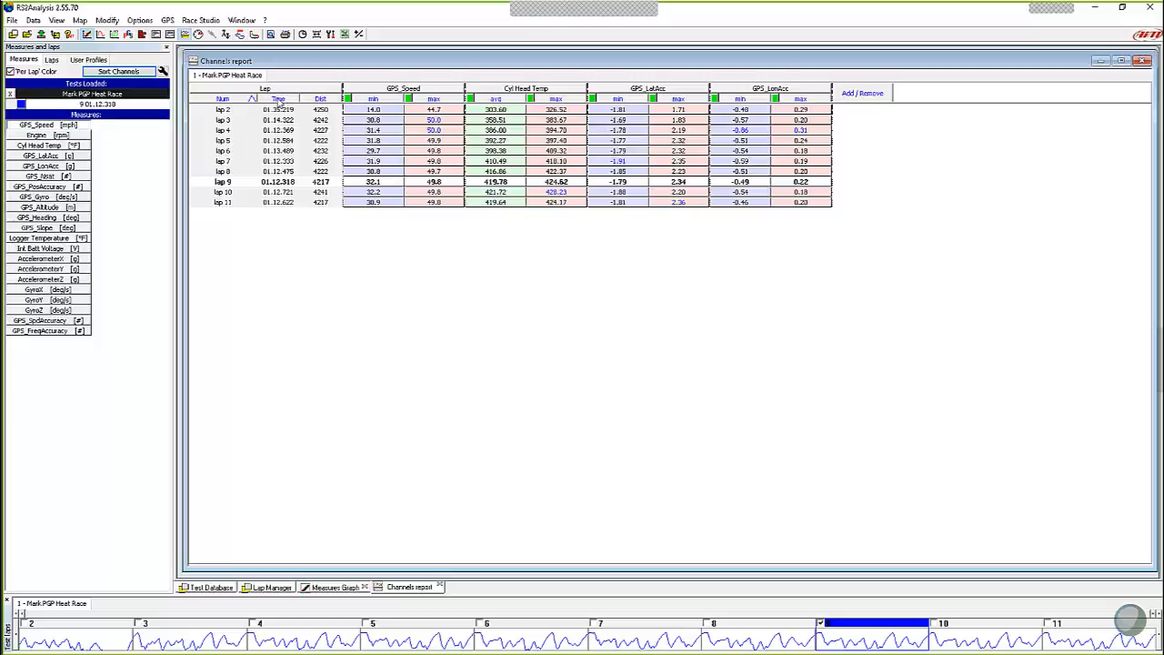
pyautogui.click(277, 98)
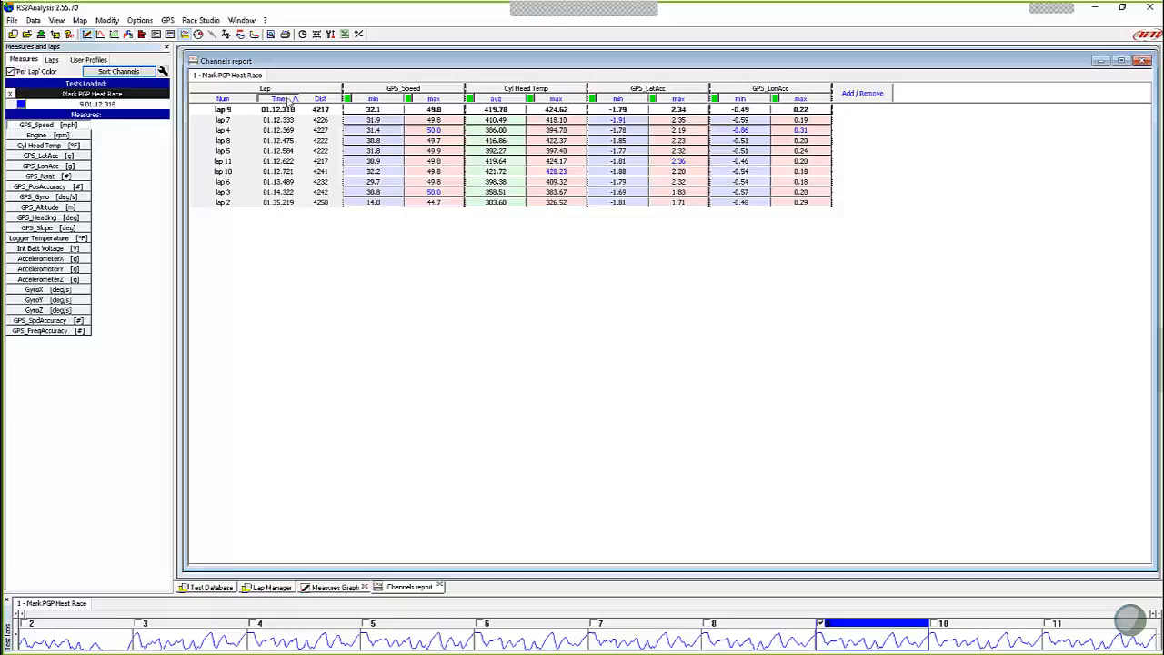
# Sort the lap rows by time, then maximum GPS speed, ending sorted by lateral G.
pyautogui.click(280, 98)
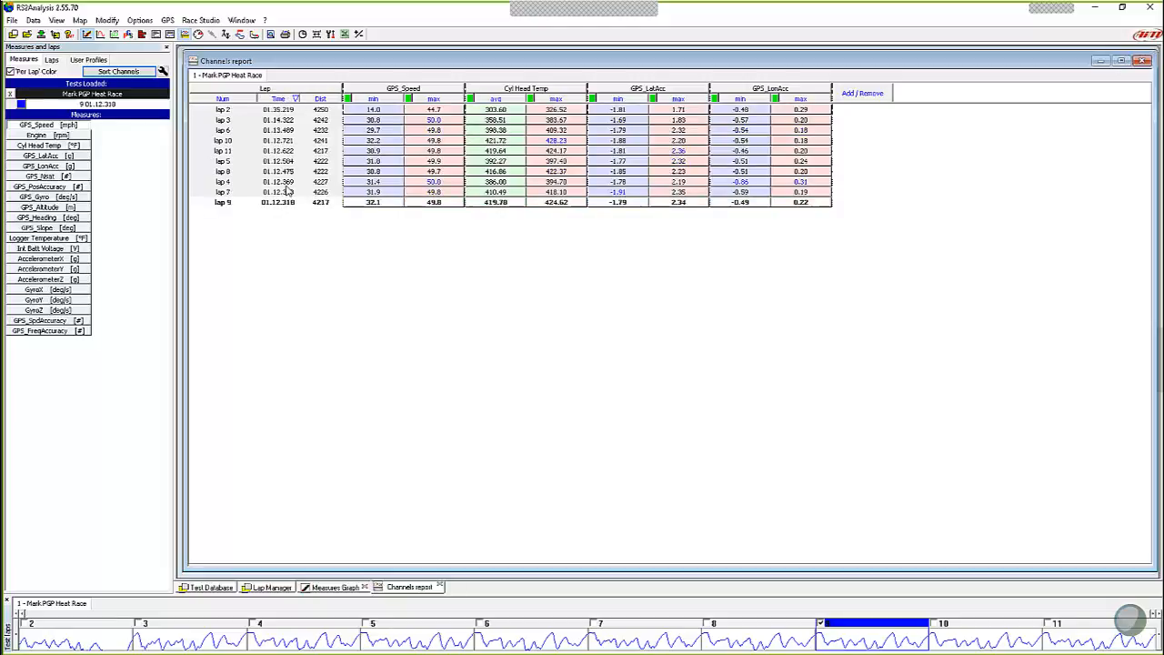
pyautogui.click(295, 98)
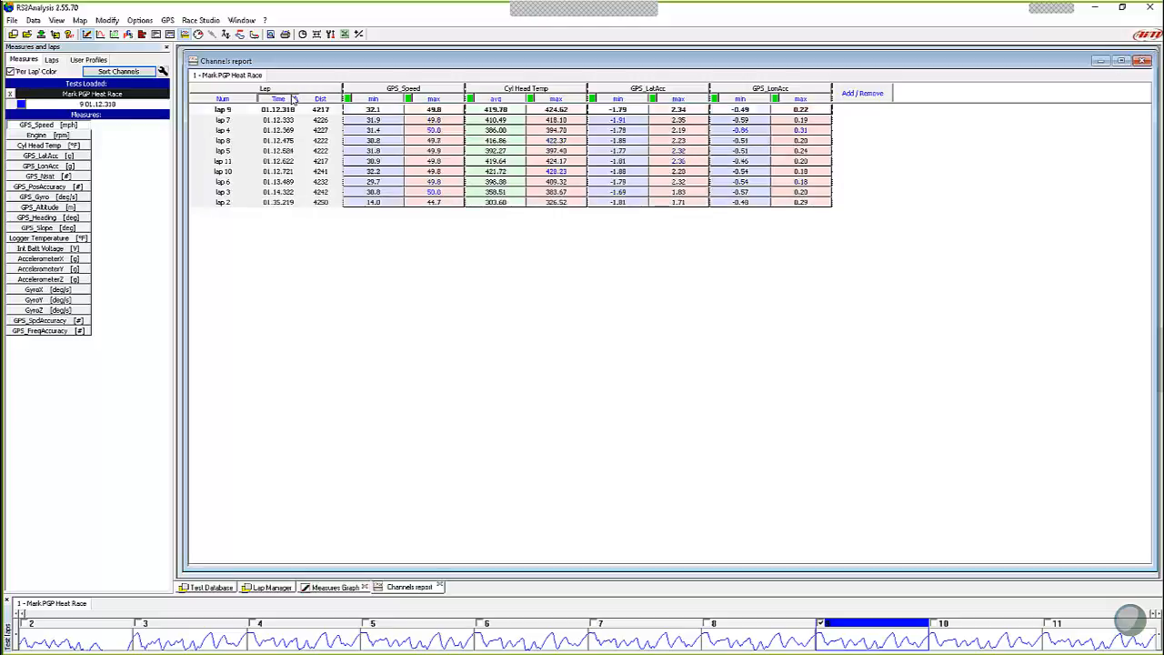
pyautogui.click(320, 99)
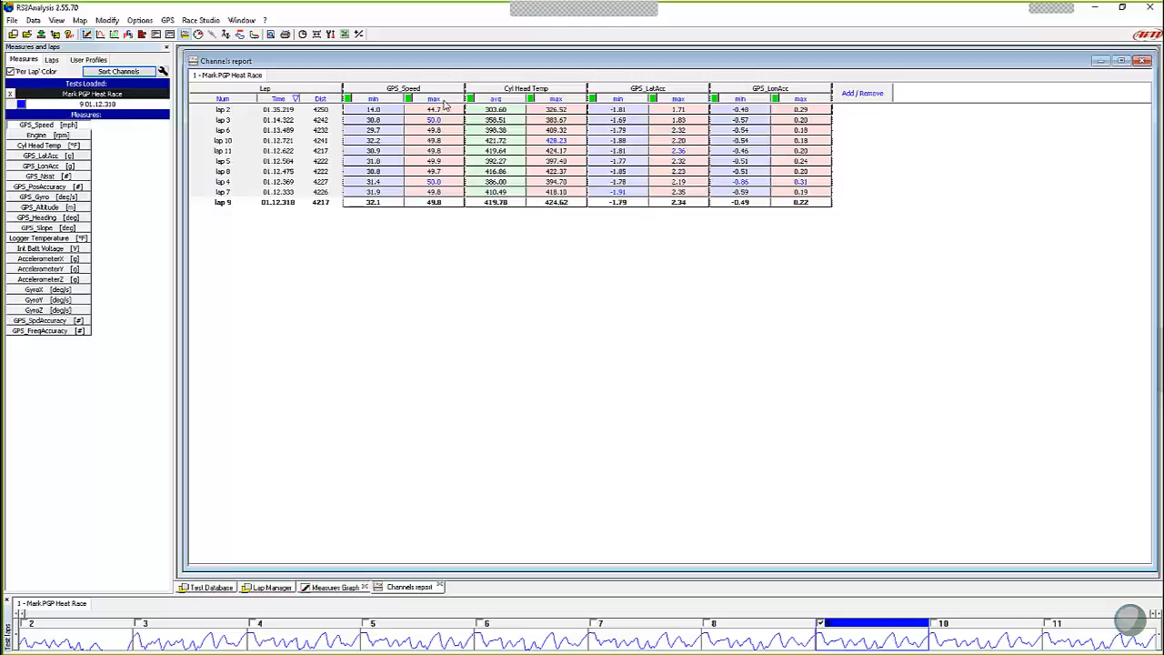
pyautogui.click(433, 98)
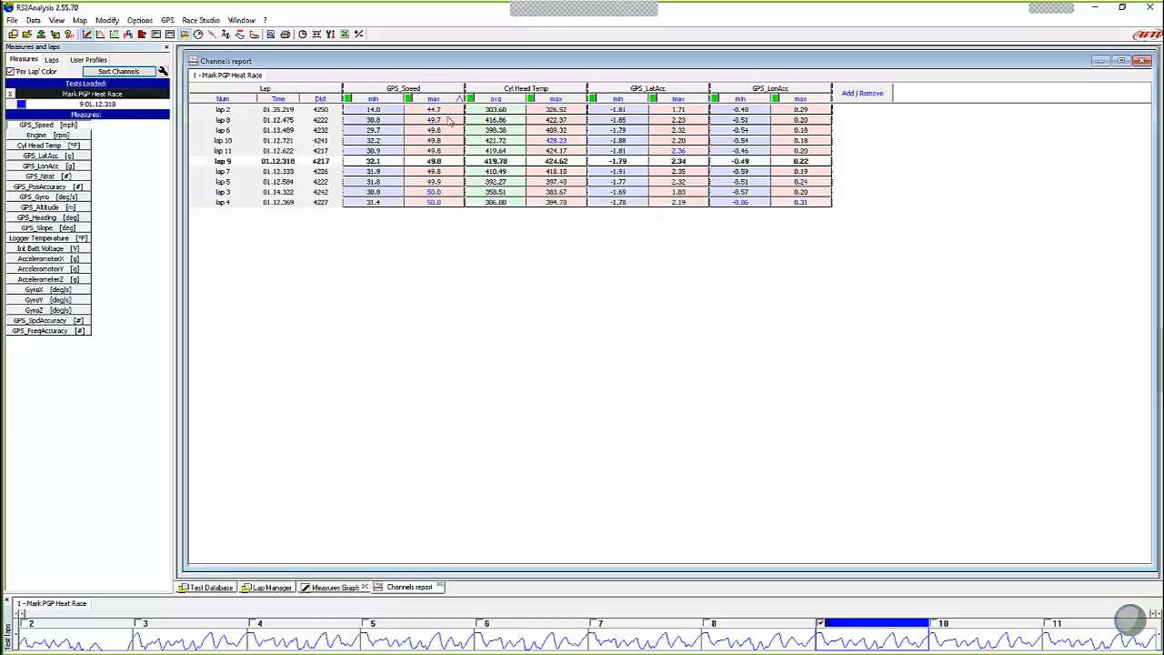
pyautogui.click(433, 98)
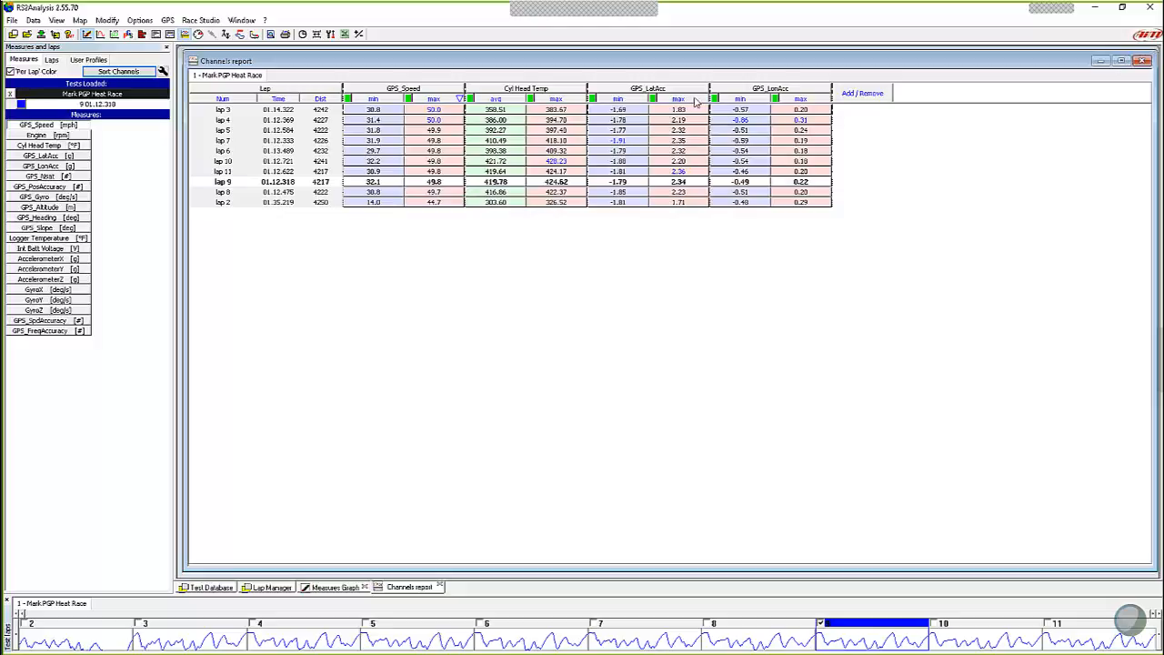
pyautogui.click(676, 98)
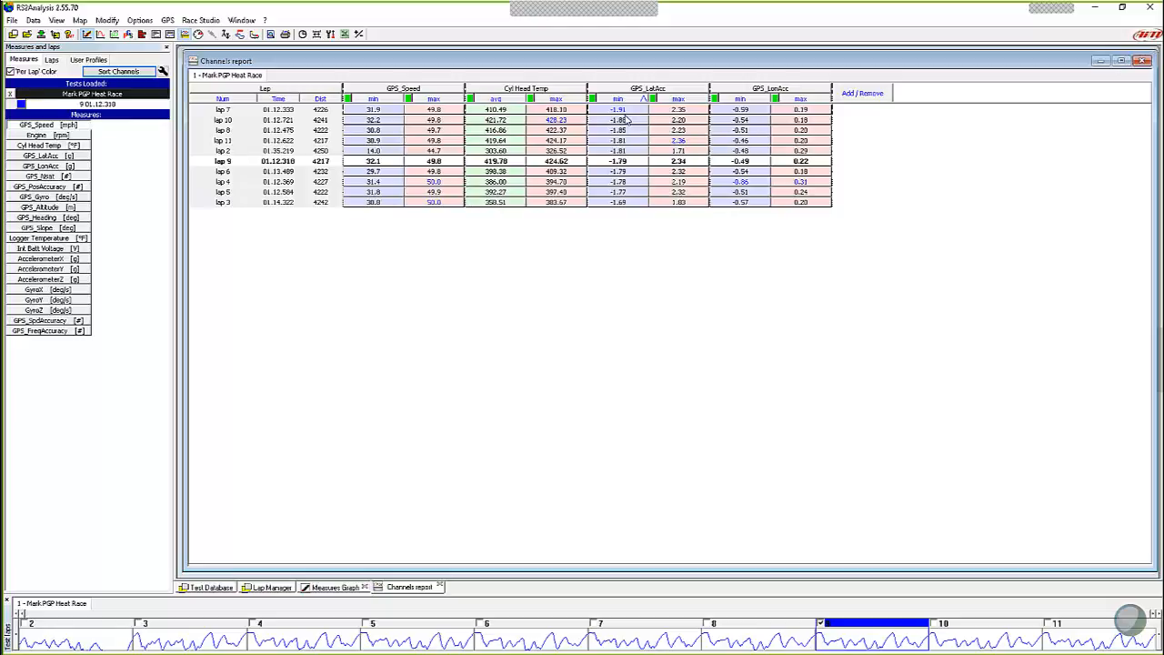
pyautogui.moveTo(633, 124)
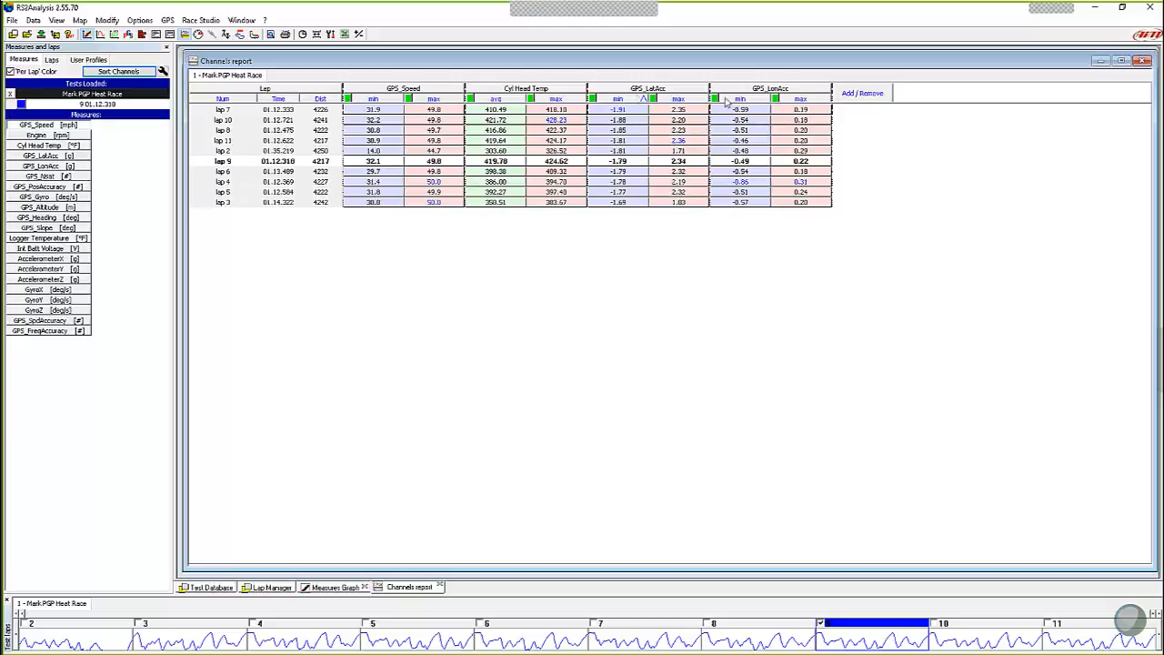
# Sort by the Num column to restore lap order 2 through 11.
pyautogui.click(371, 99)
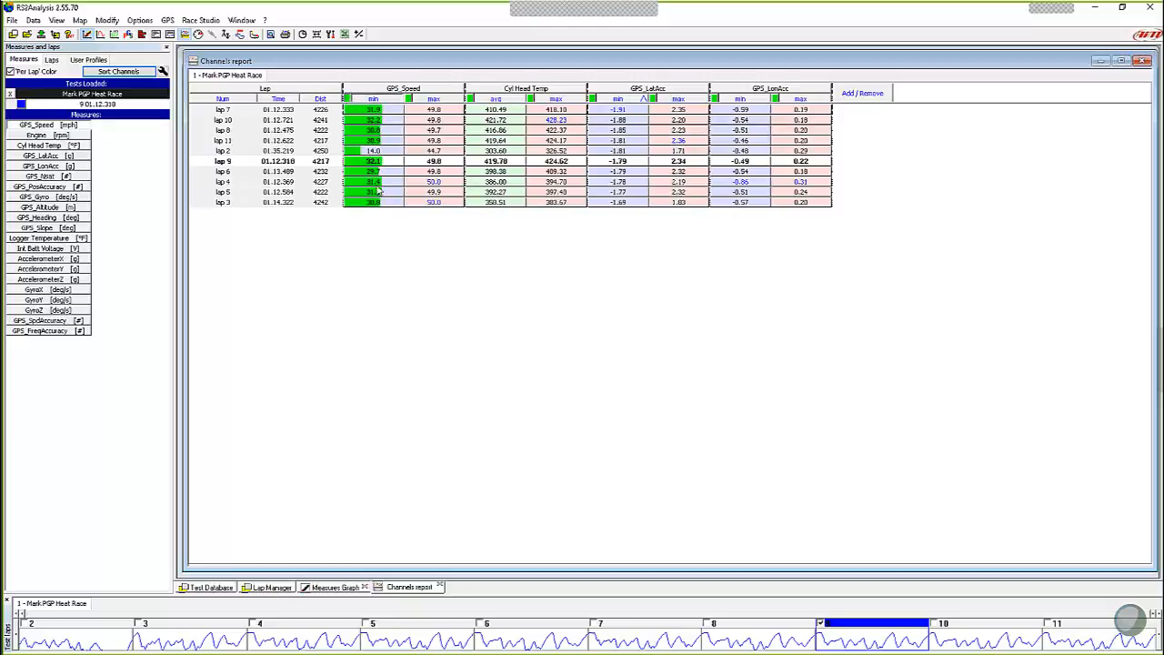
pyautogui.moveTo(390, 226)
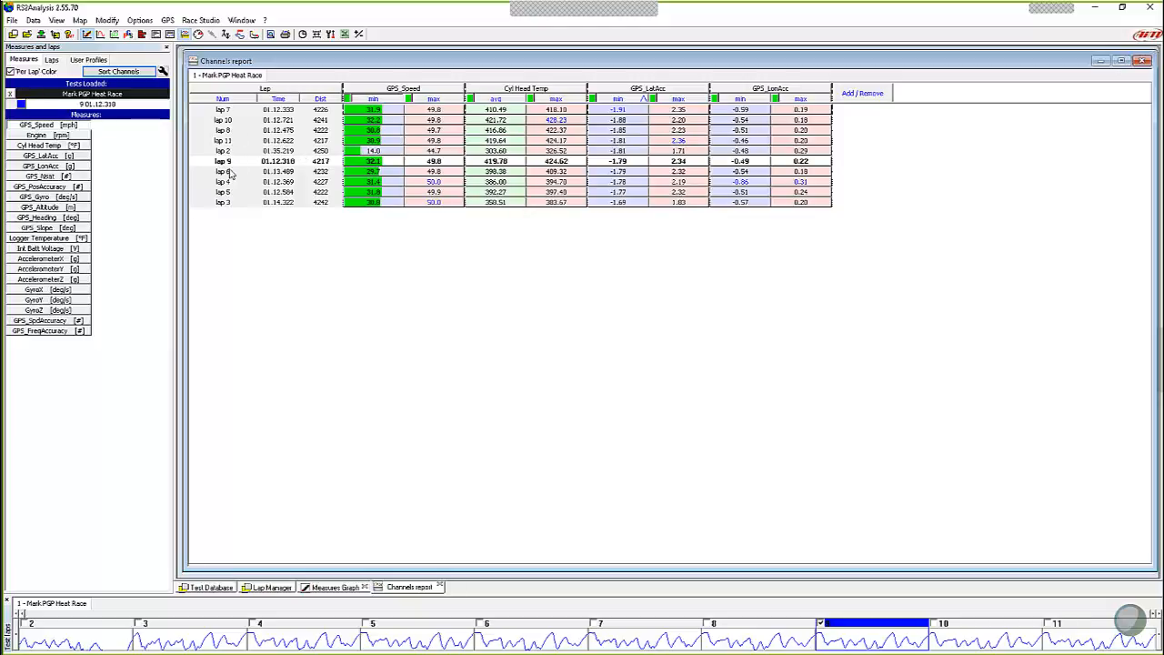
pyautogui.moveTo(262, 116)
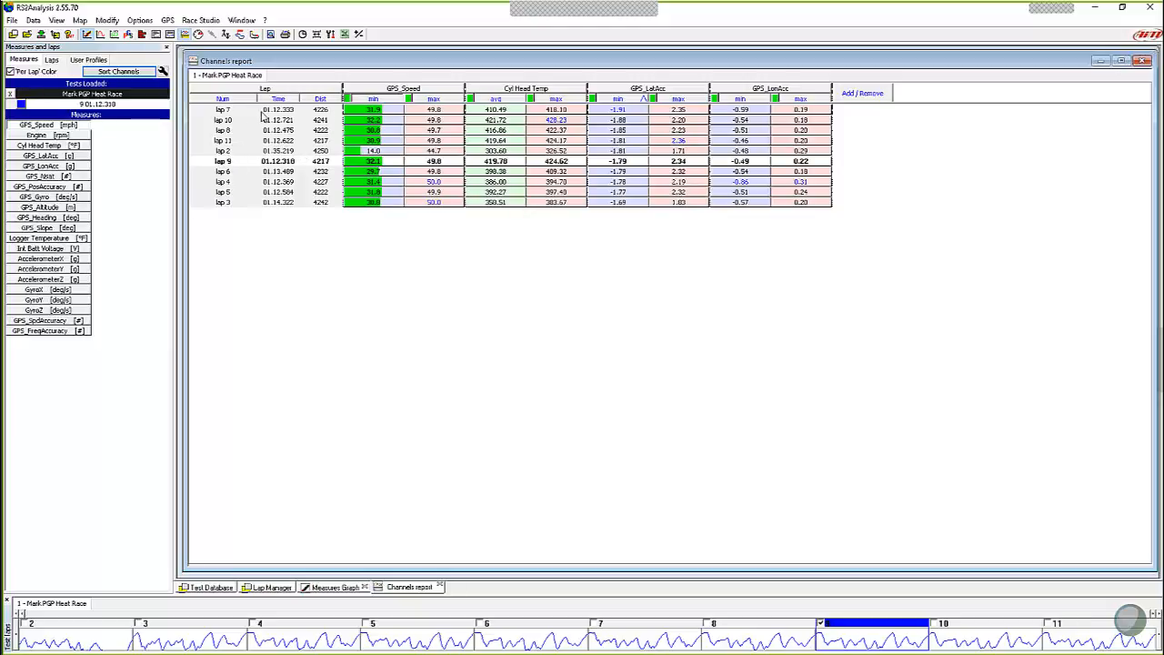
pyautogui.click(373, 98)
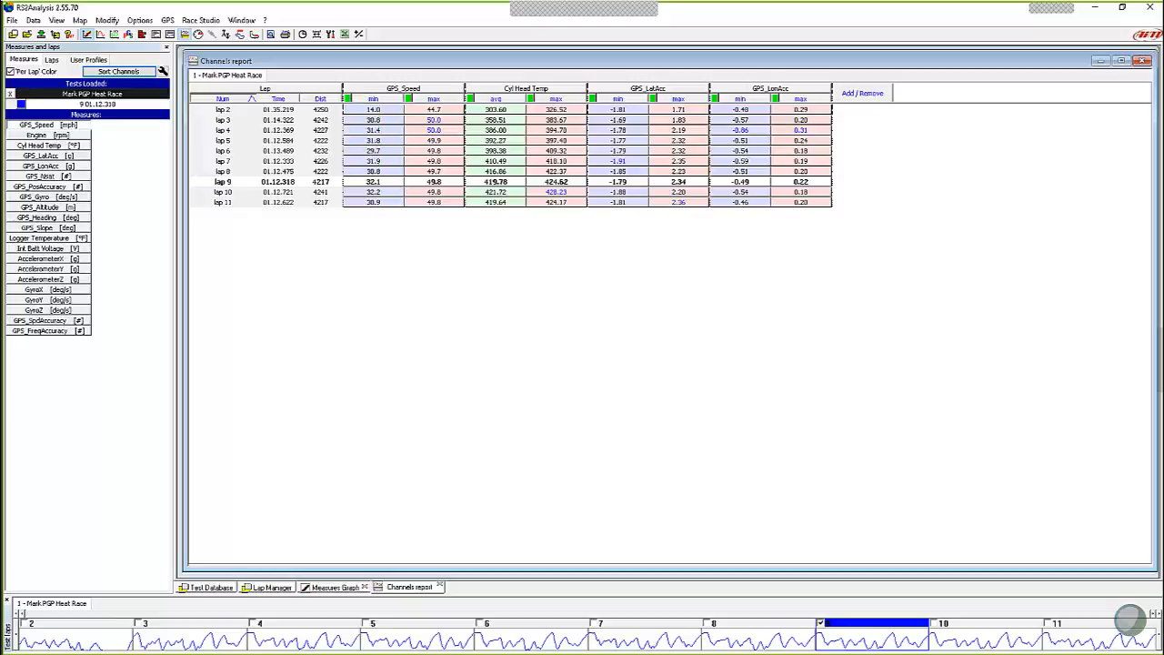
pyautogui.moveTo(816, 122)
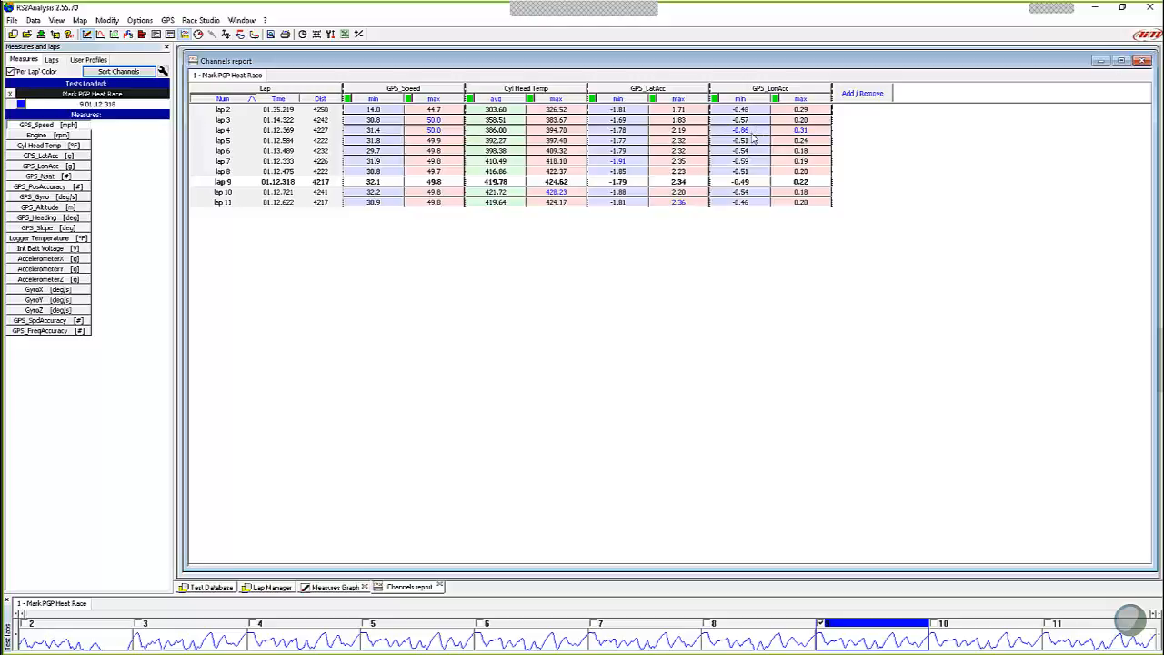
pyautogui.moveTo(756, 131)
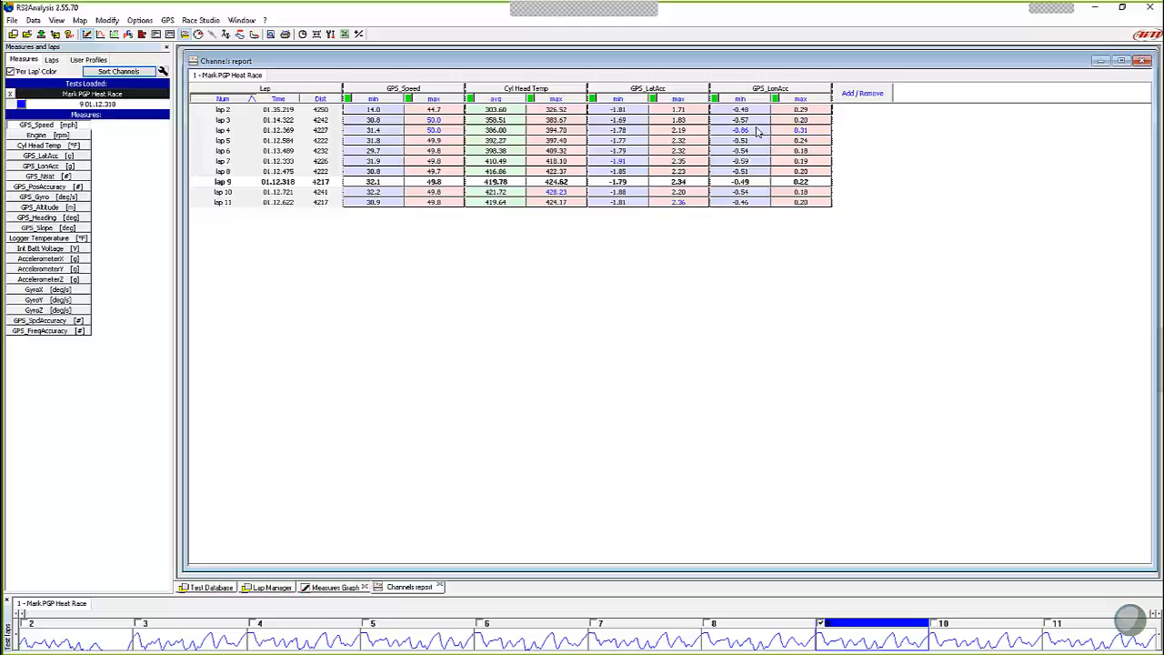
pyautogui.moveTo(746, 131)
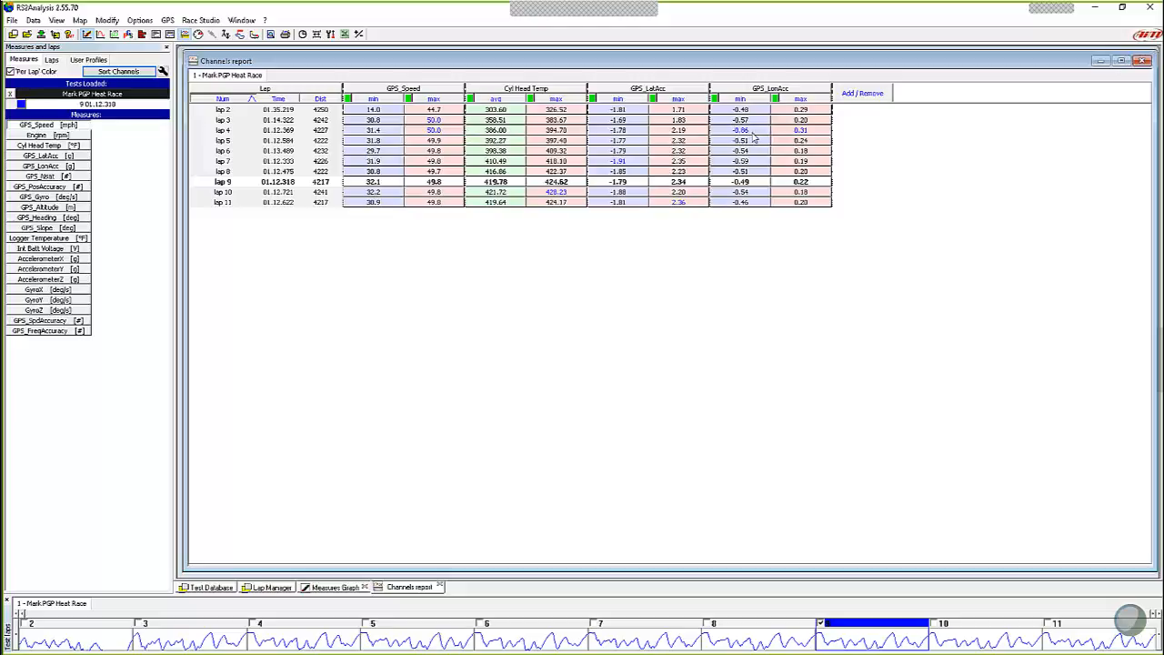
pyautogui.moveTo(764, 149)
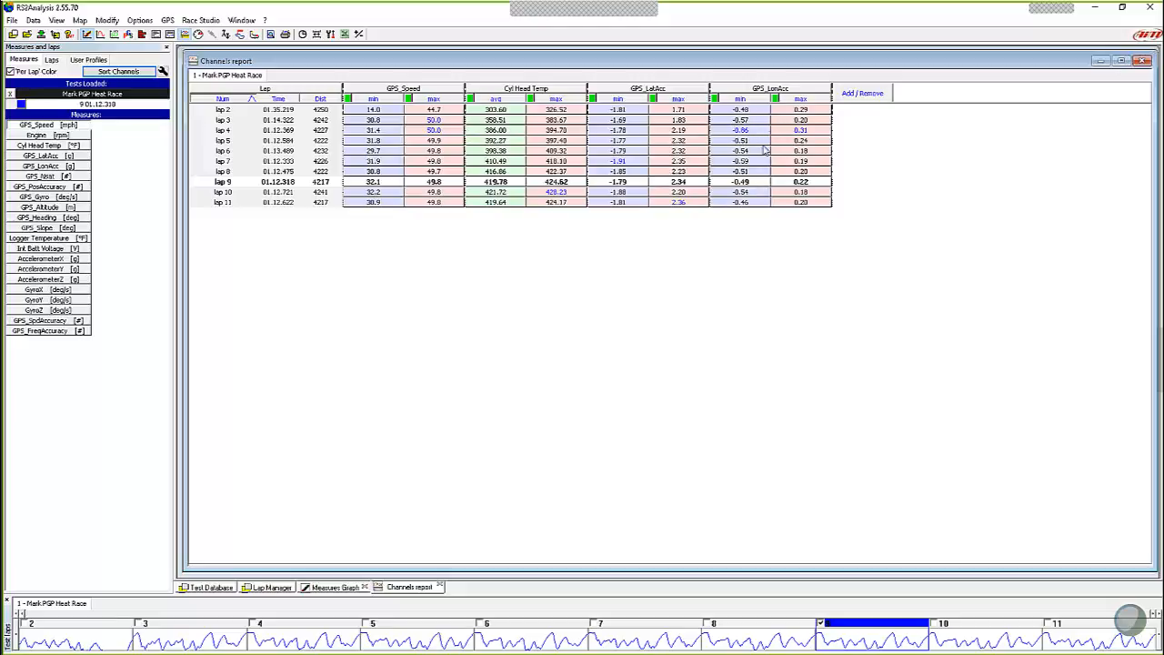
pyautogui.moveTo(818, 152)
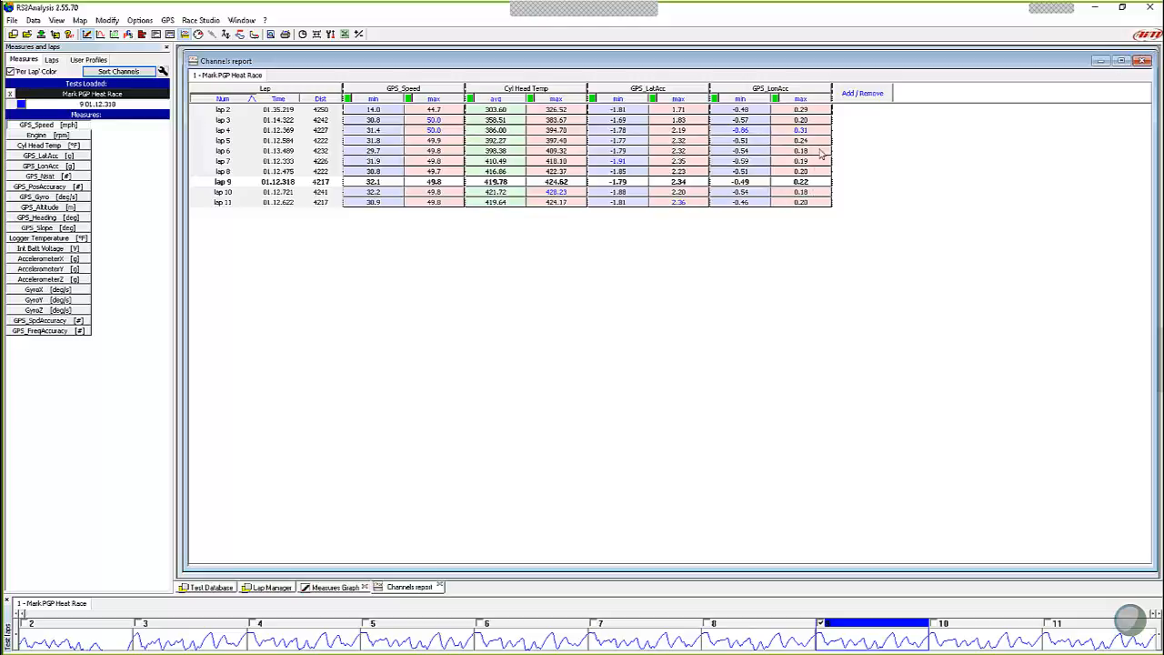
pyautogui.moveTo(818, 175)
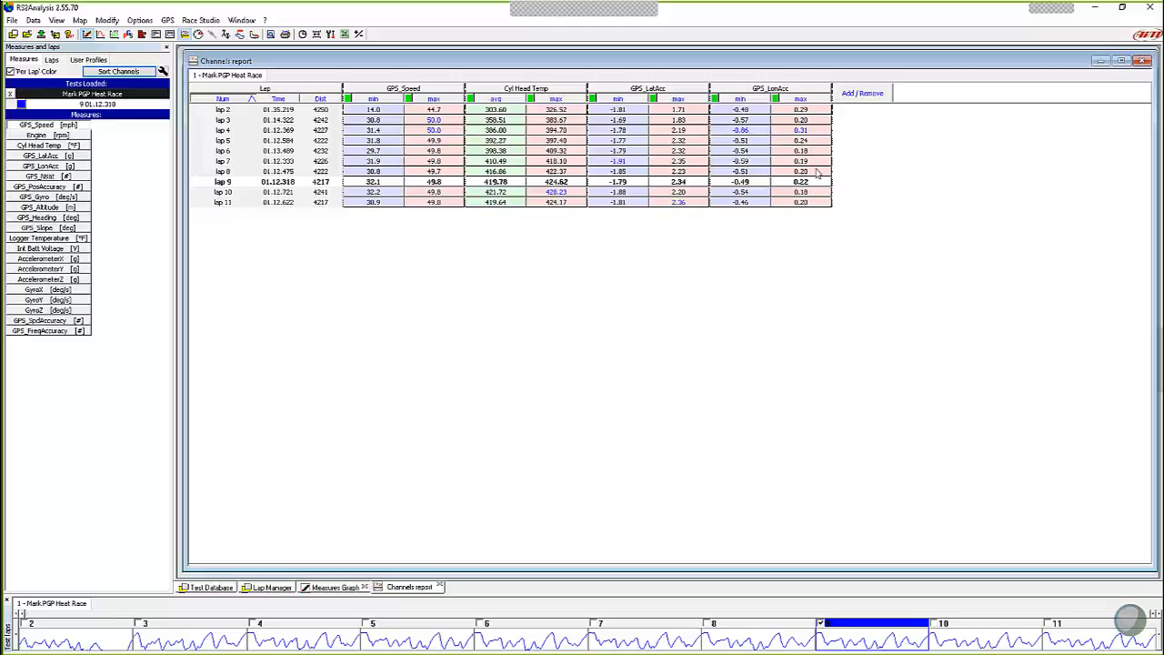
pyautogui.moveTo(883, 300)
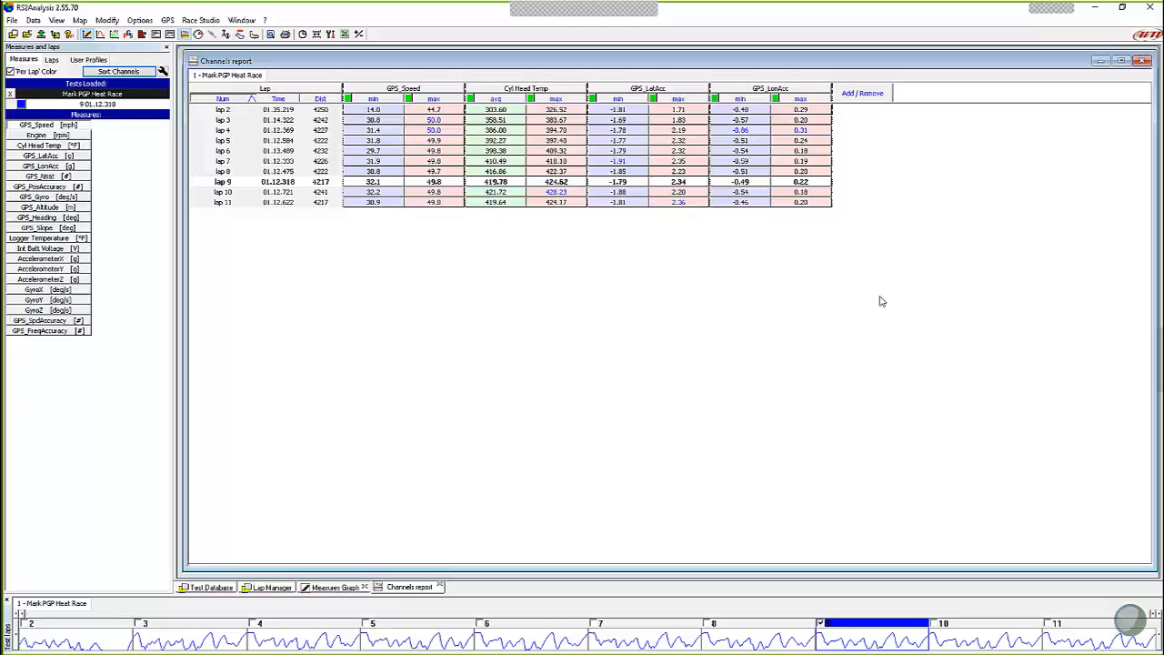
pyautogui.moveTo(760, 157)
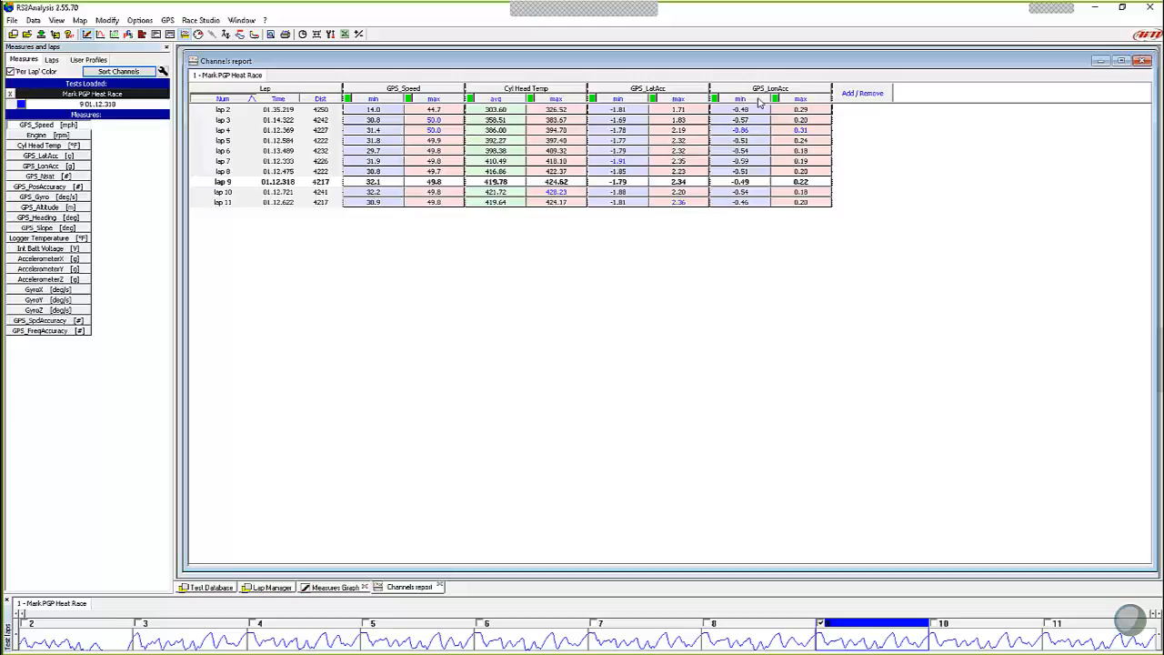
pyautogui.moveTo(765, 131)
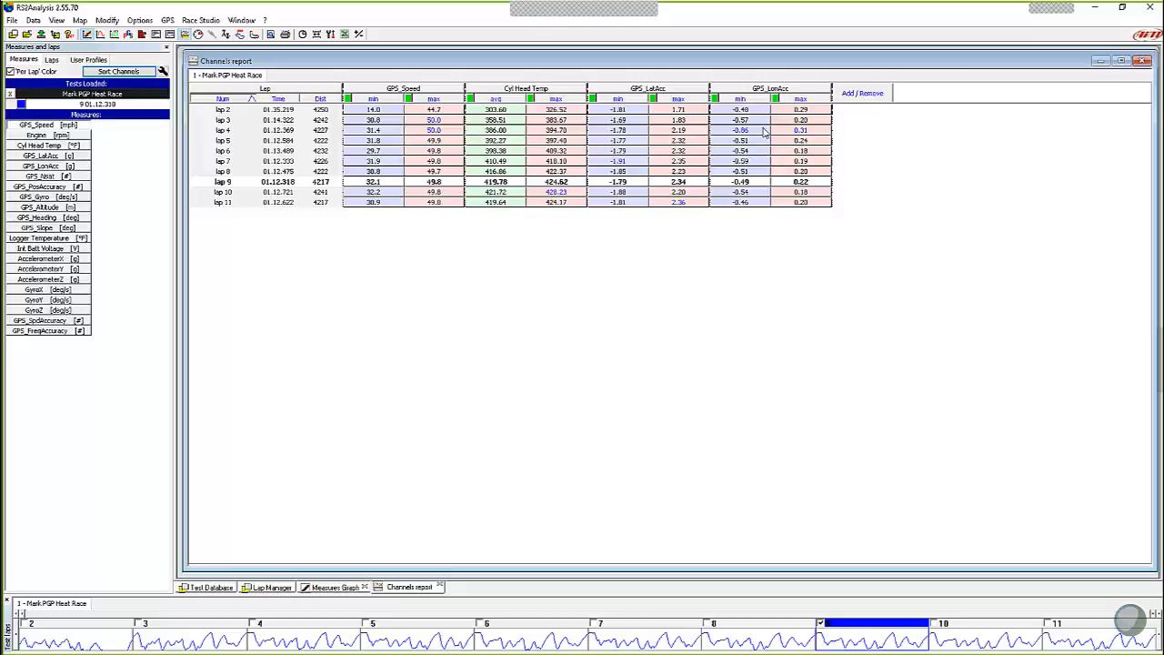
pyautogui.moveTo(664, 189)
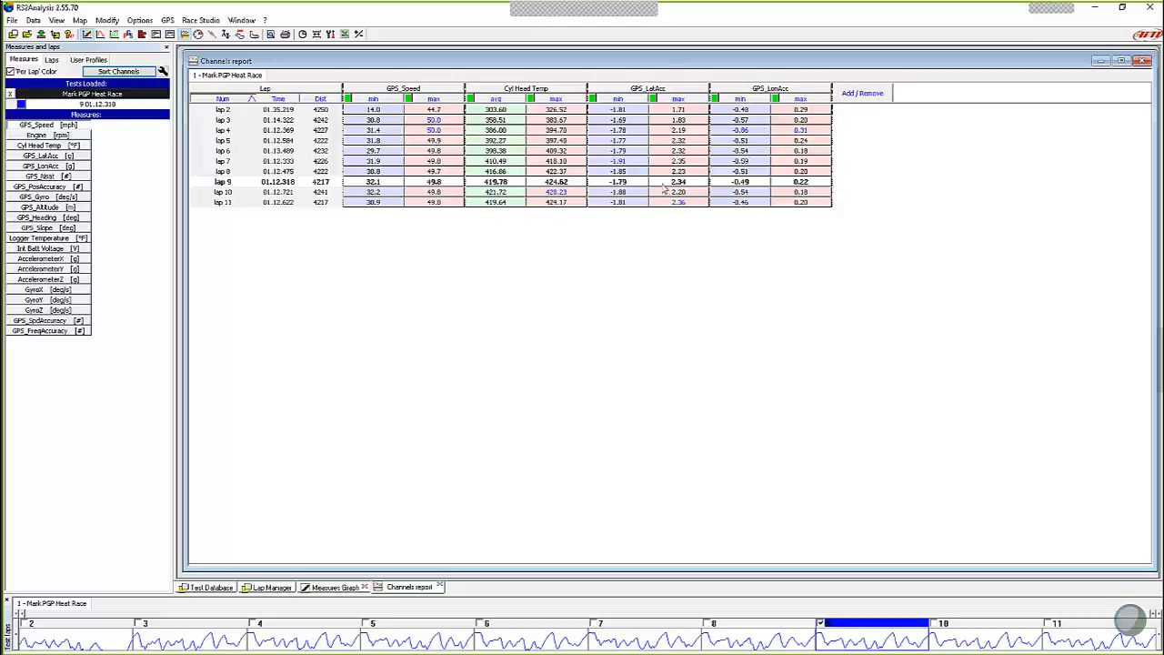
pyautogui.moveTo(239, 138)
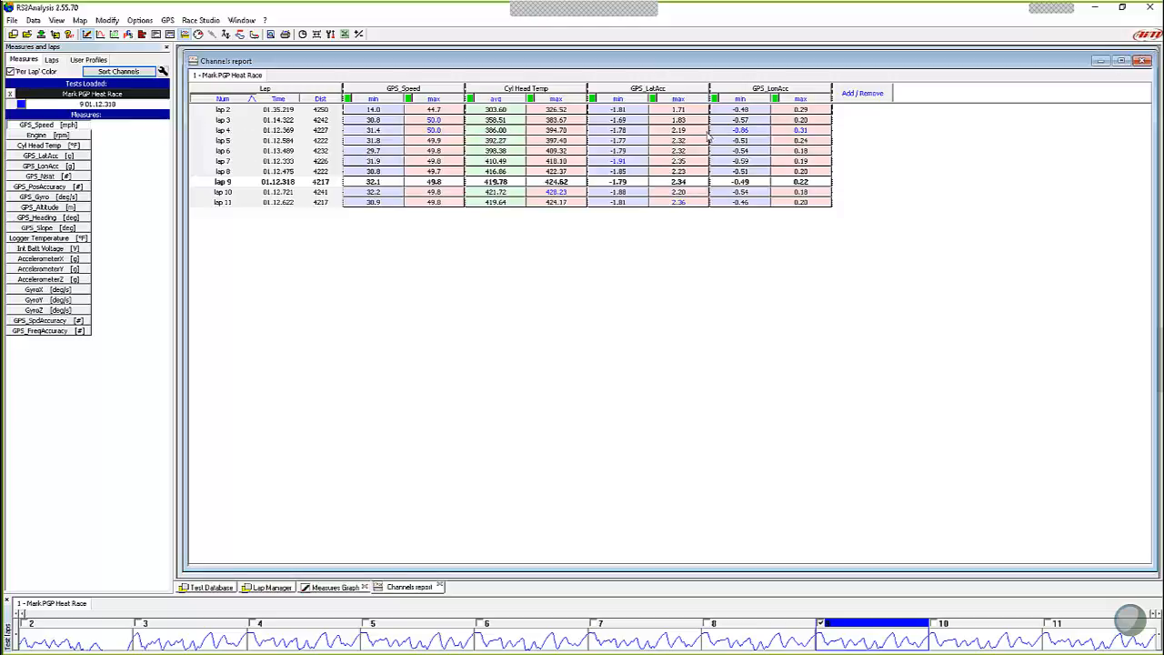
pyautogui.moveTo(753, 136)
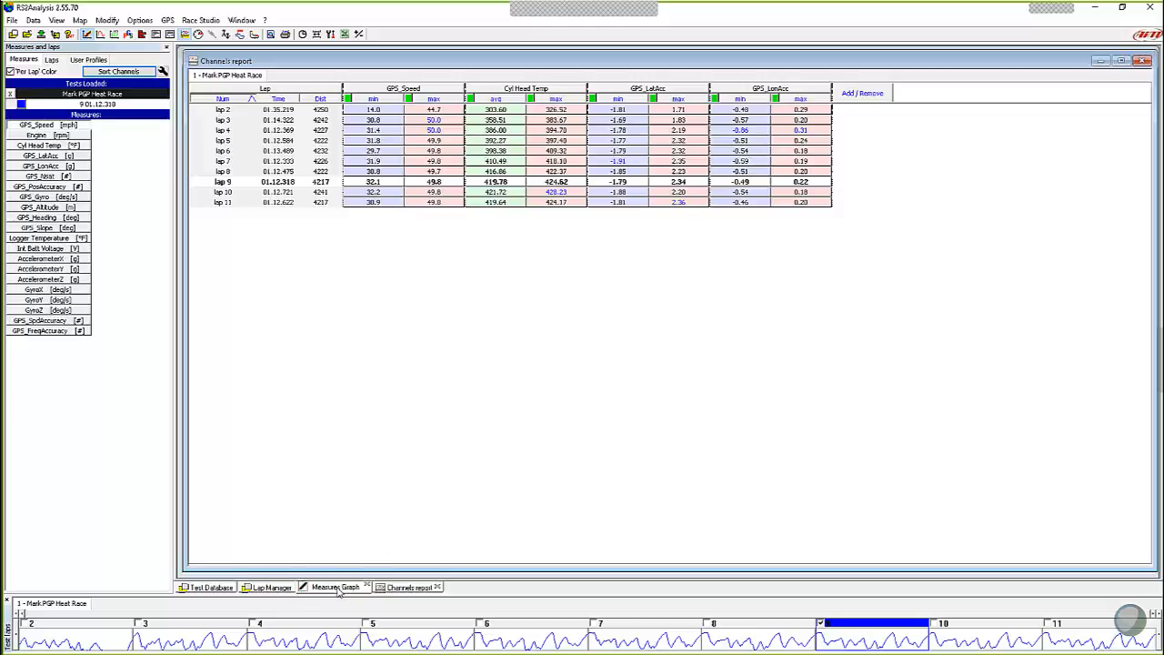
# Switch to the Measures Graph of GPS speed and longitudinal G versus distance.
pyautogui.click(334, 586)
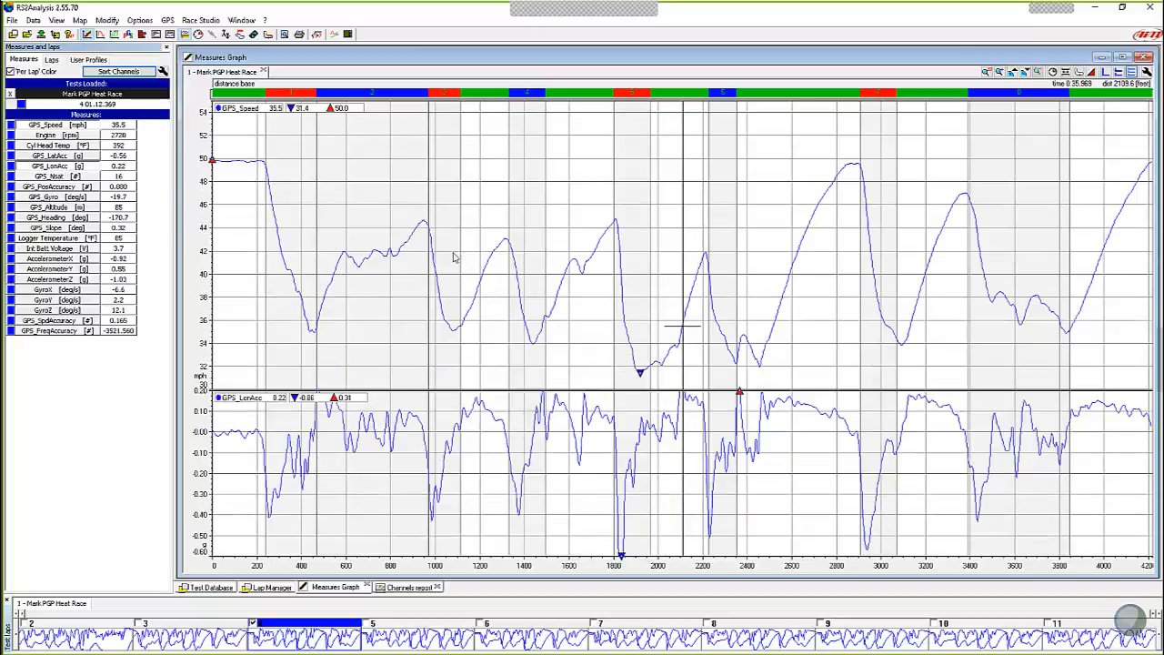
pyautogui.moveTo(630, 551)
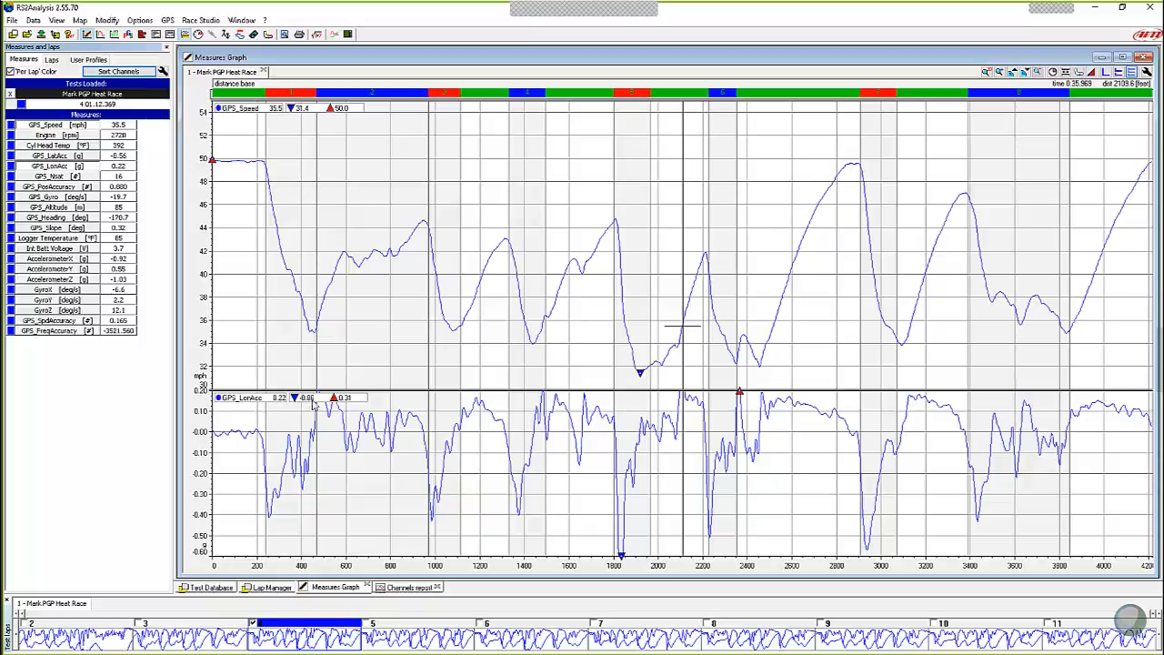
pyautogui.moveTo(567, 544)
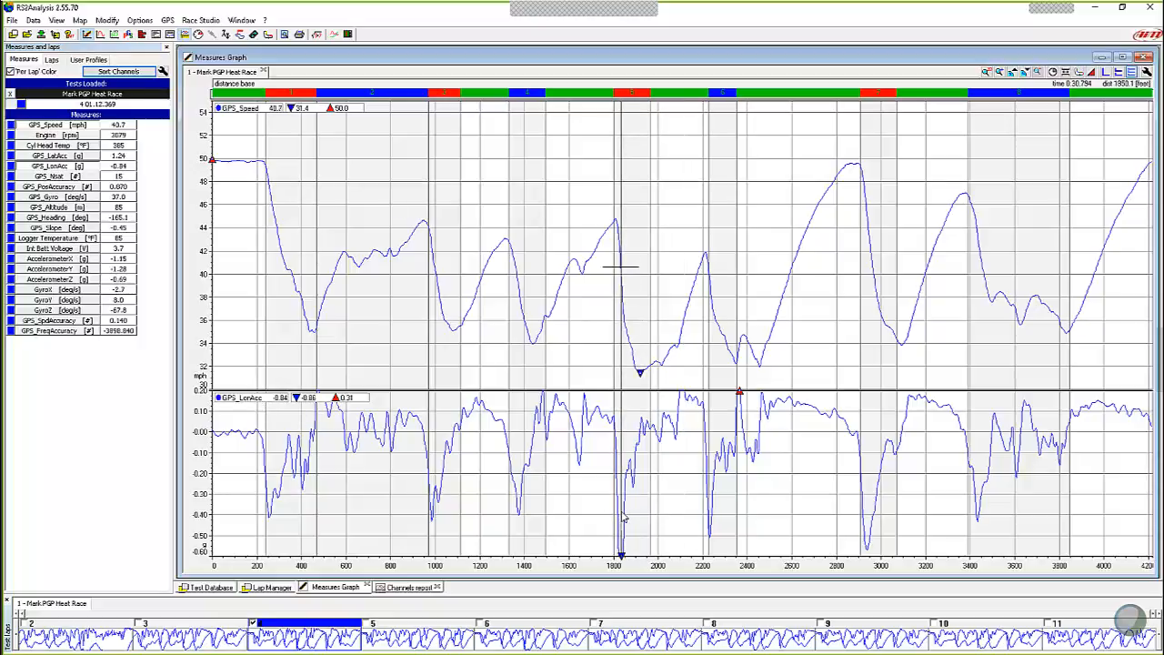
pyautogui.moveTo(510, 313)
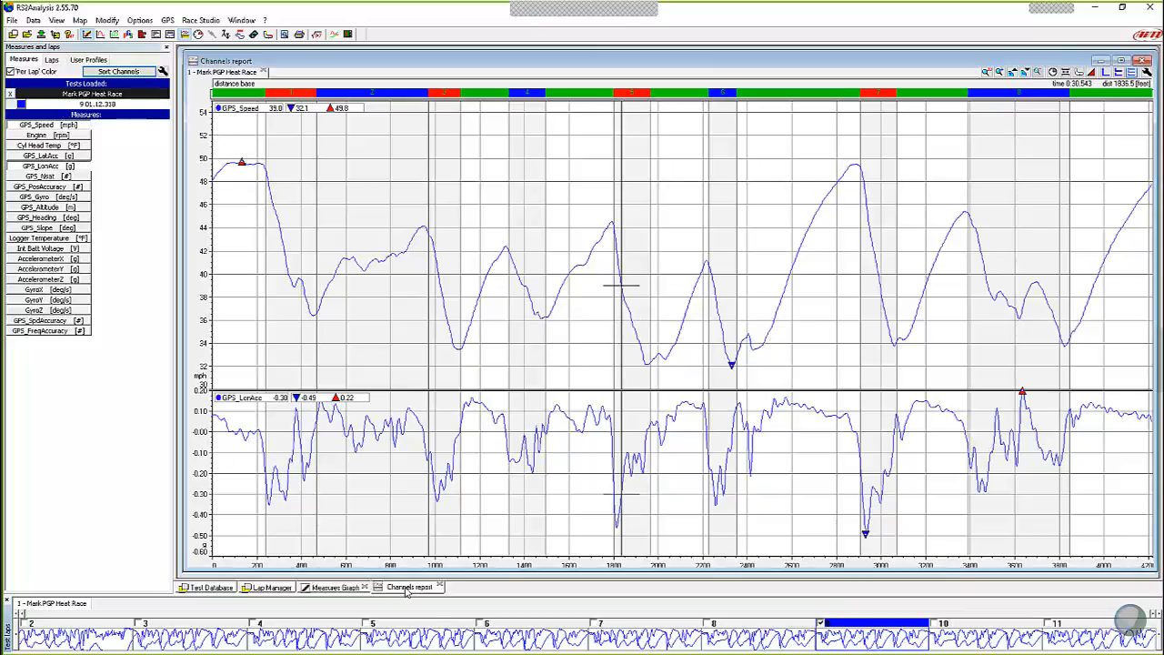
# Switch back to the Channels report tab with the per-lap table.
pyautogui.click(410, 586)
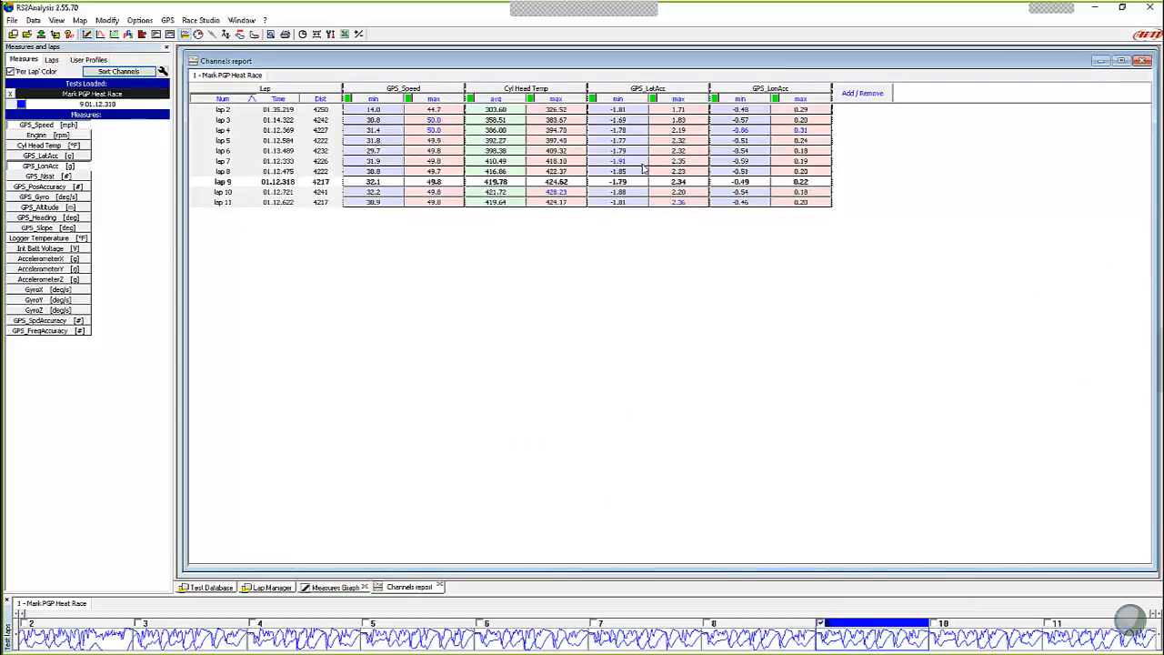
pyautogui.moveTo(644, 169)
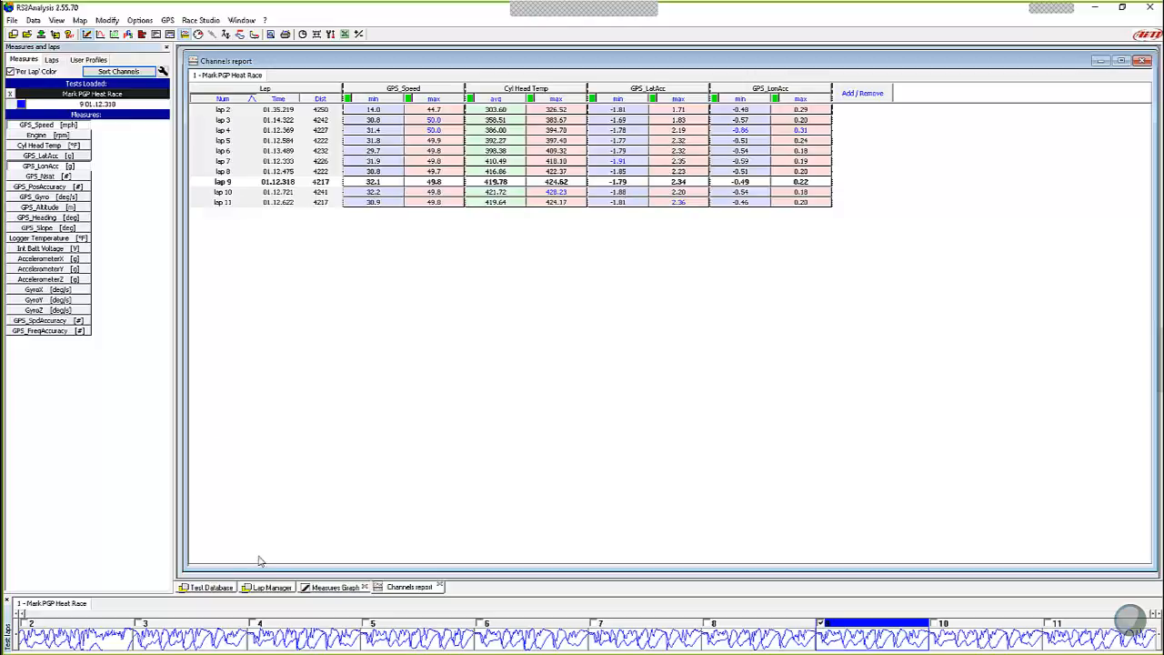
pyautogui.moveTo(258, 171)
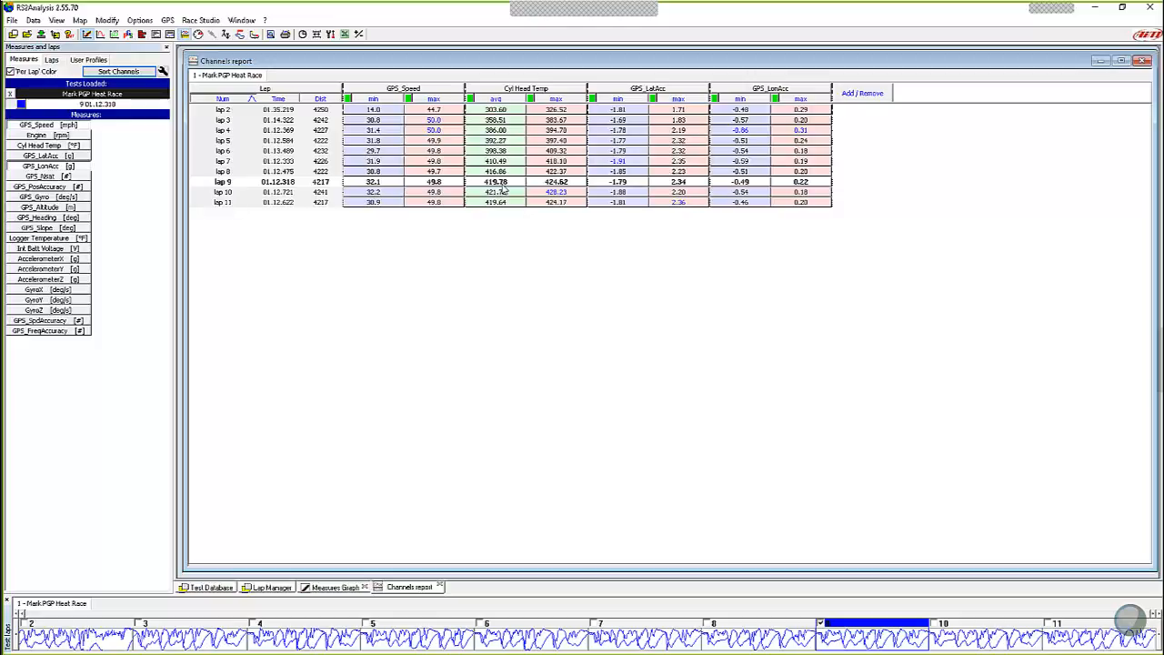
pyautogui.moveTo(633, 171)
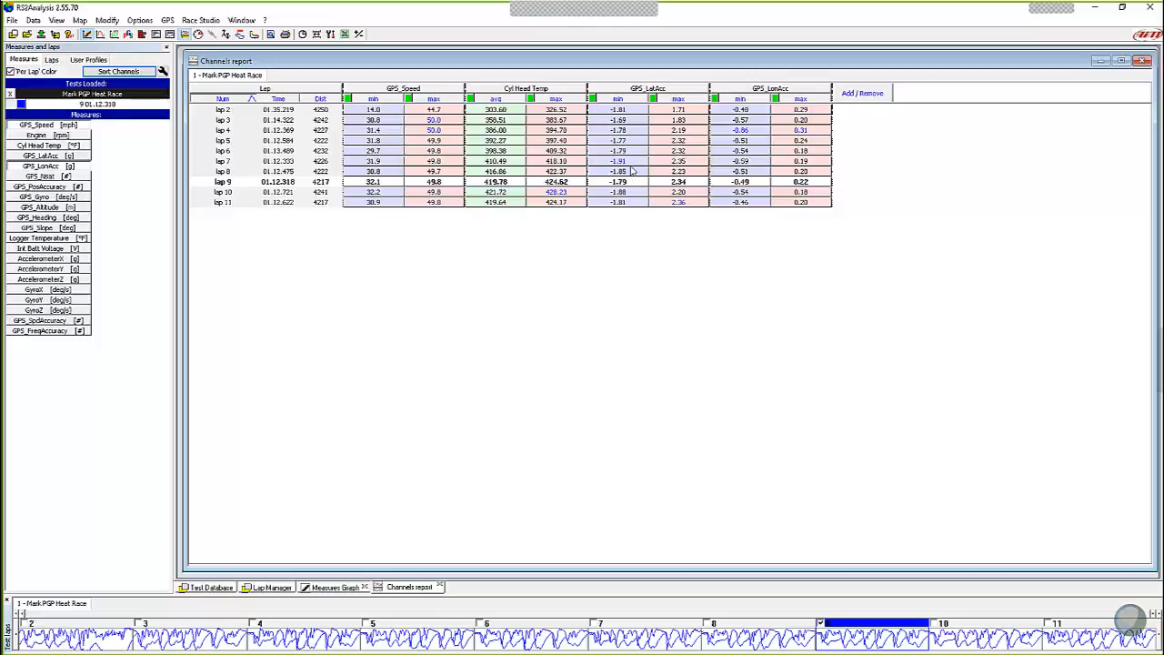
pyautogui.moveTo(632, 167)
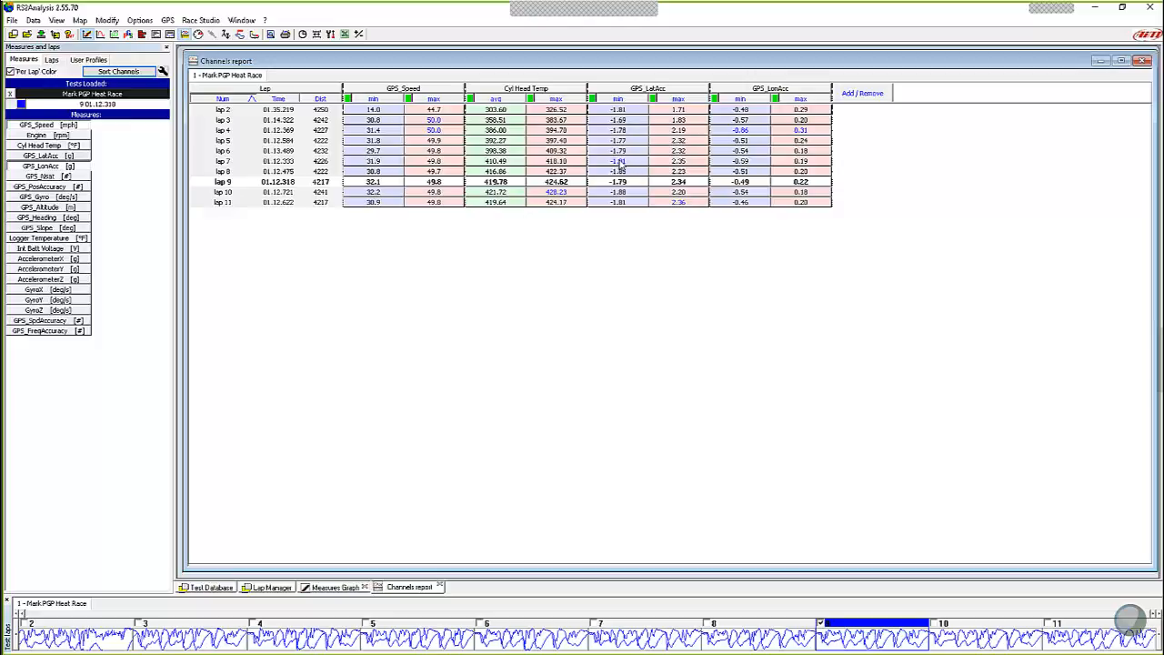
# Switch to the Measures Graph view of the race channels.
pyautogui.click(338, 586)
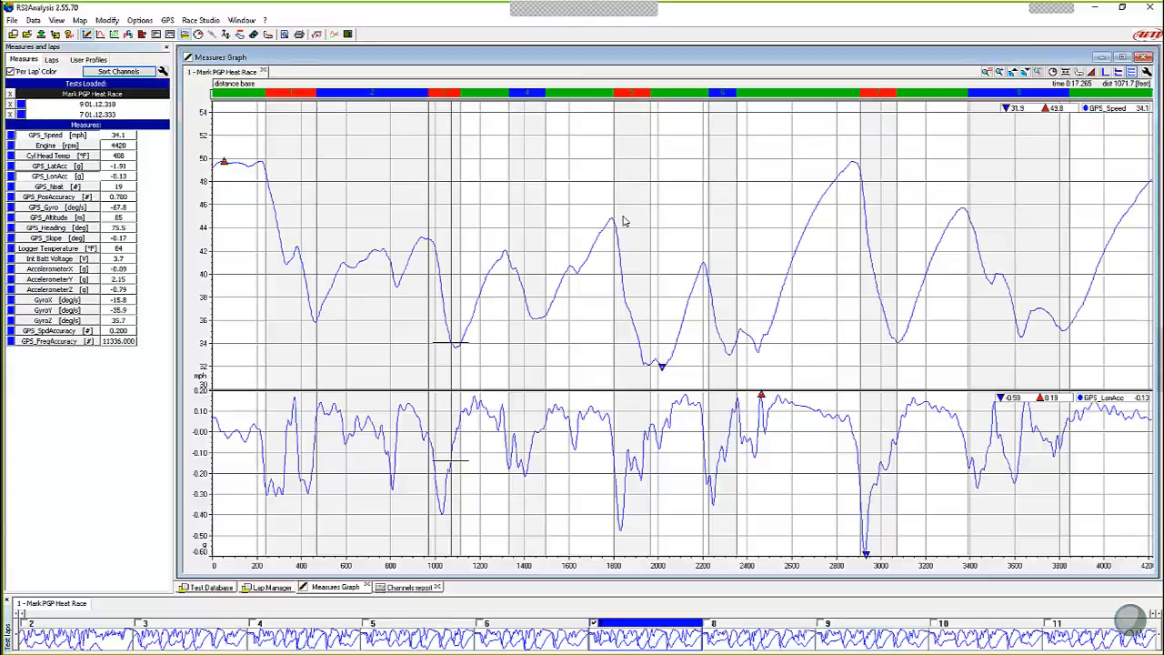
pyautogui.moveTo(662, 336)
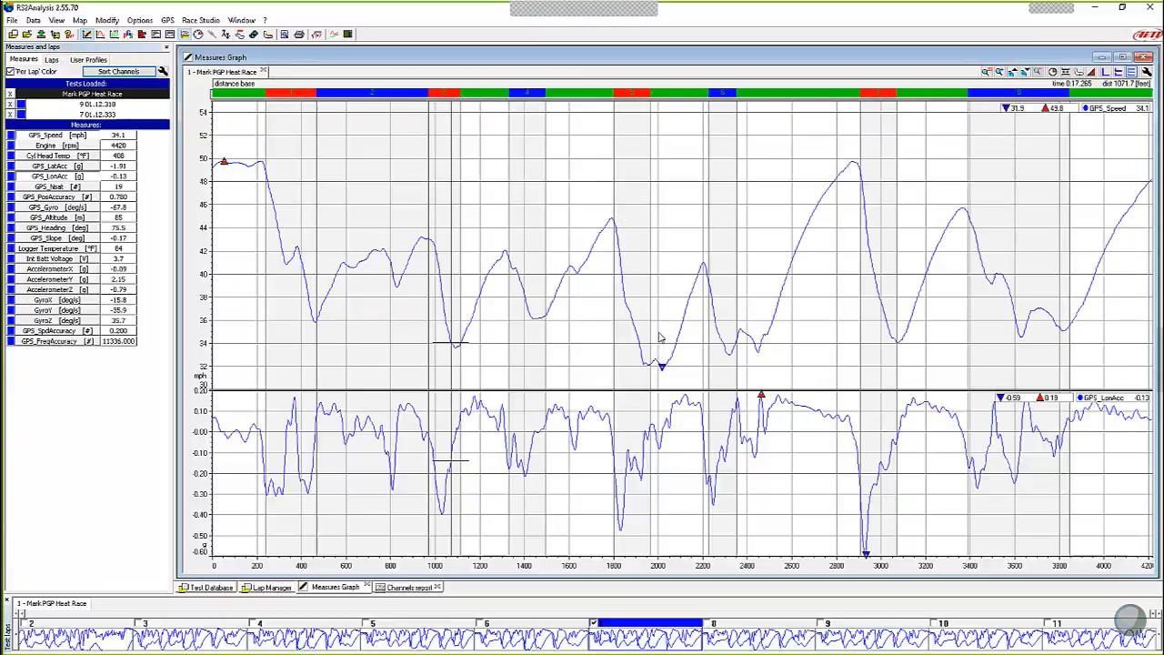
pyautogui.moveTo(449, 360)
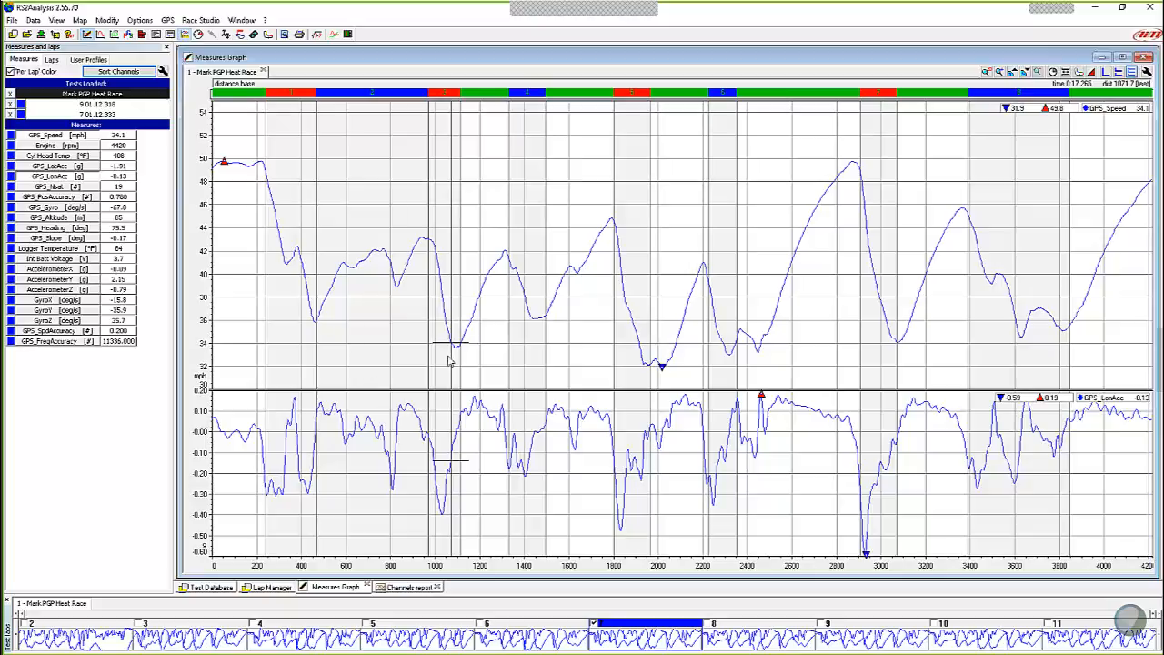
pyautogui.moveTo(460, 385)
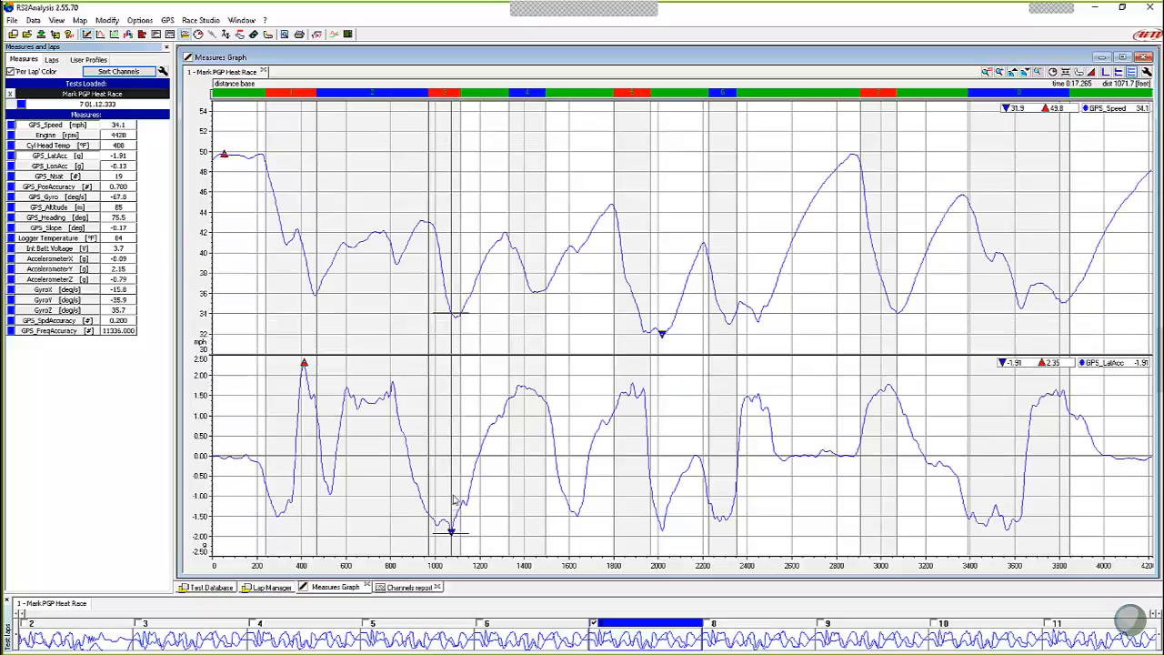
pyautogui.moveTo(427, 549)
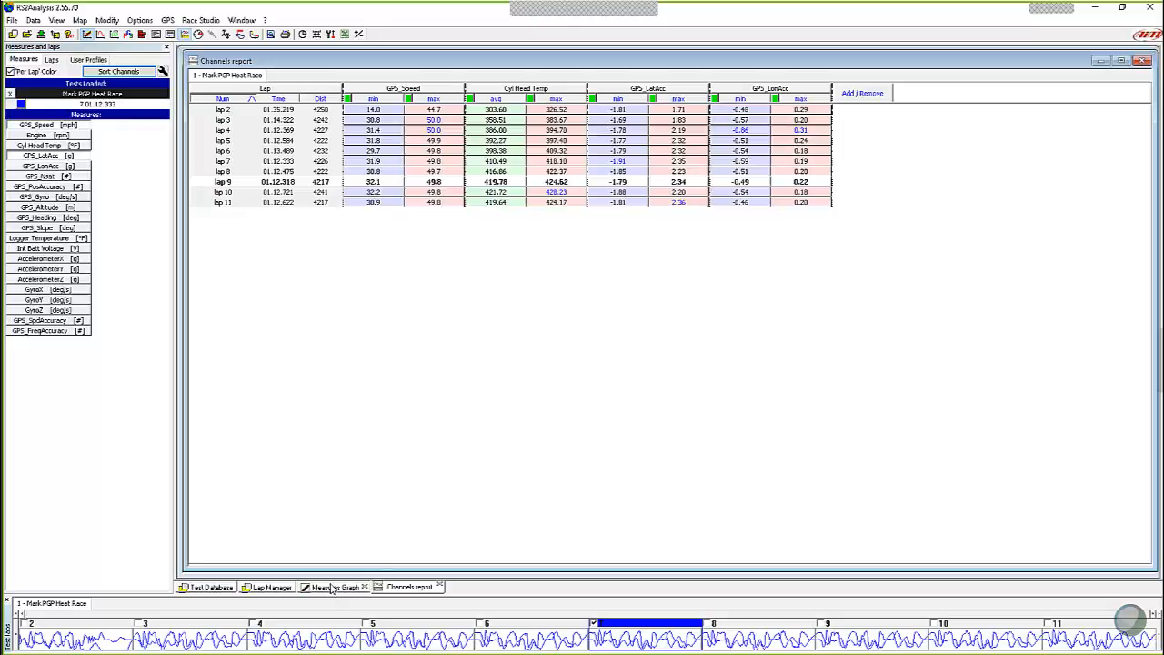
pyautogui.click(335, 585)
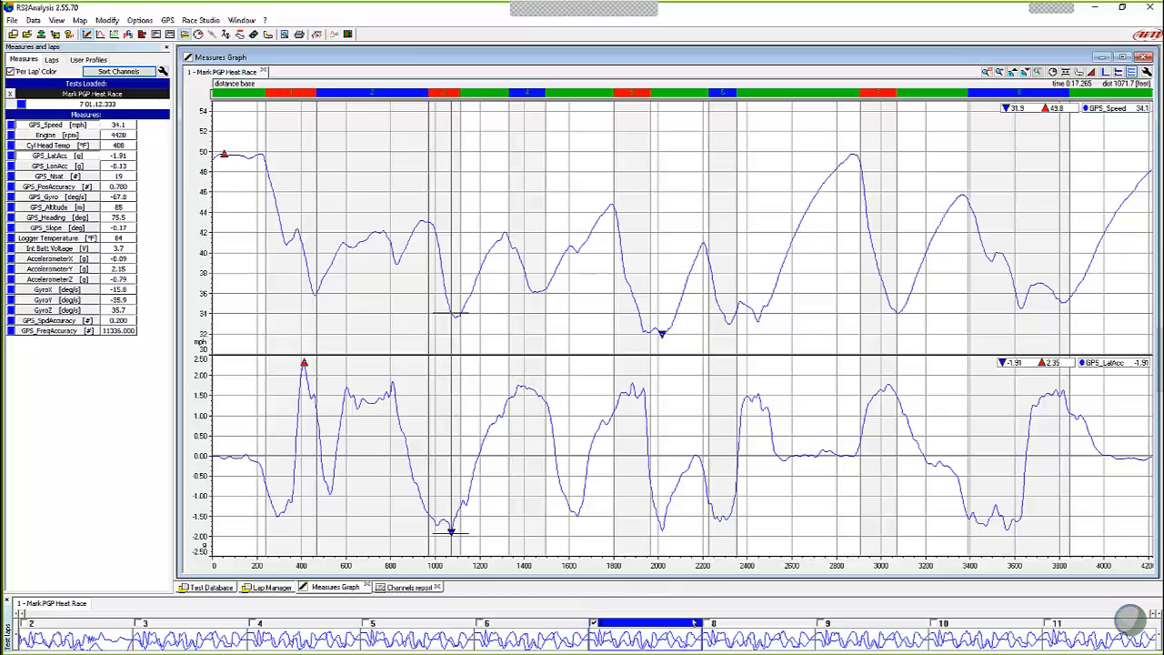
pyautogui.moveTo(451, 510)
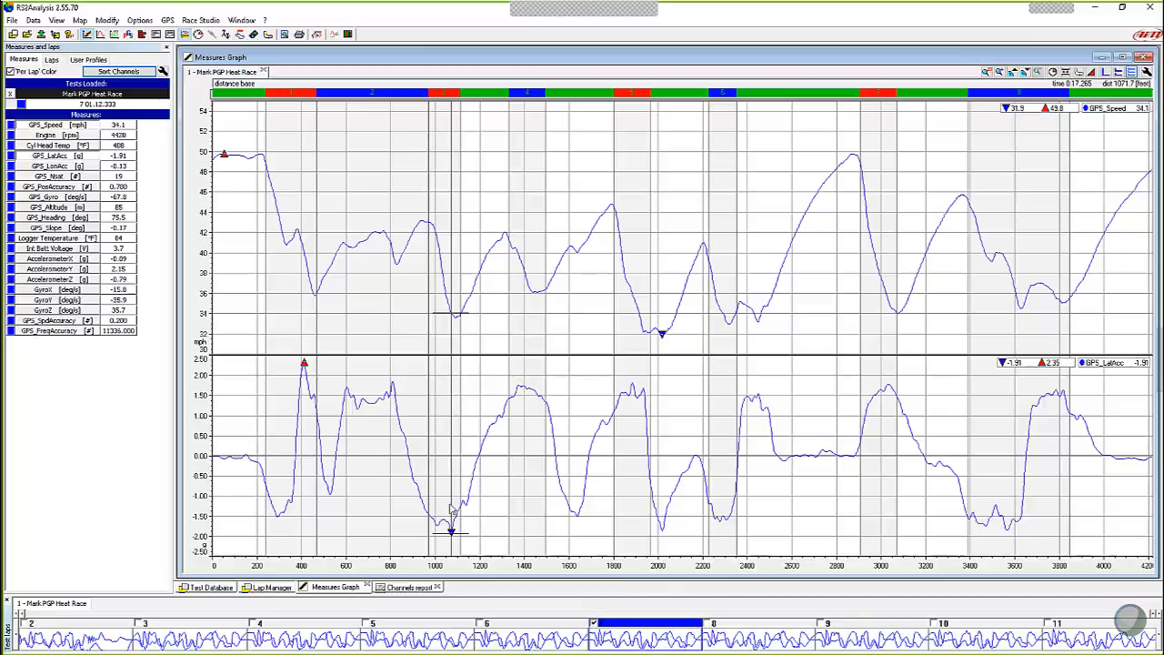
pyautogui.moveTo(445, 524)
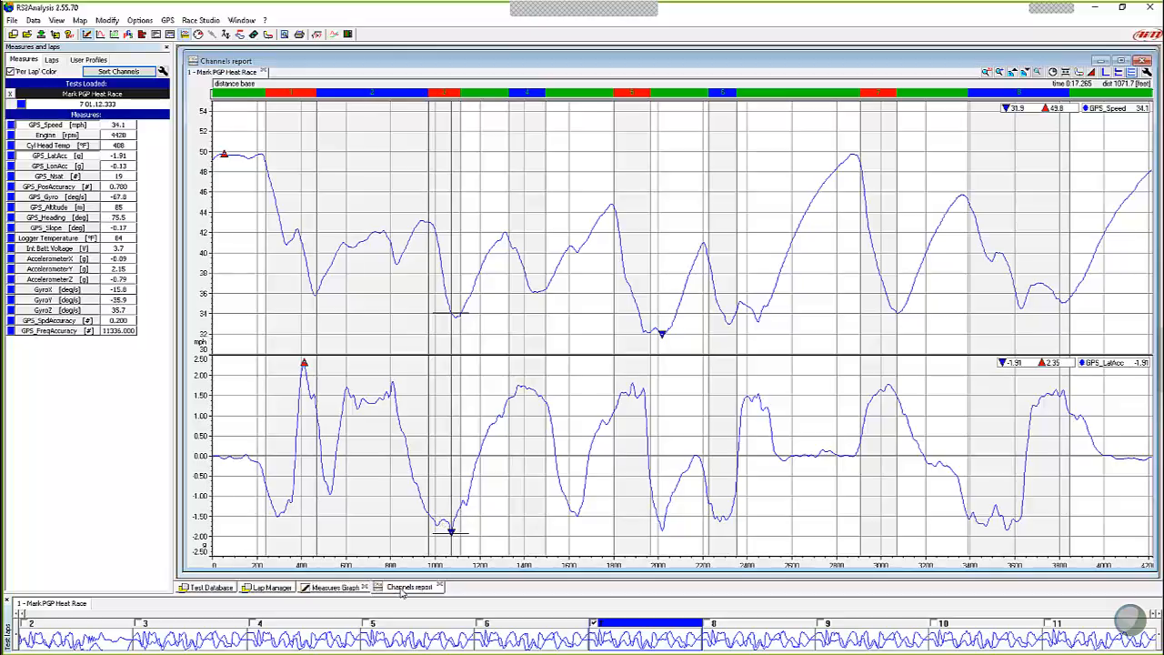
pyautogui.click(410, 586)
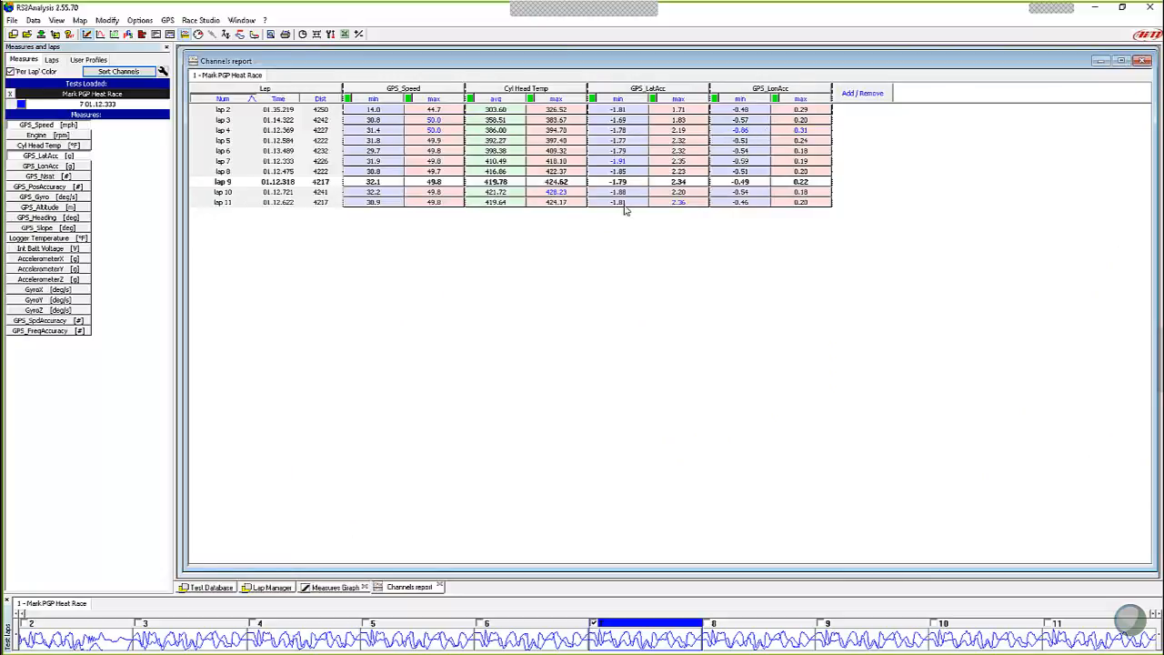
pyautogui.moveTo(242, 302)
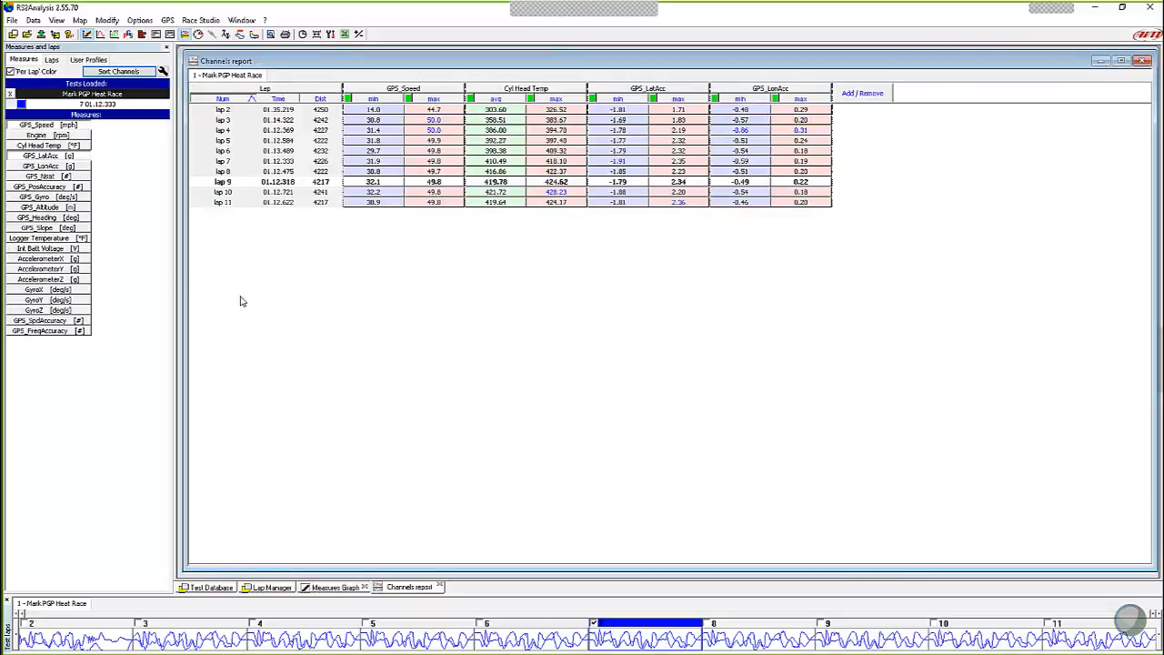
pyautogui.click(334, 586)
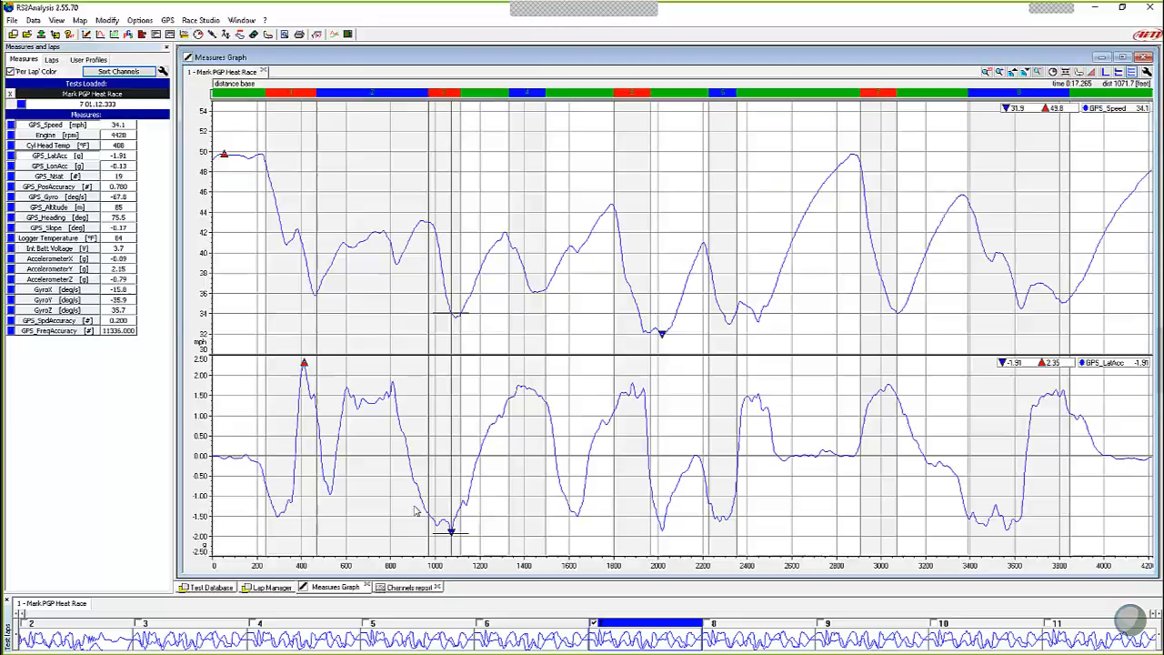
pyautogui.moveTo(406, 411)
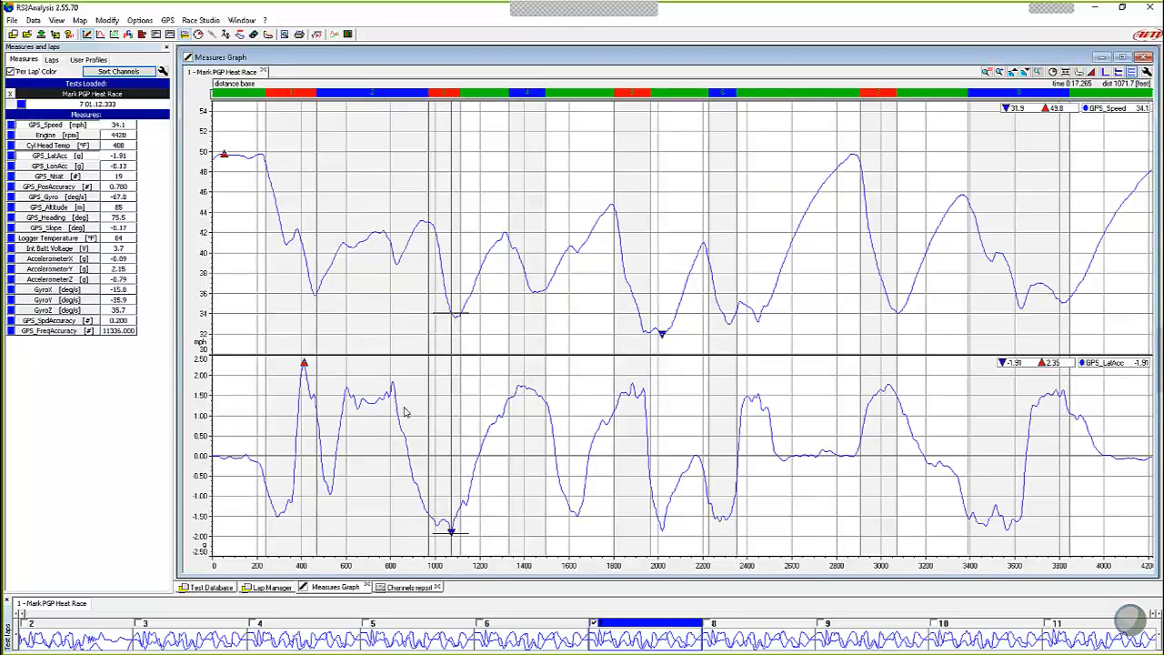
pyautogui.moveTo(428, 488)
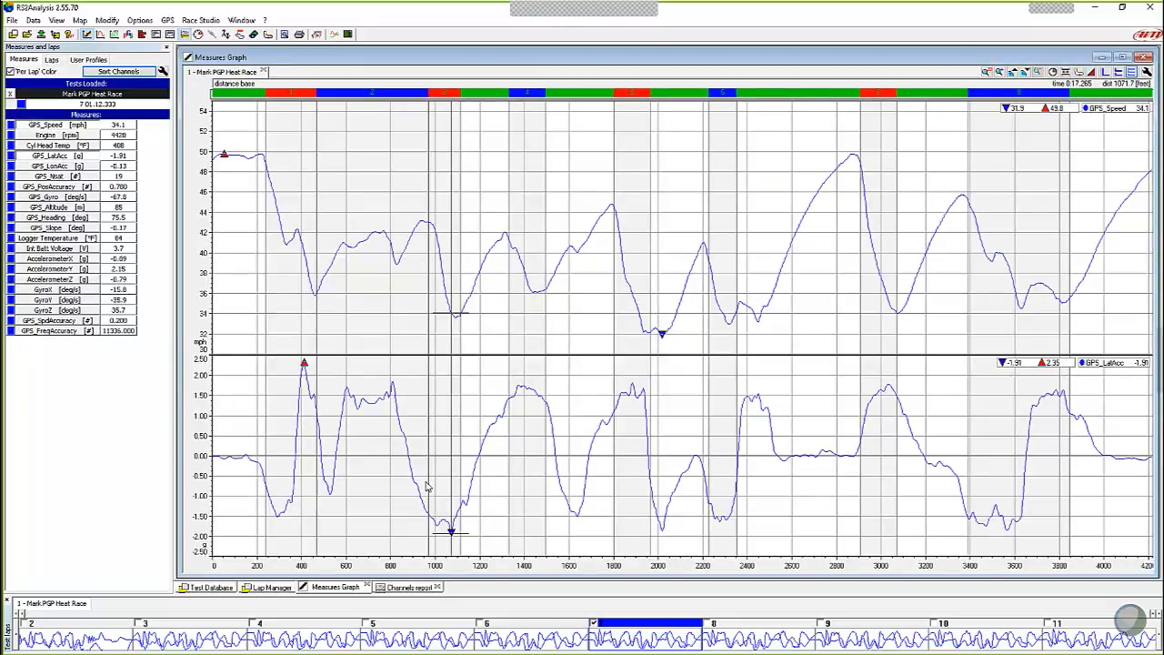
pyautogui.moveTo(524, 487)
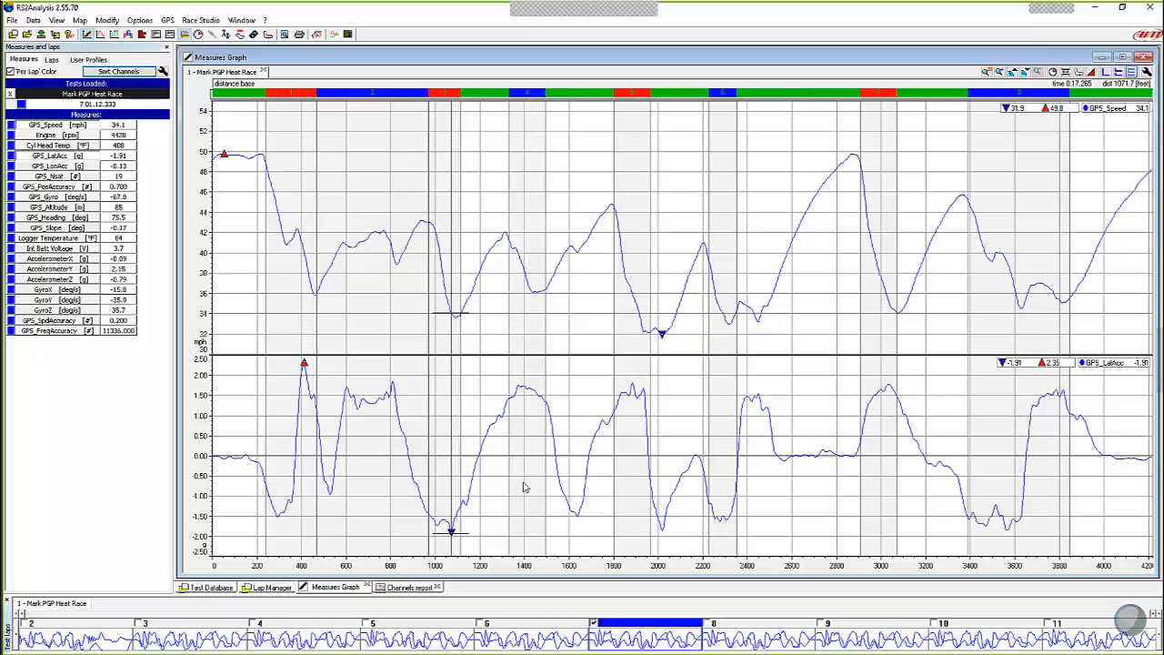
pyautogui.moveTo(524, 484)
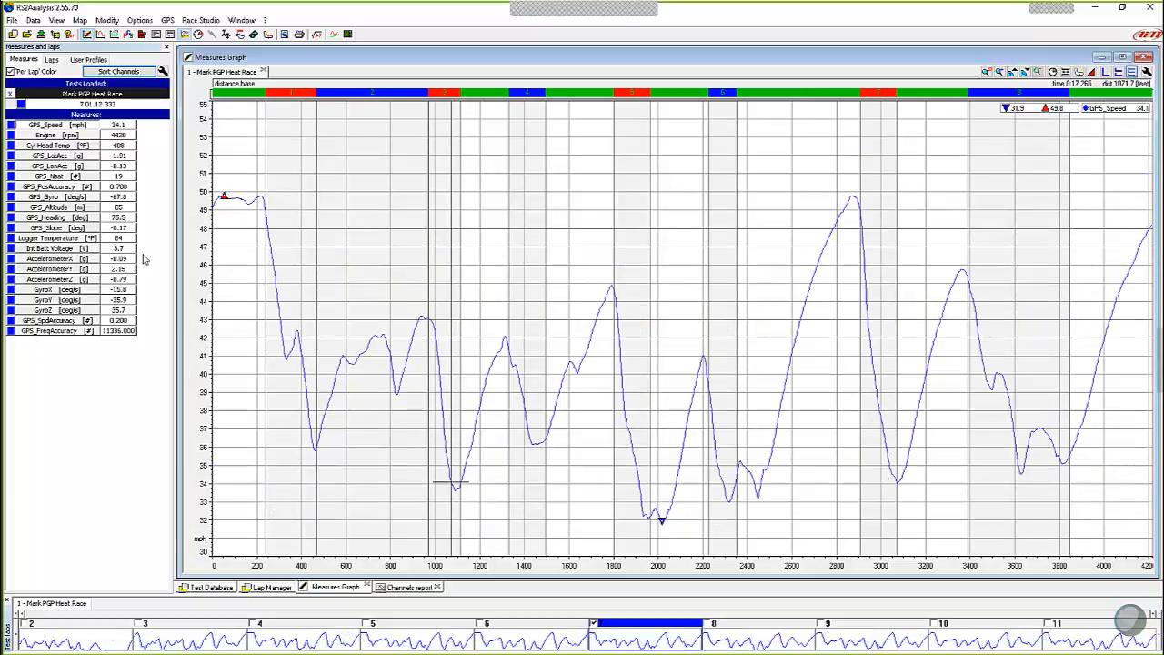
pyautogui.moveTo(440, 451)
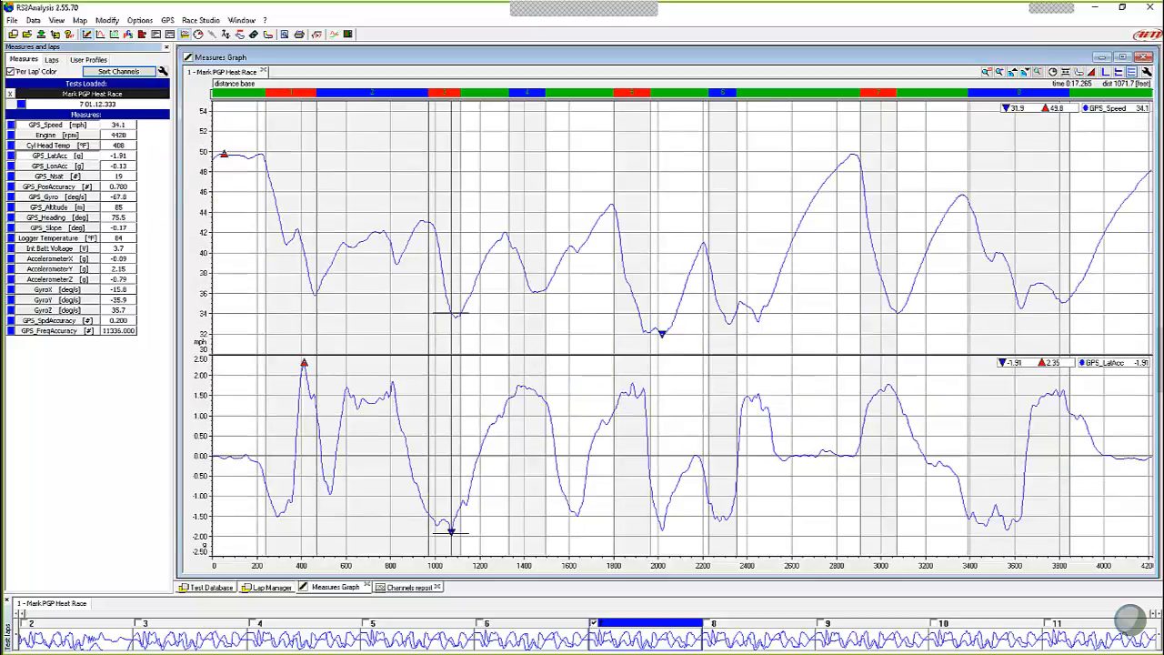
pyautogui.moveTo(550, 508)
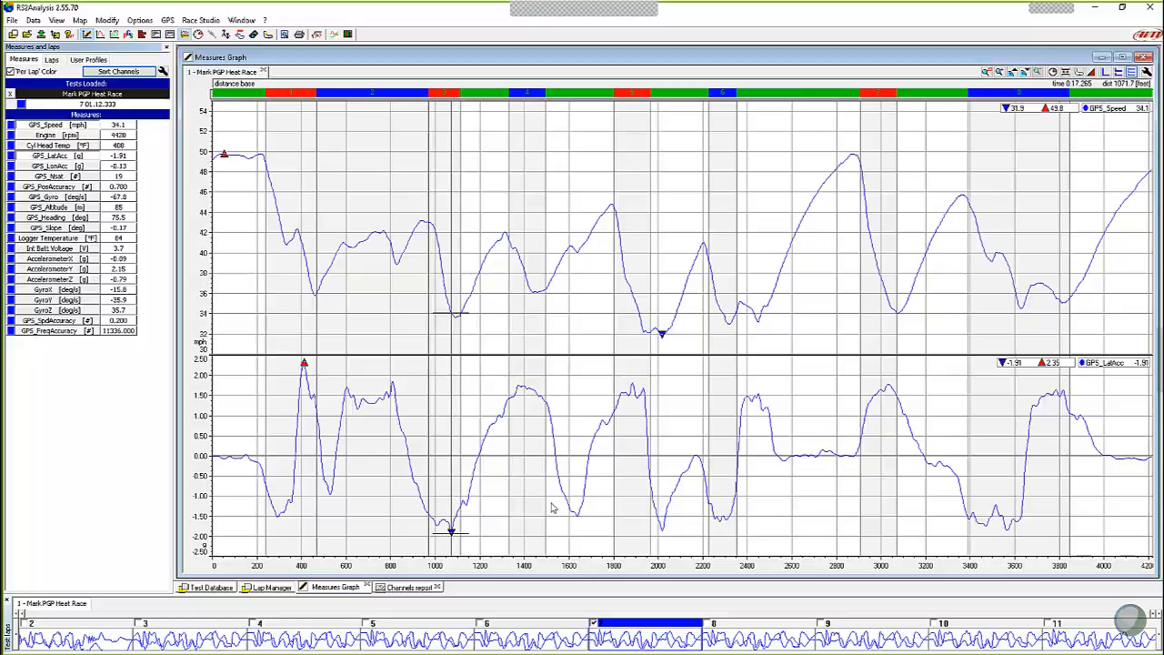
pyautogui.moveTo(491, 336)
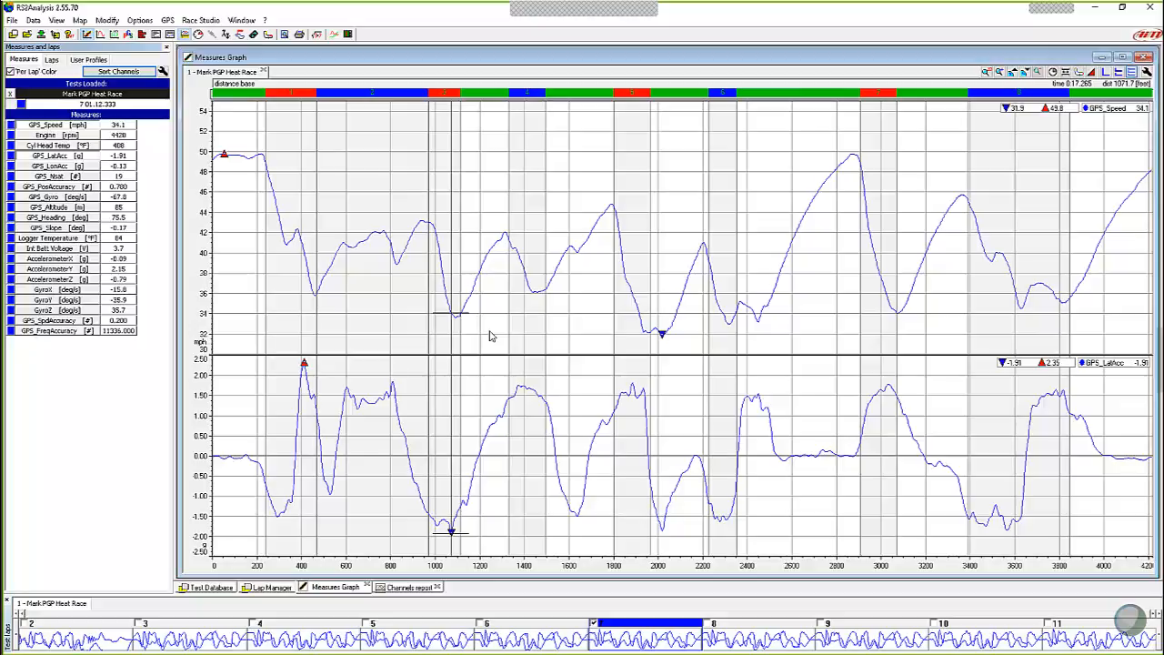
pyautogui.moveTo(487, 334)
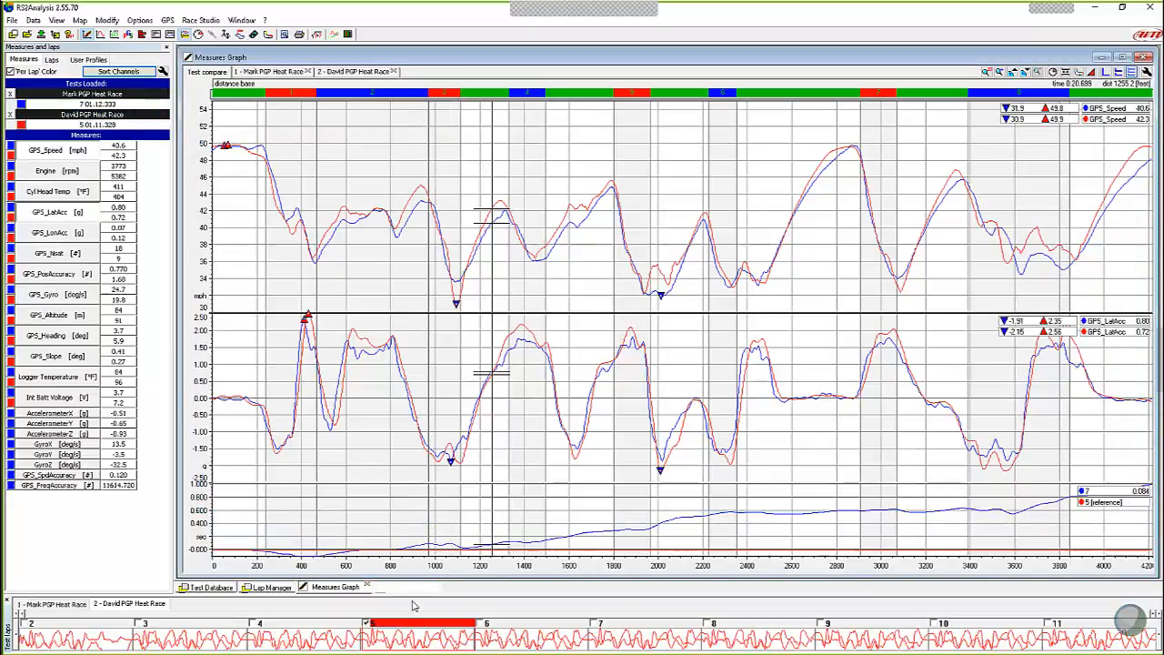
# Switch to the Channels report covering both David's and Mark's heat races.
pyautogui.click(407, 586)
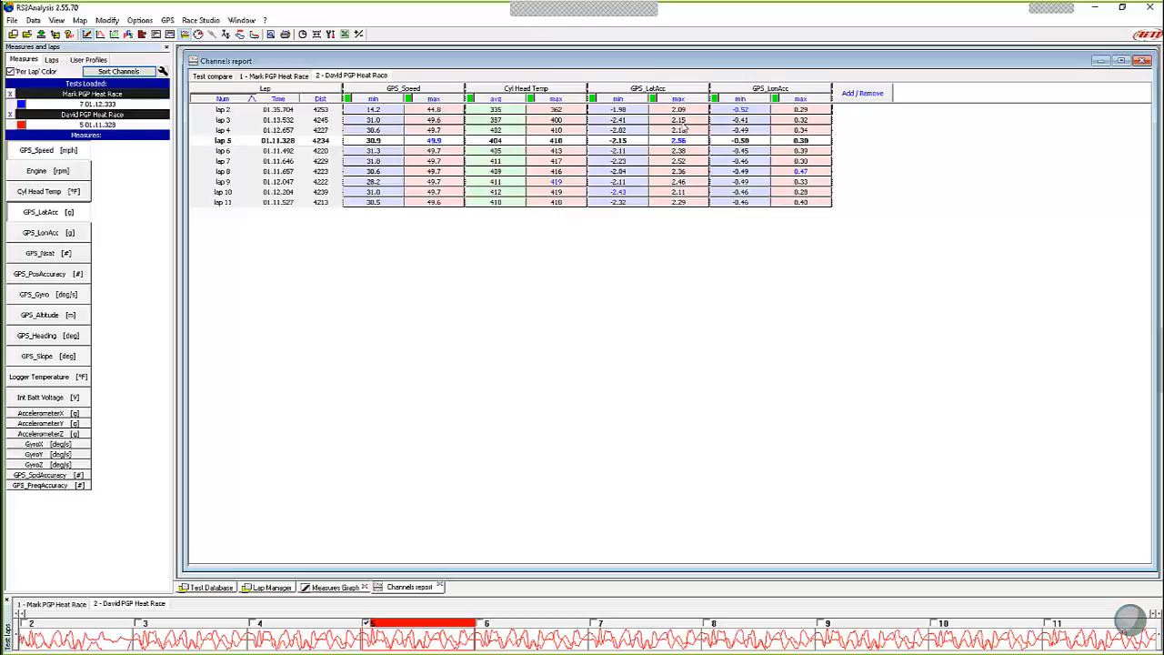
pyautogui.moveTo(662, 178)
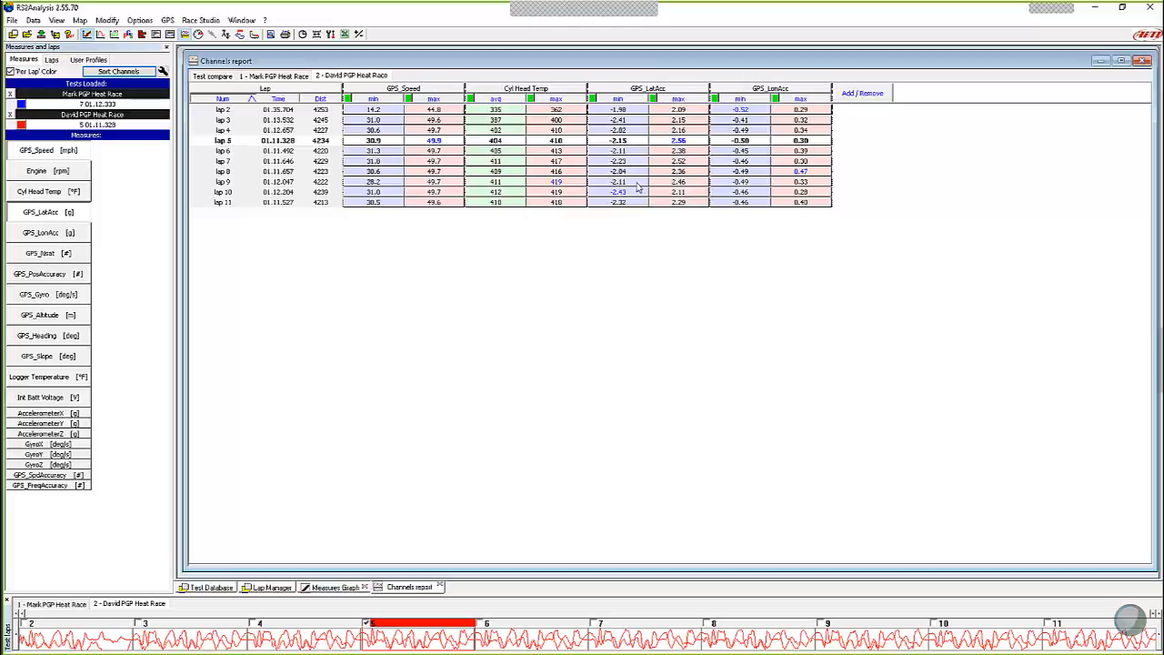
pyautogui.moveTo(646, 191)
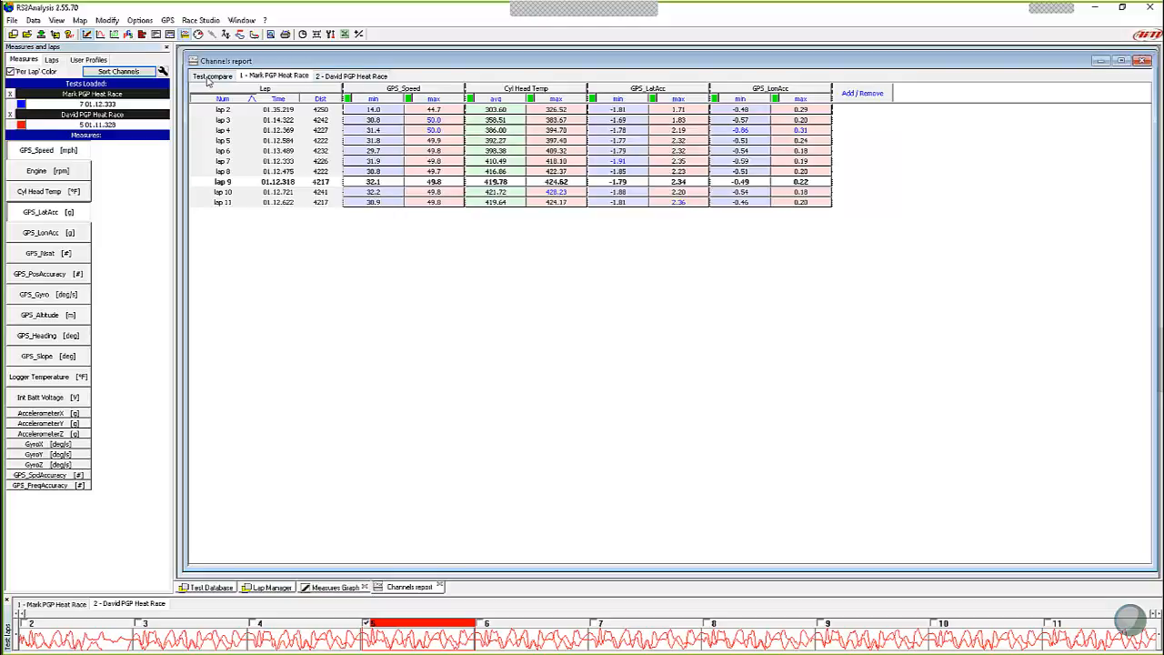
# Switch to Test compare so both drivers' lap tables stack under their own race headings.
pyautogui.click(211, 76)
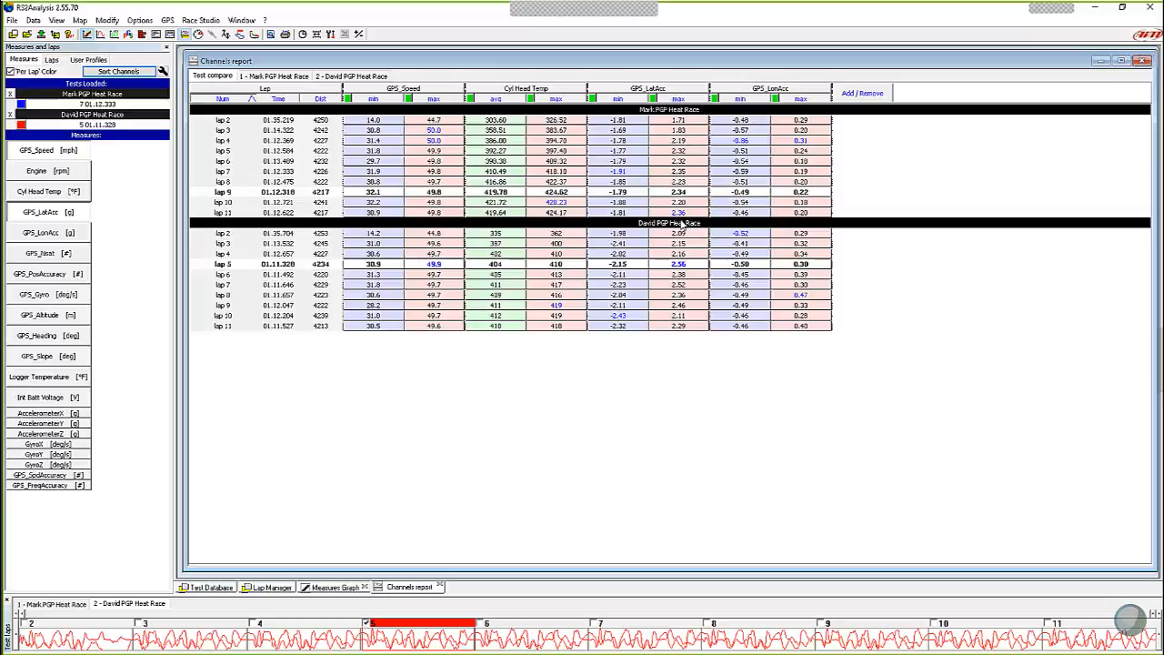
pyautogui.moveTo(524, 149)
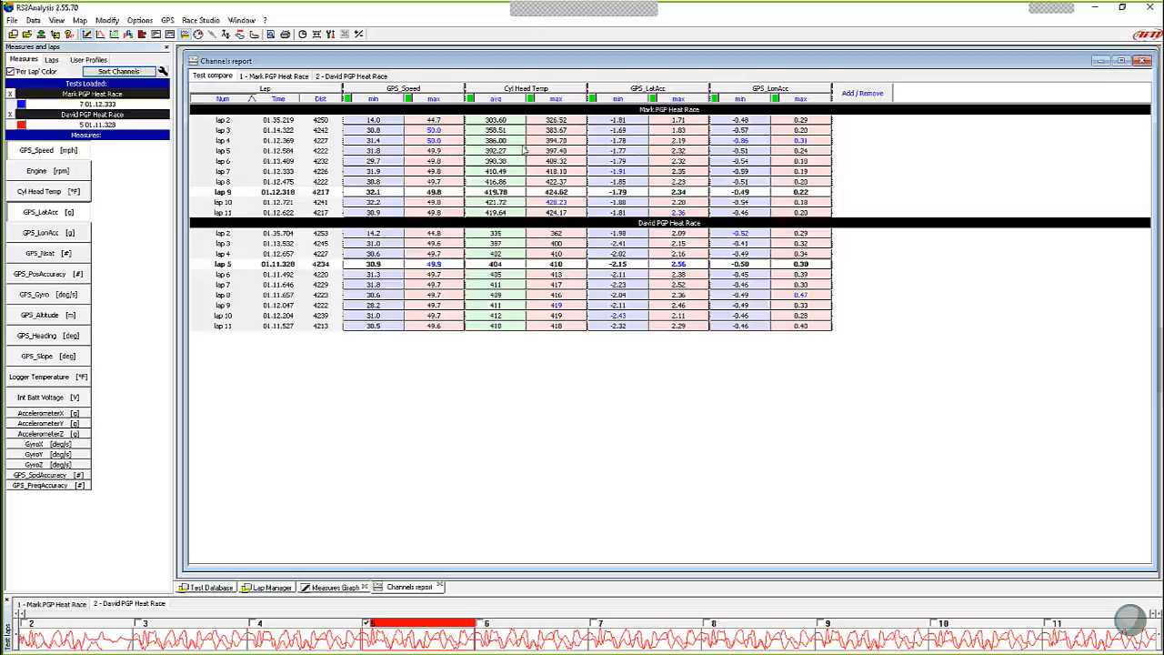
pyautogui.moveTo(622, 291)
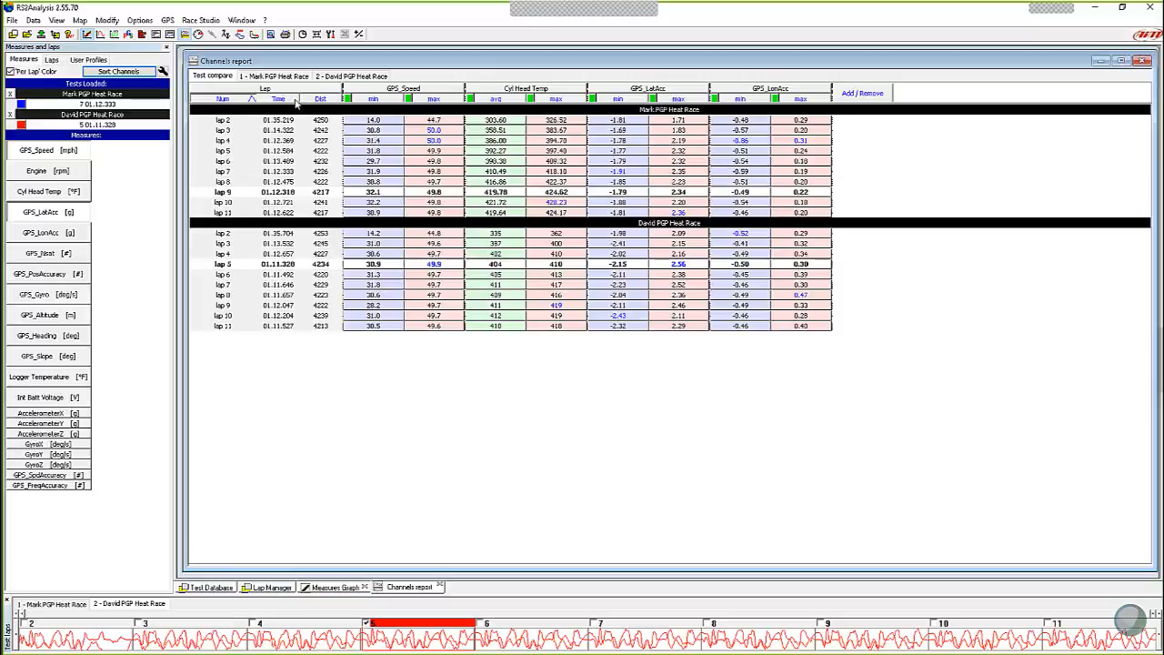
# Sort the combined table by the Time column, fastest laps first within each race.
pyautogui.click(278, 98)
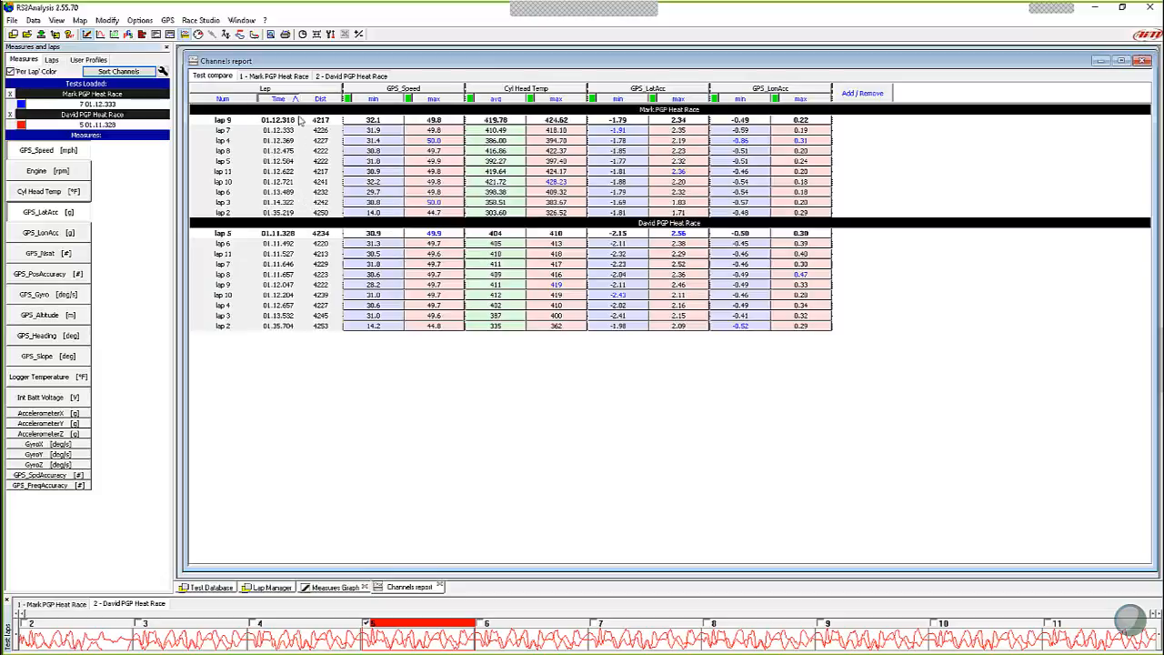
pyautogui.moveTo(298, 336)
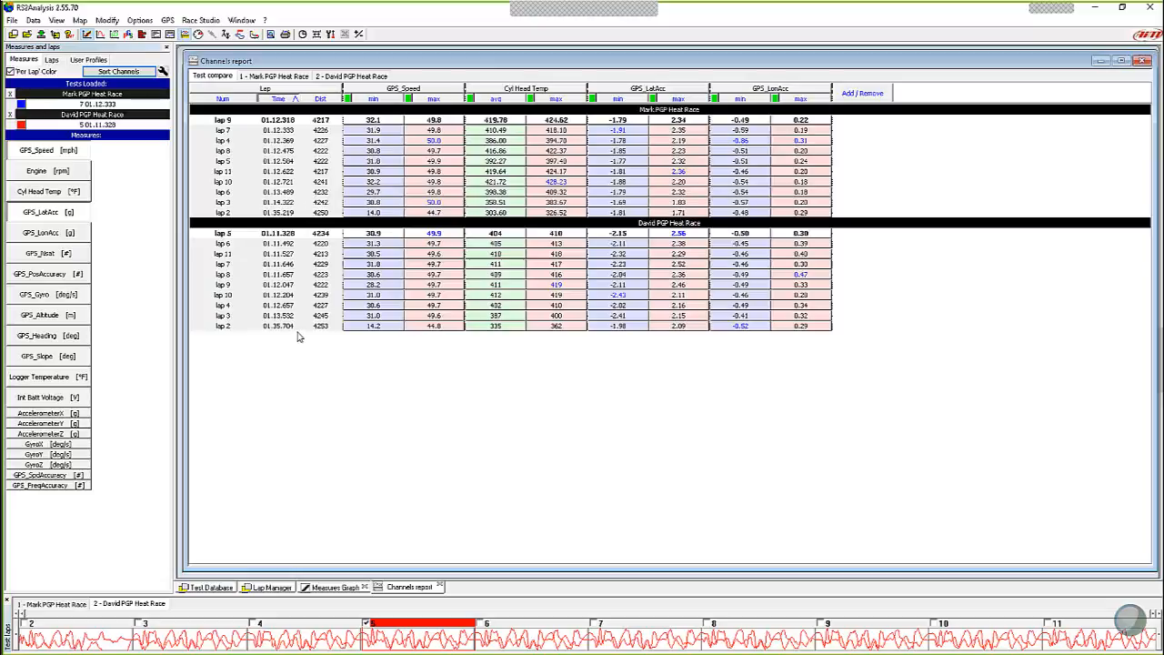
pyautogui.moveTo(553, 317)
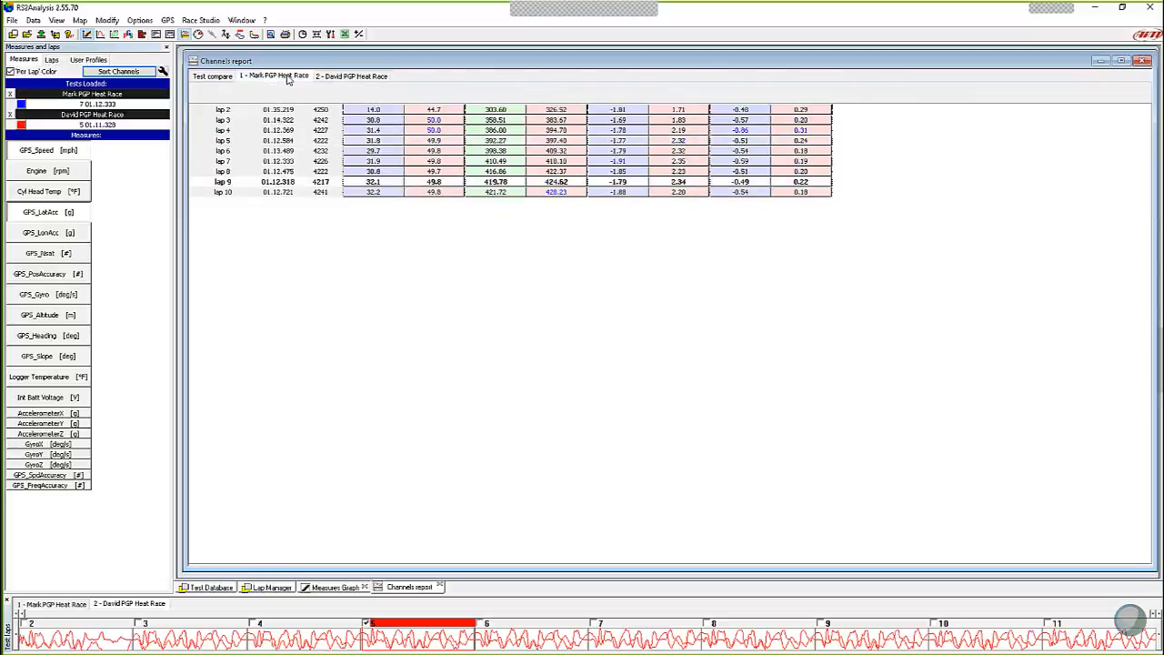
# Return the stacked comparison to lap-number order to review per-lap speed, head temp and G values.
pyautogui.click(213, 77)
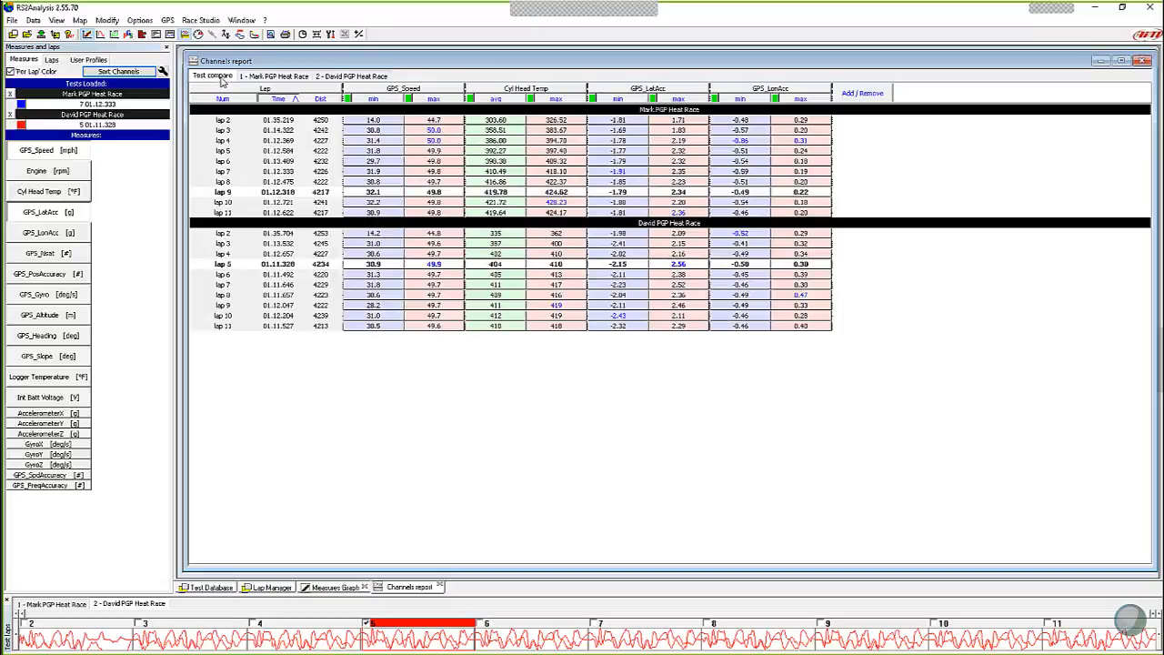
pyautogui.moveTo(491, 335)
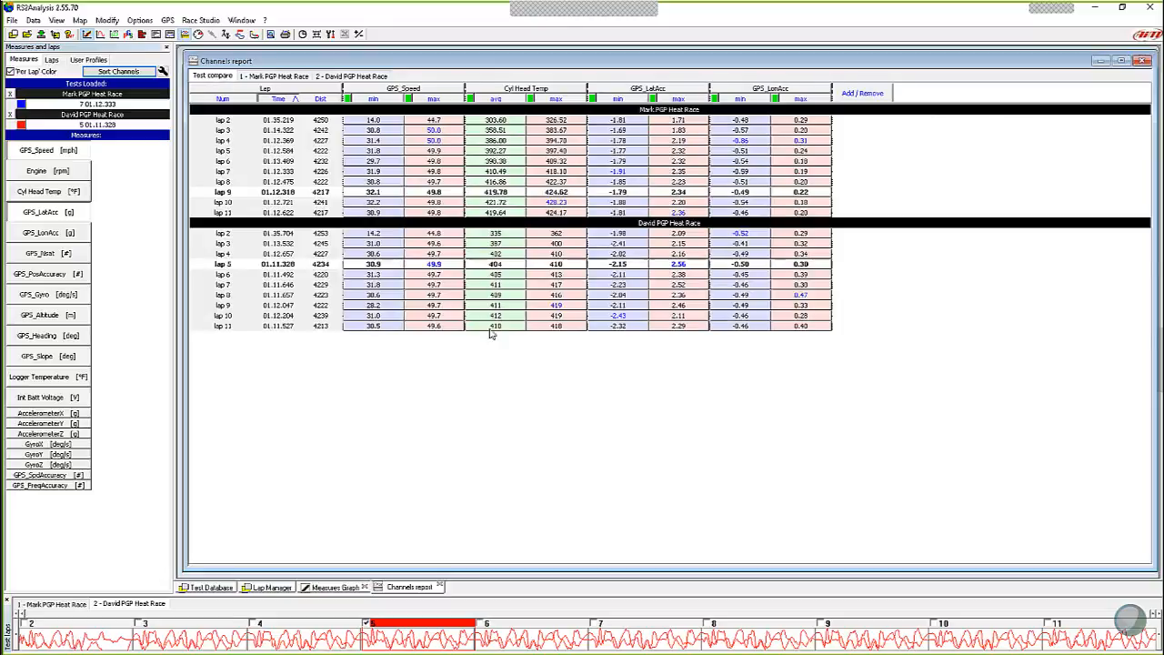
pyautogui.moveTo(574, 368)
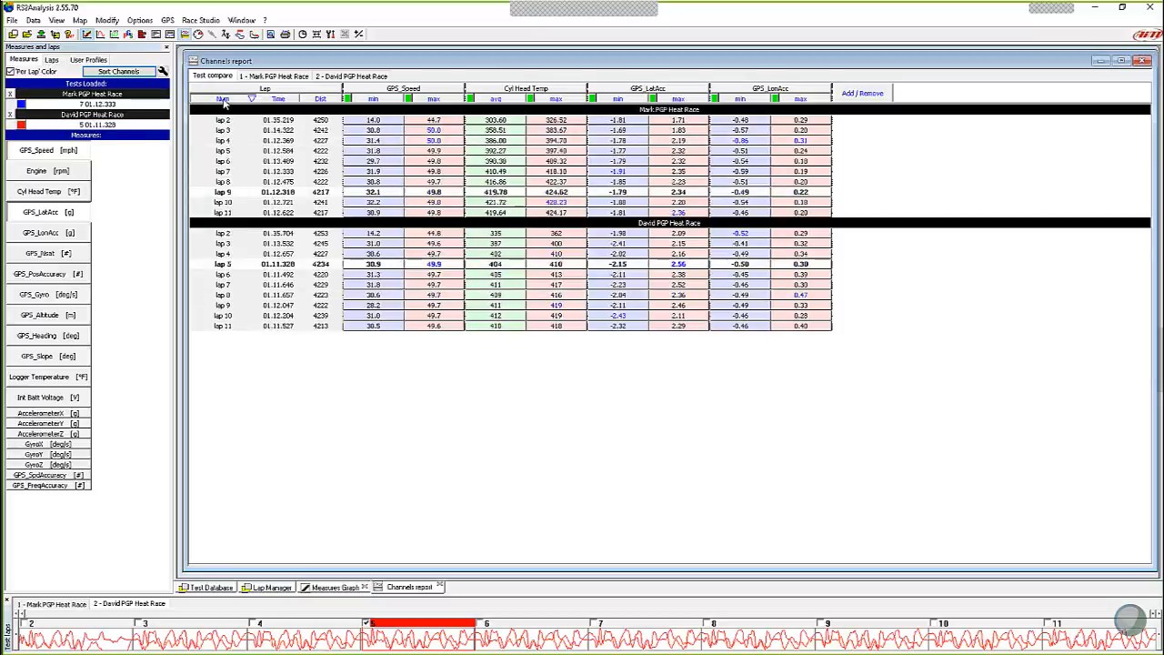
pyautogui.moveTo(531, 382)
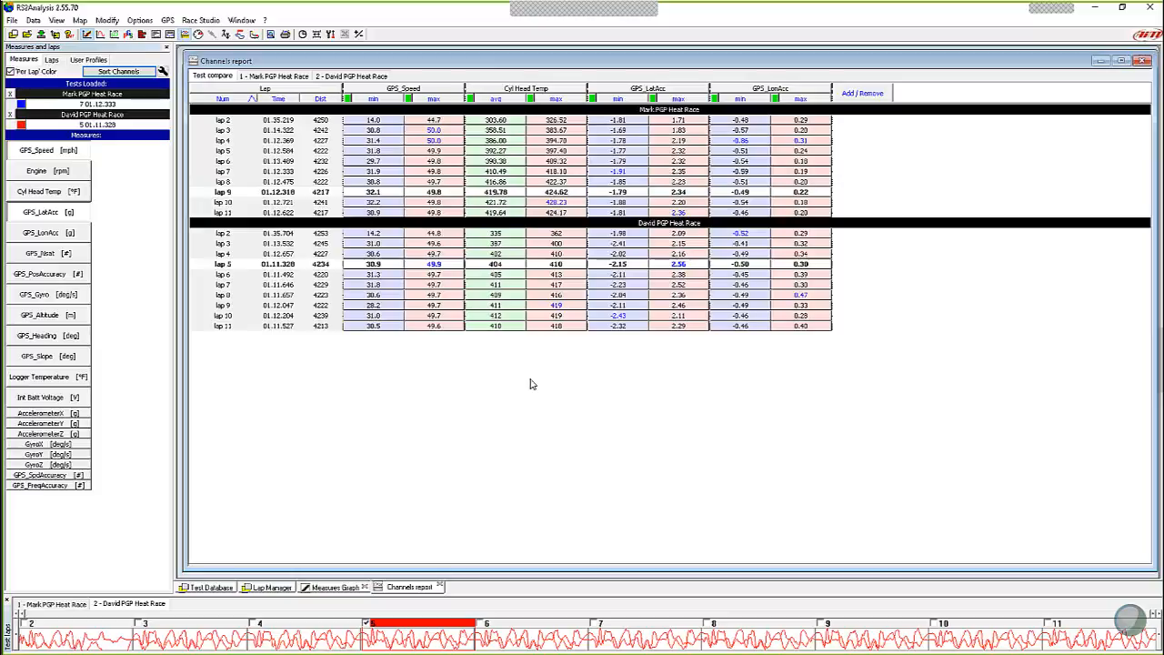
pyautogui.moveTo(666, 320)
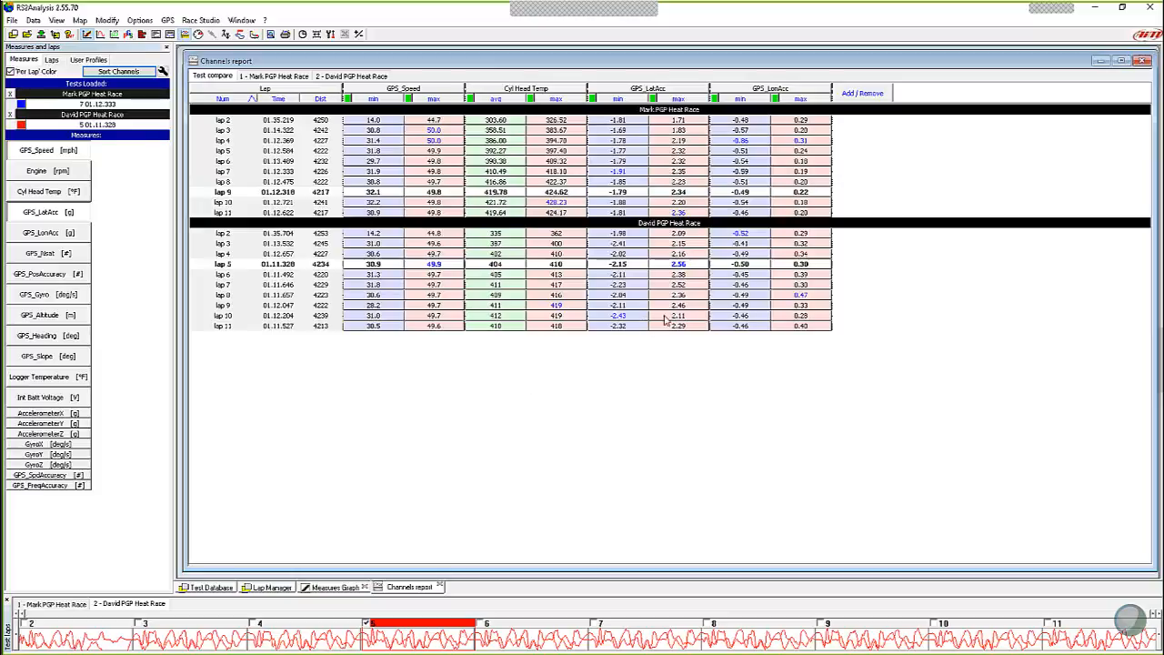
pyautogui.moveTo(637, 319)
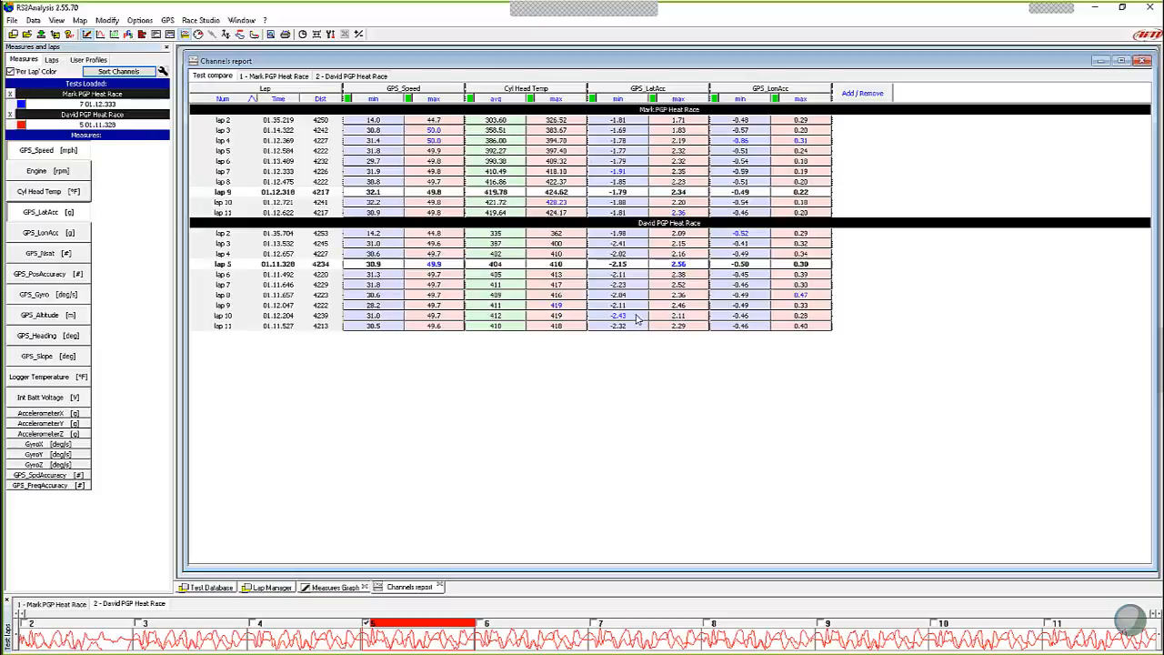
pyautogui.moveTo(662, 332)
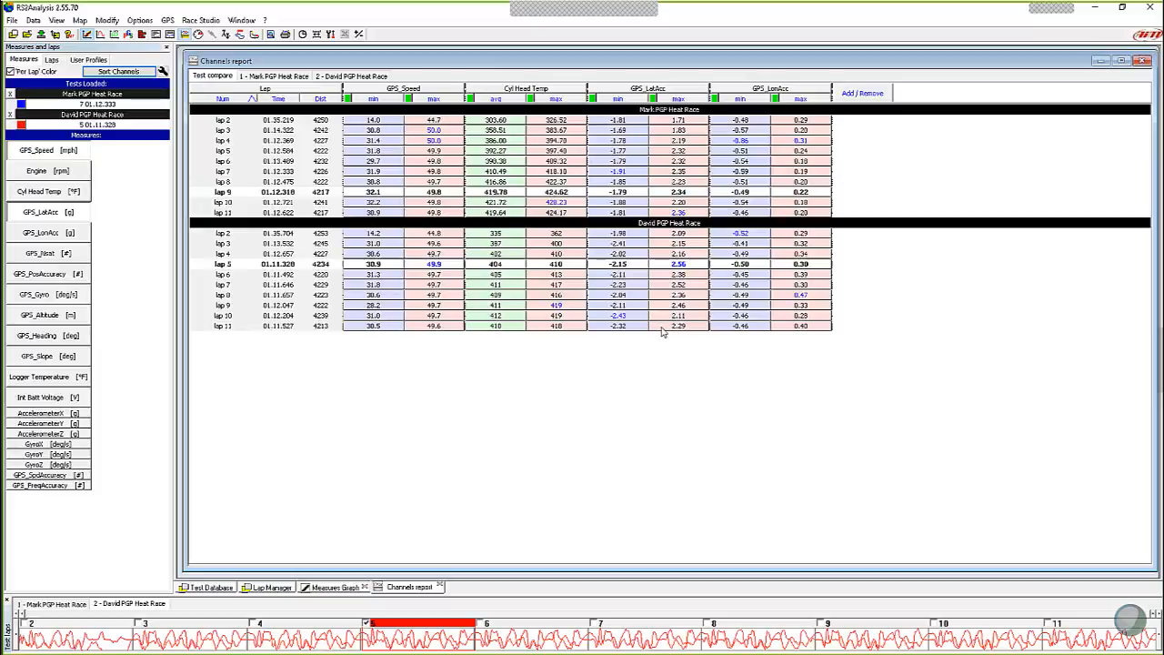
pyautogui.moveTo(673, 342)
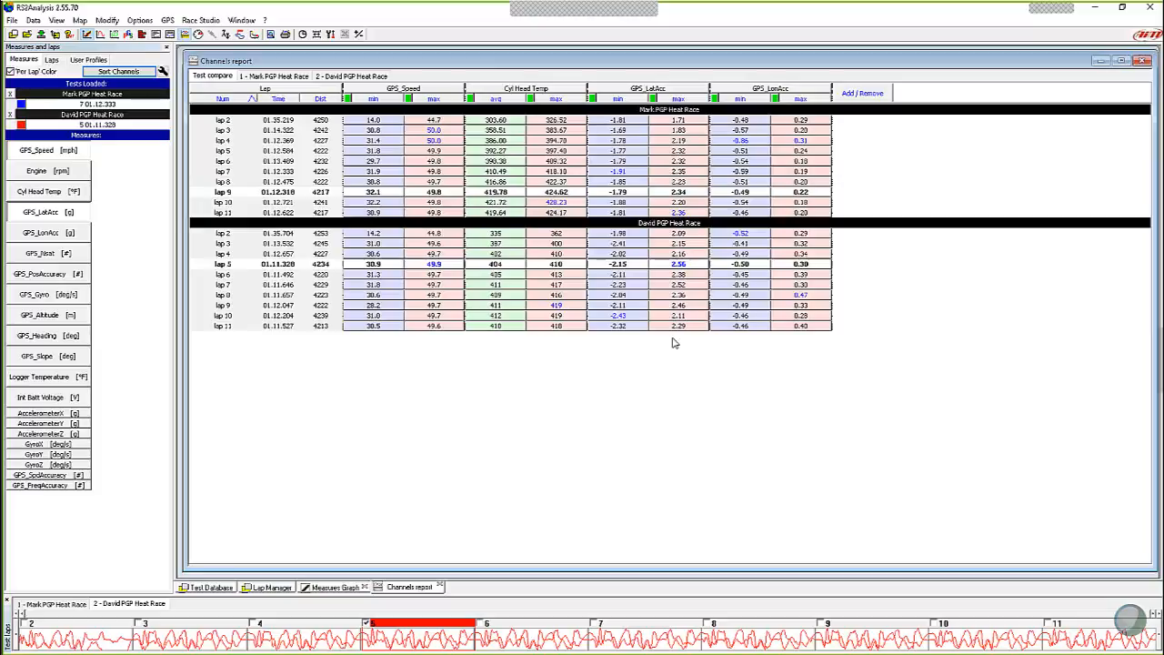
pyautogui.moveTo(655, 382)
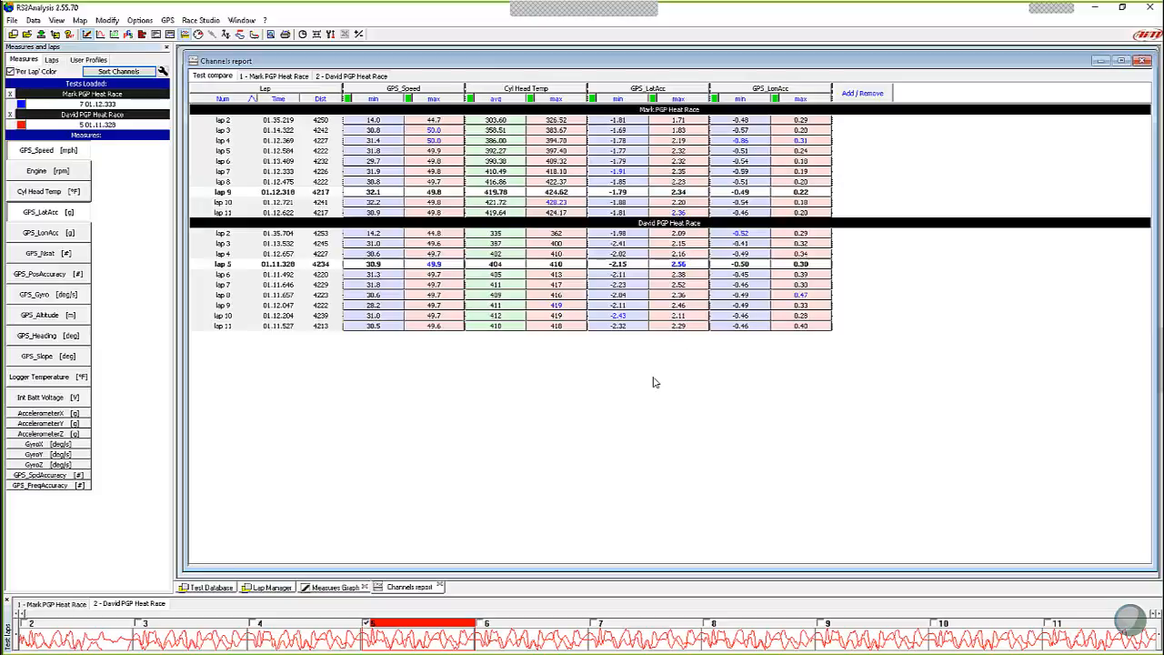